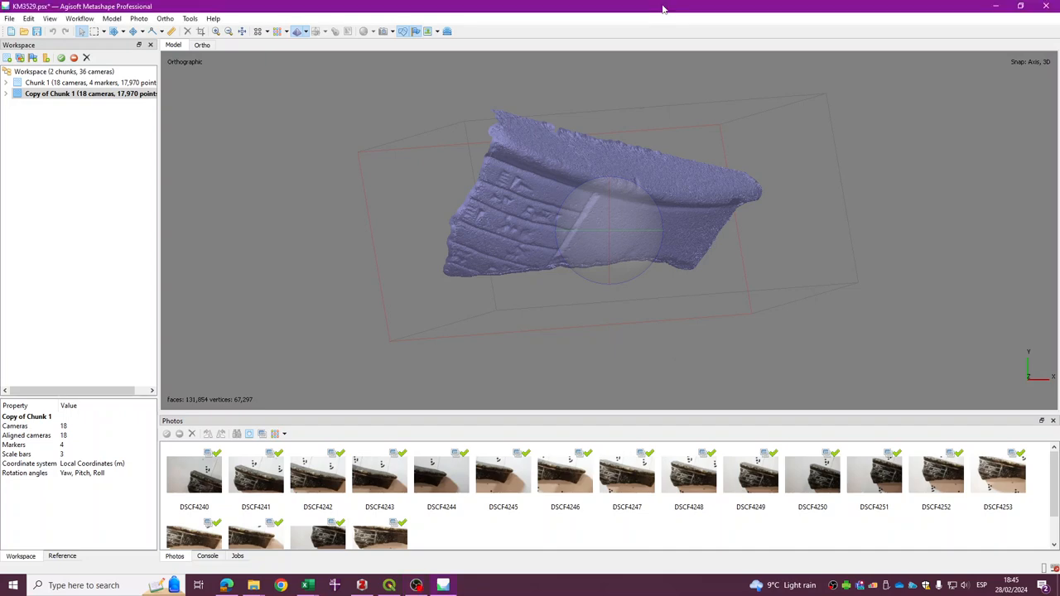
{"action": "mouse_move", "coordinate": [738, 215]}
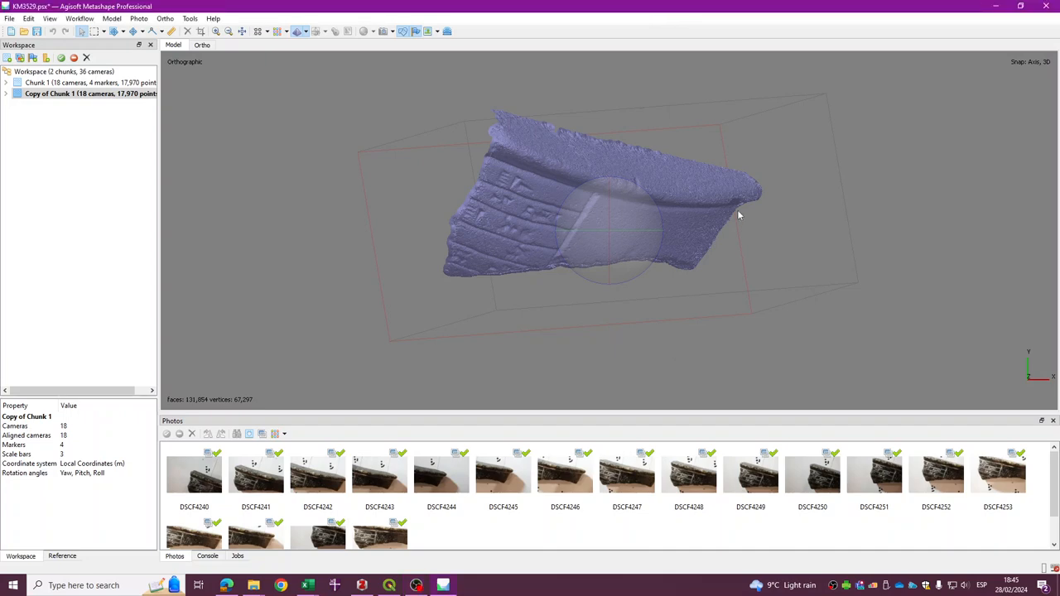
{"action": "mouse_move", "coordinate": [740, 202]}
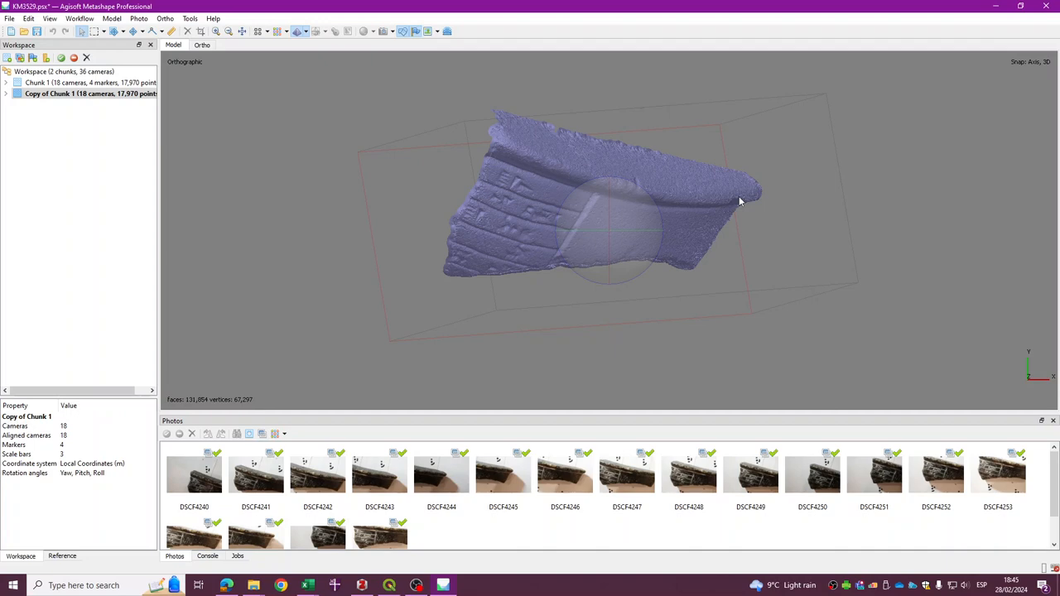
{"action": "mouse_move", "coordinate": [732, 176]}
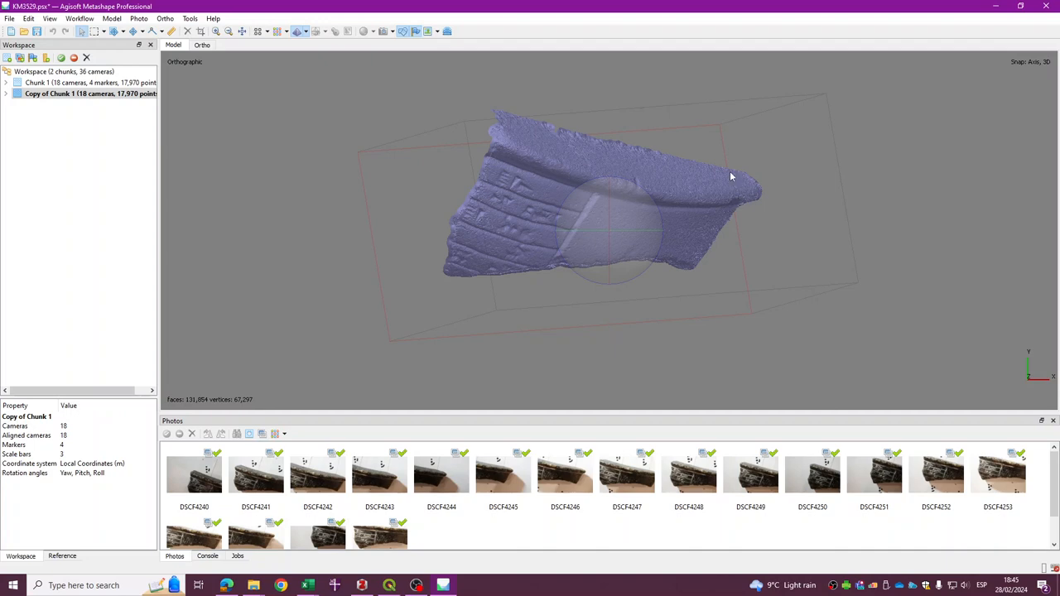
{"action": "mouse_move", "coordinate": [486, 248]}
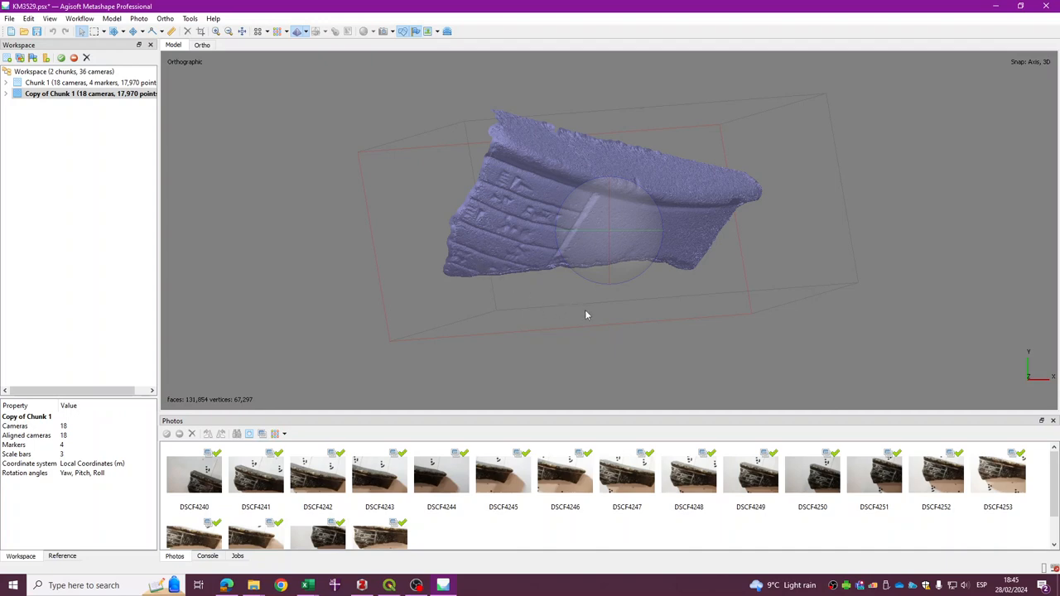
{"action": "mouse_move", "coordinate": [604, 318]}
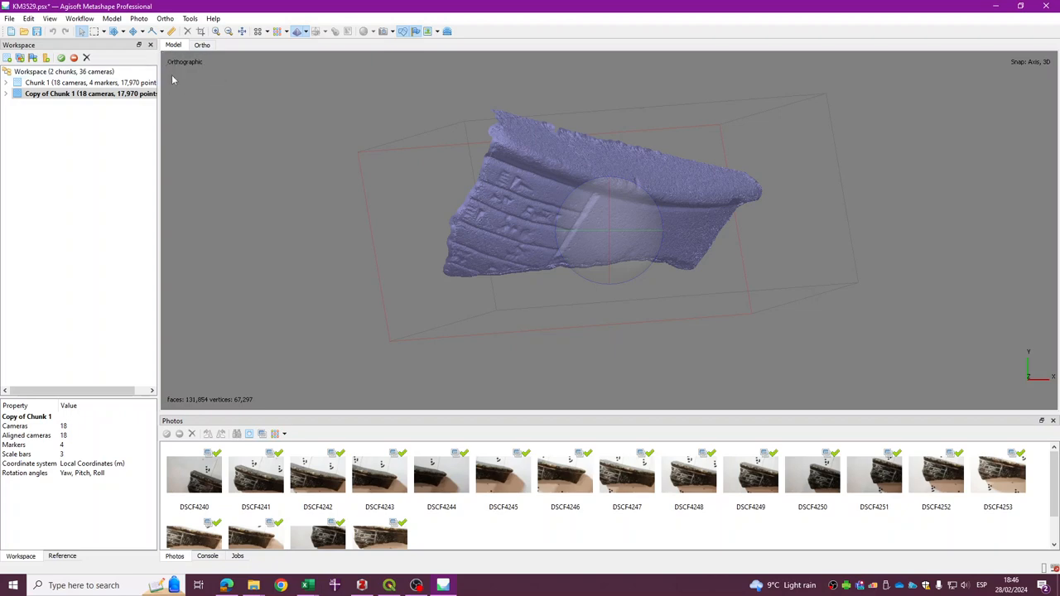
{"action": "mouse_move", "coordinate": [230, 80]}
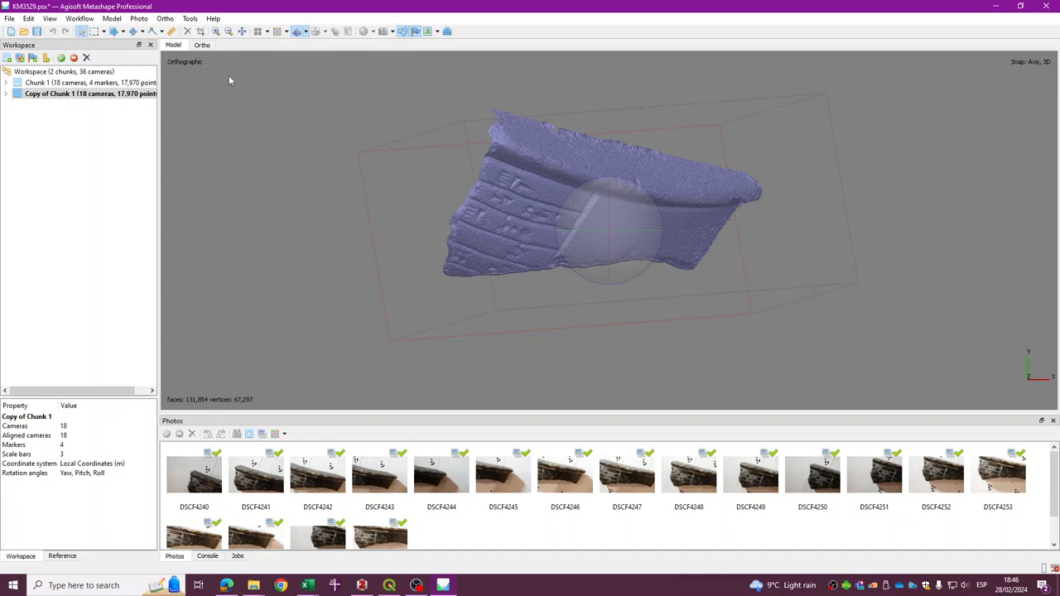
{"action": "mouse_move", "coordinate": [192, 74]}
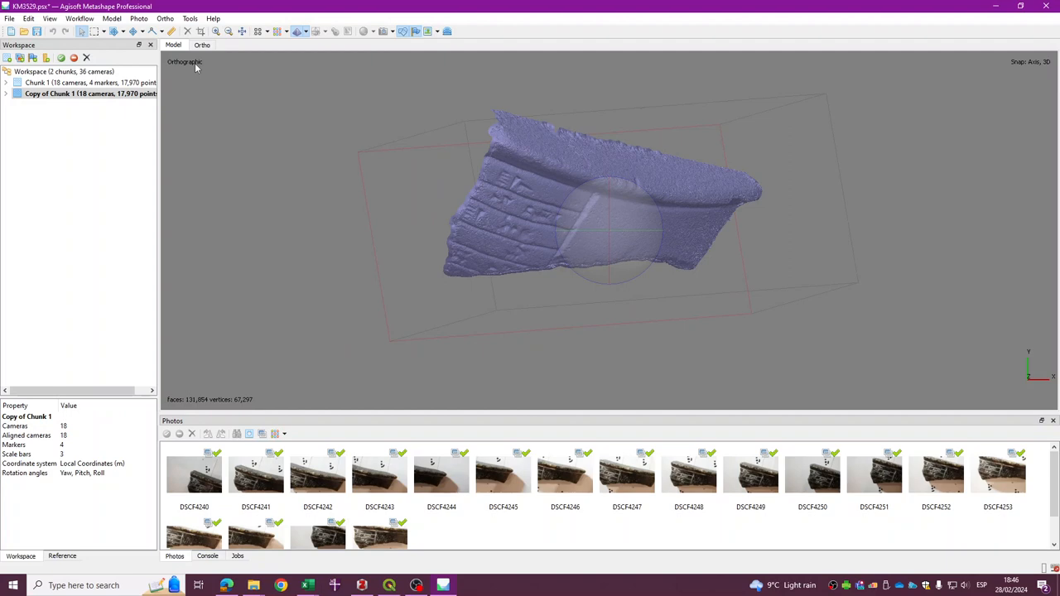
{"action": "mouse_move", "coordinate": [289, 92]}
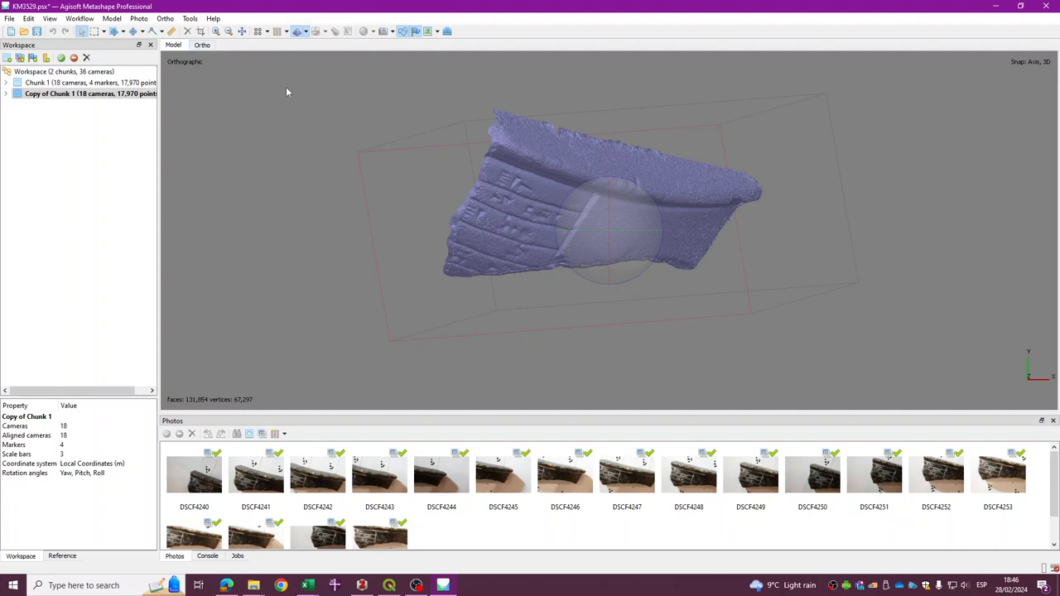
{"action": "mouse_move", "coordinate": [656, 169]}
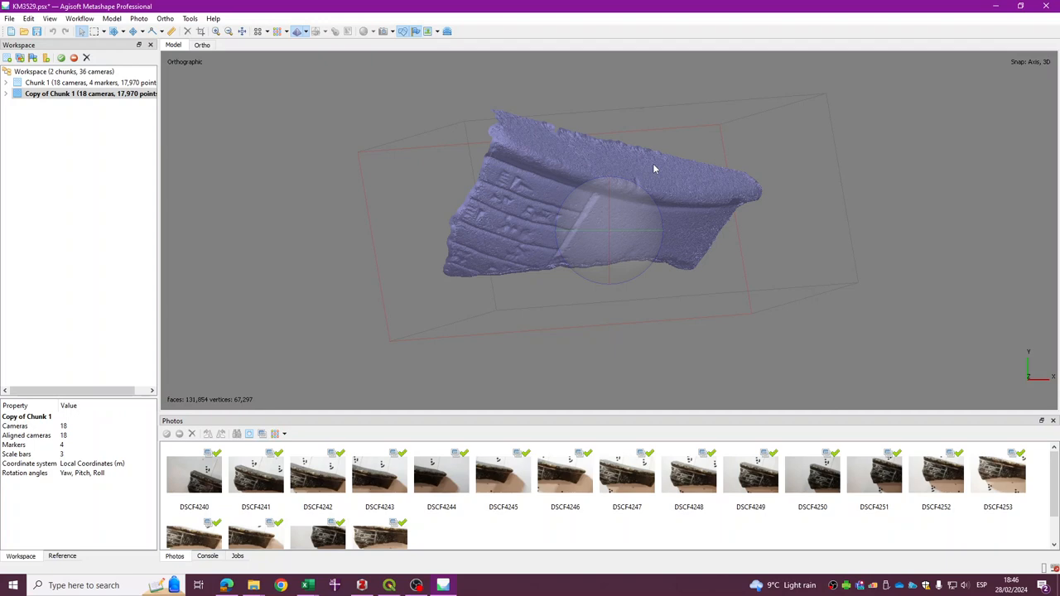
{"action": "mouse_move", "coordinate": [801, 324]}
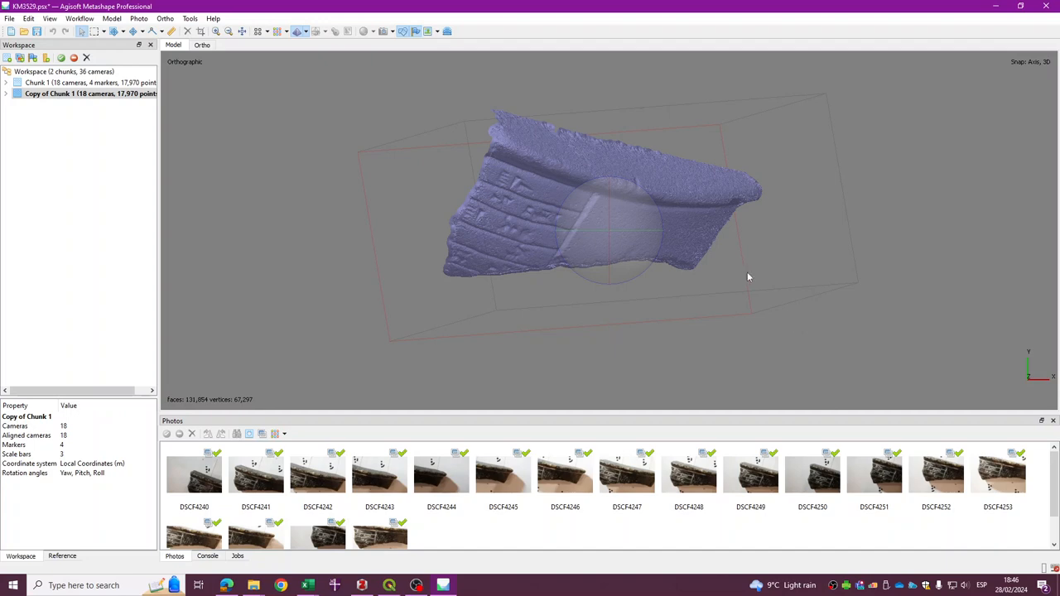
{"action": "mouse_move", "coordinate": [494, 166]}
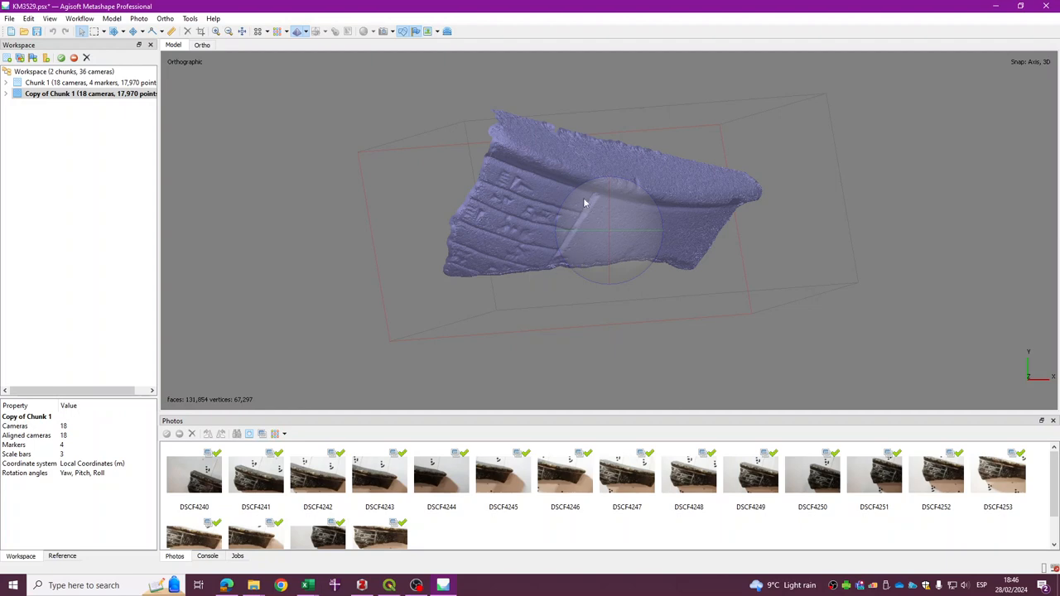
{"action": "mouse_move", "coordinate": [580, 209]}
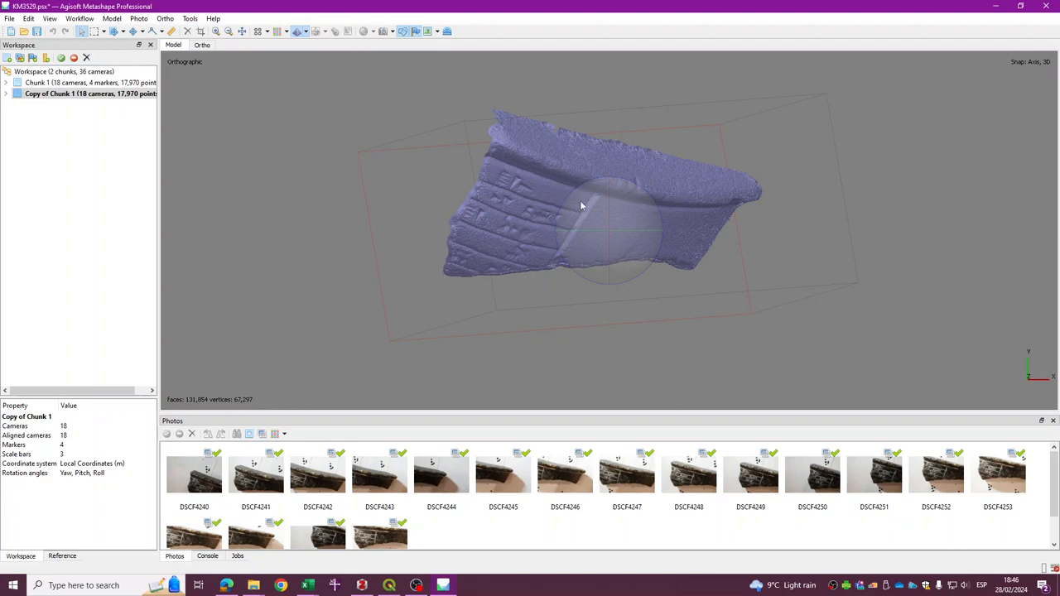
{"action": "mouse_move", "coordinate": [480, 191]}
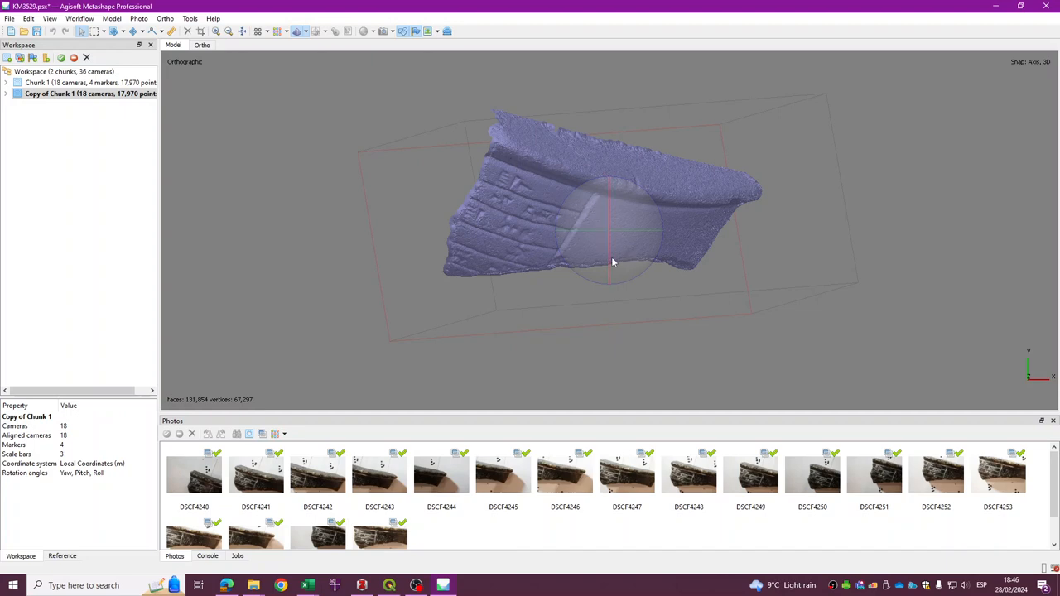
Step: View the fragment from the Top preset and orbit to inspect its inscribed face
{"action": "left_click_drag", "start_coordinate": [613, 262], "coordinate": [593, 205]}
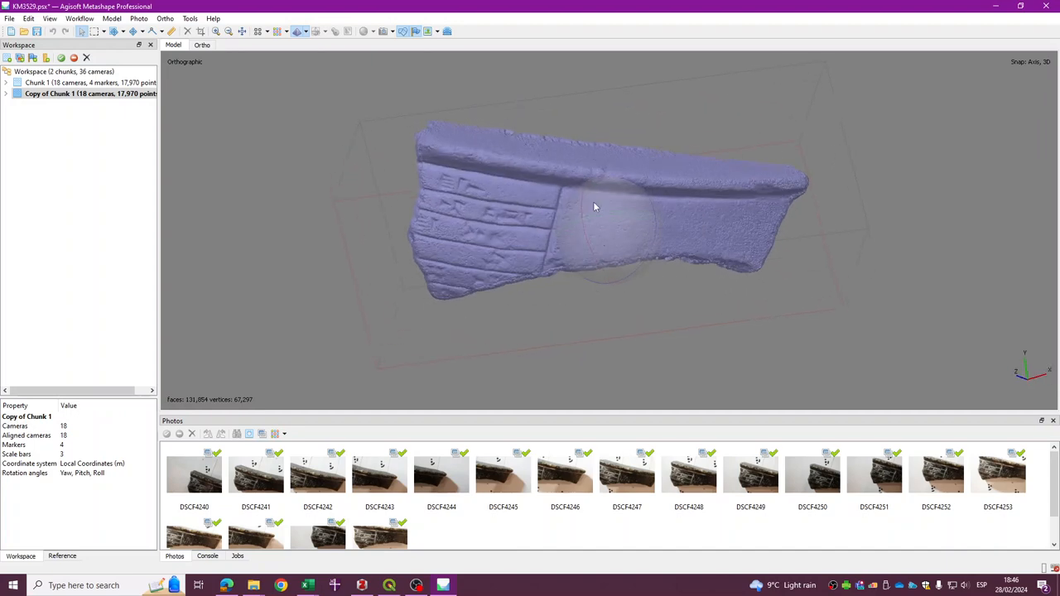
{"action": "left_click_drag", "start_coordinate": [592, 205], "coordinate": [583, 206]}
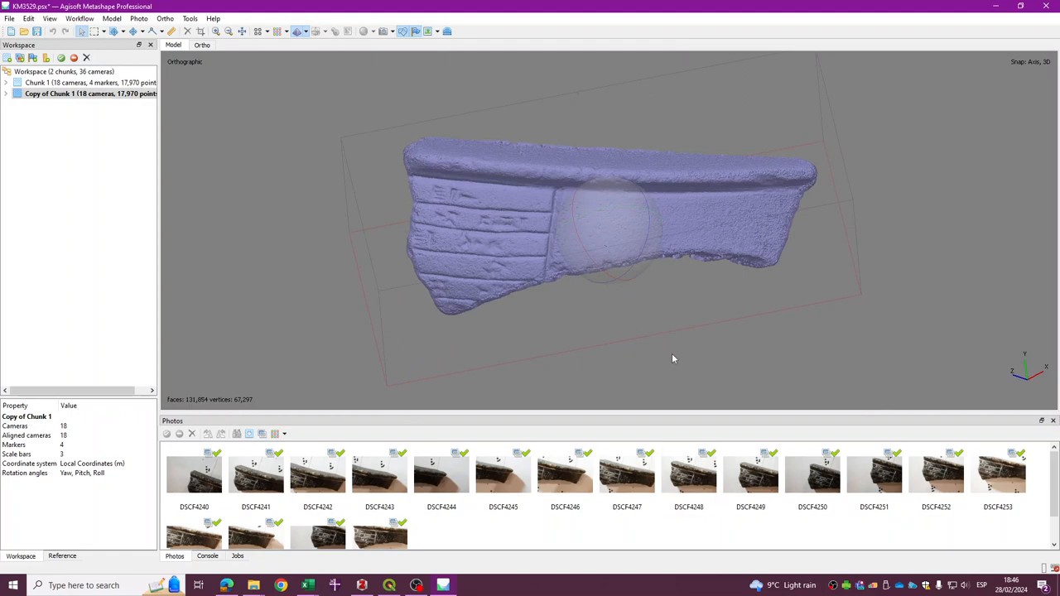
{"action": "mouse_move", "coordinate": [656, 371]}
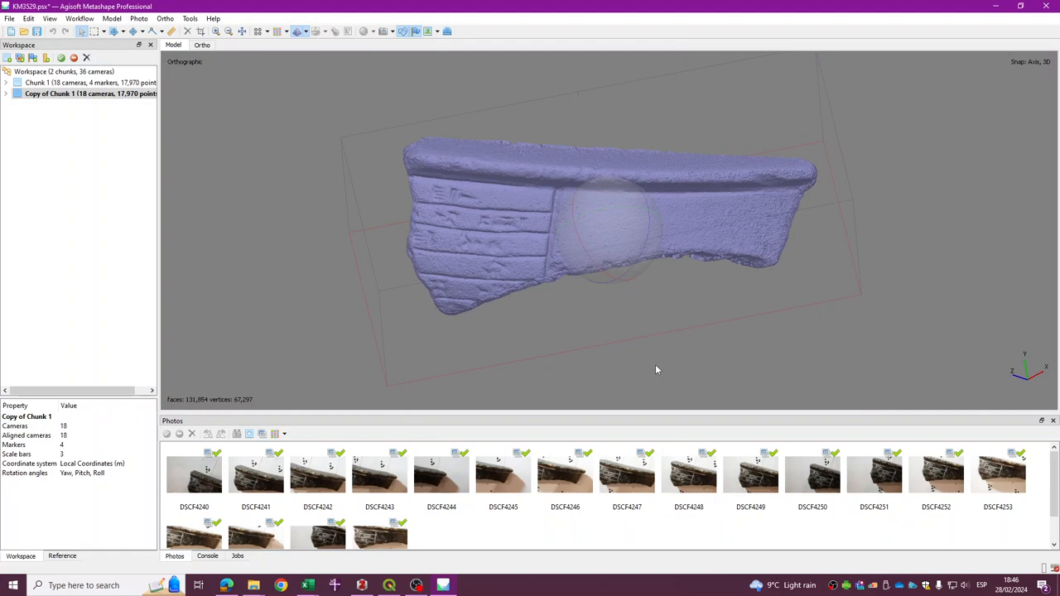
{"action": "left_click", "coordinate": [126, 18]}
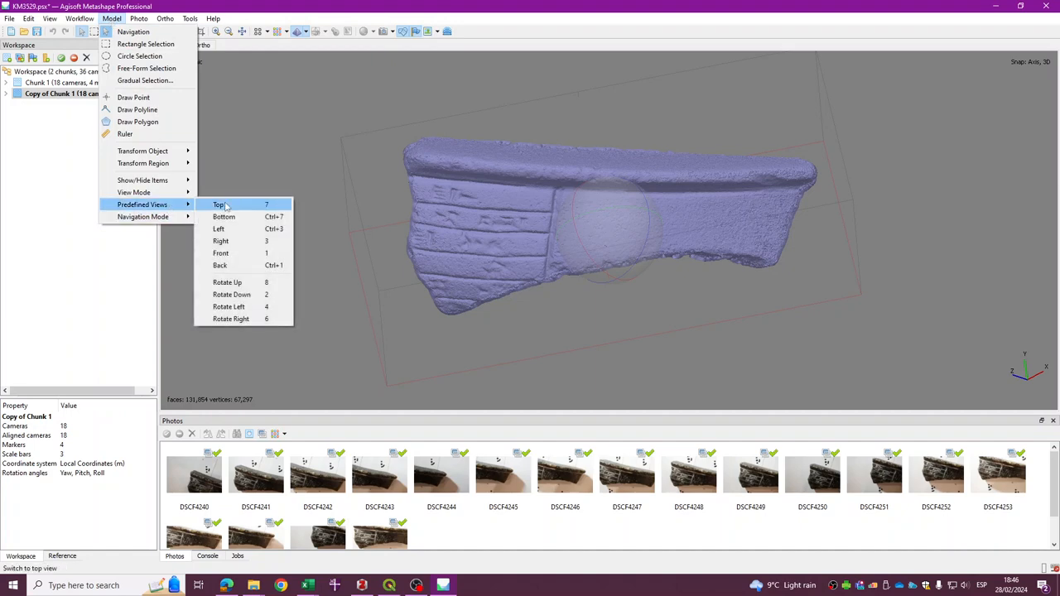
{"action": "mouse_move", "coordinate": [248, 205]}
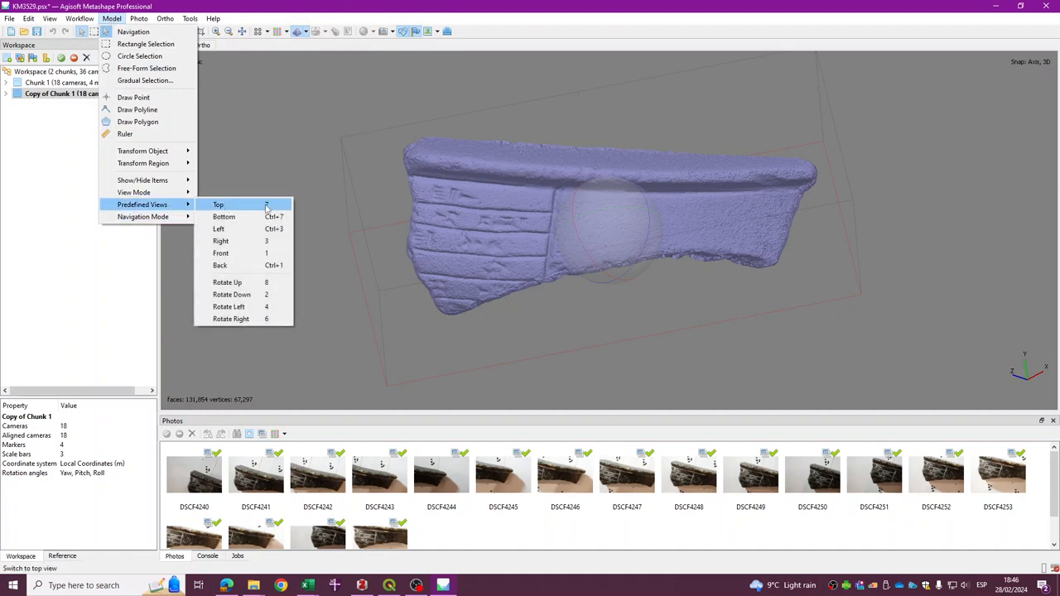
{"action": "left_click", "coordinate": [219, 206]}
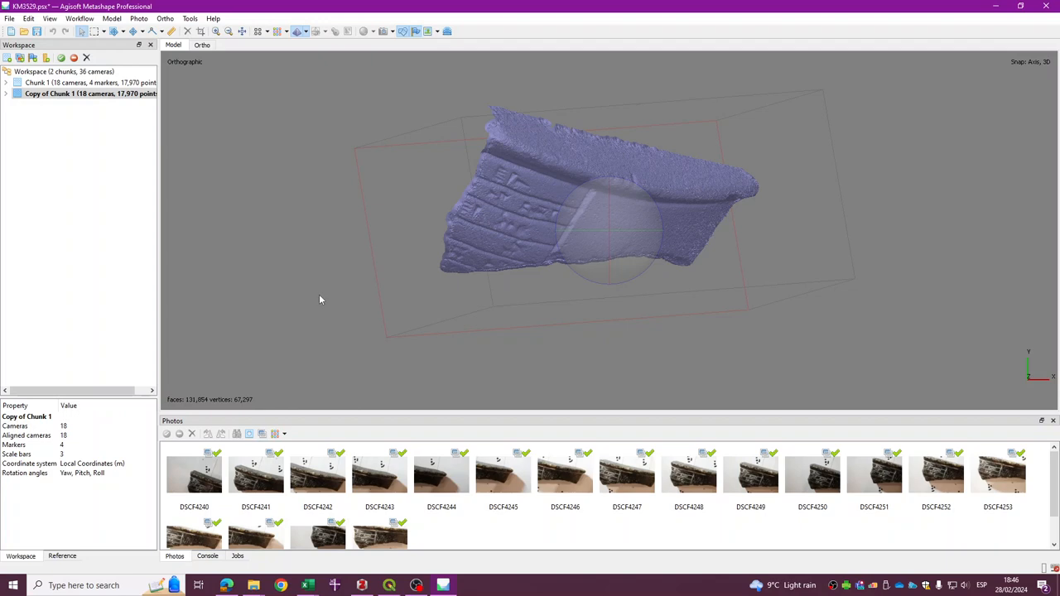
{"action": "mouse_move", "coordinate": [637, 258]}
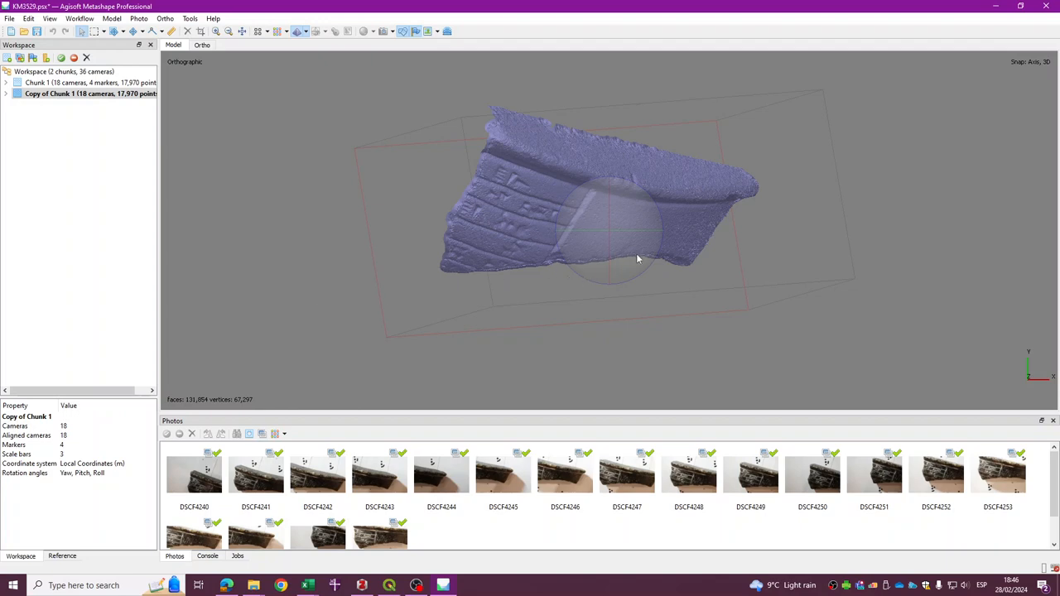
{"action": "left_click_drag", "start_coordinate": [638, 258], "coordinate": [572, 219]}
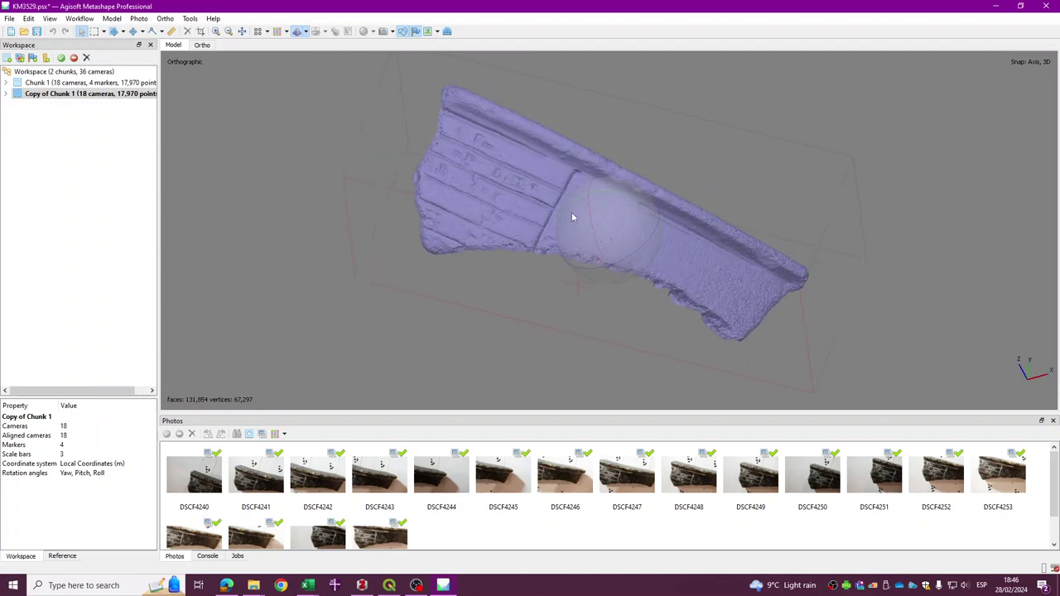
{"action": "left_click_drag", "start_coordinate": [571, 217], "coordinate": [621, 239]}
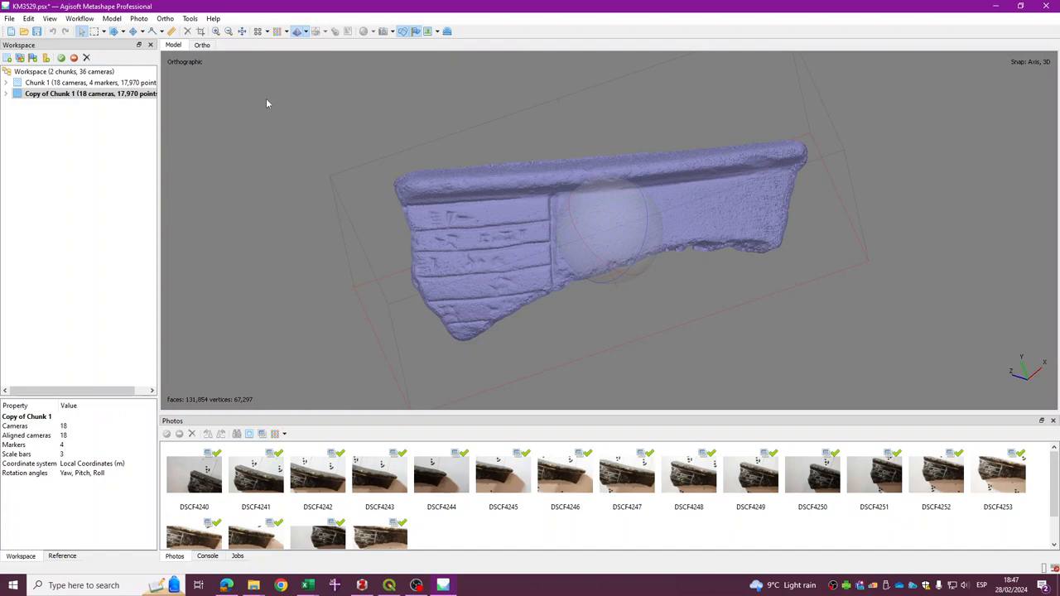
{"action": "mouse_move", "coordinate": [682, 296]}
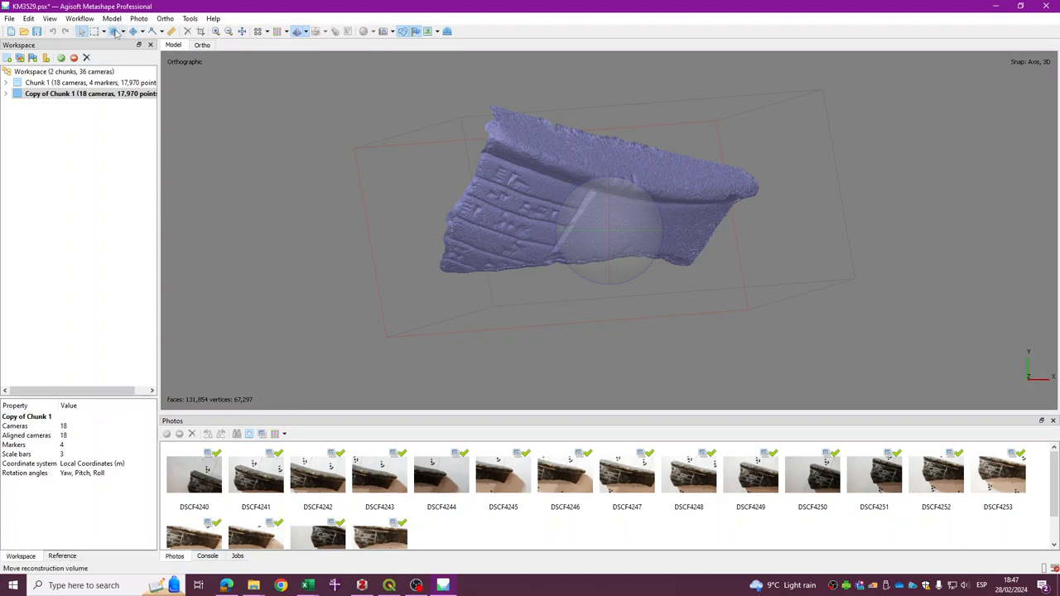
{"action": "mouse_move", "coordinate": [100, 35]}
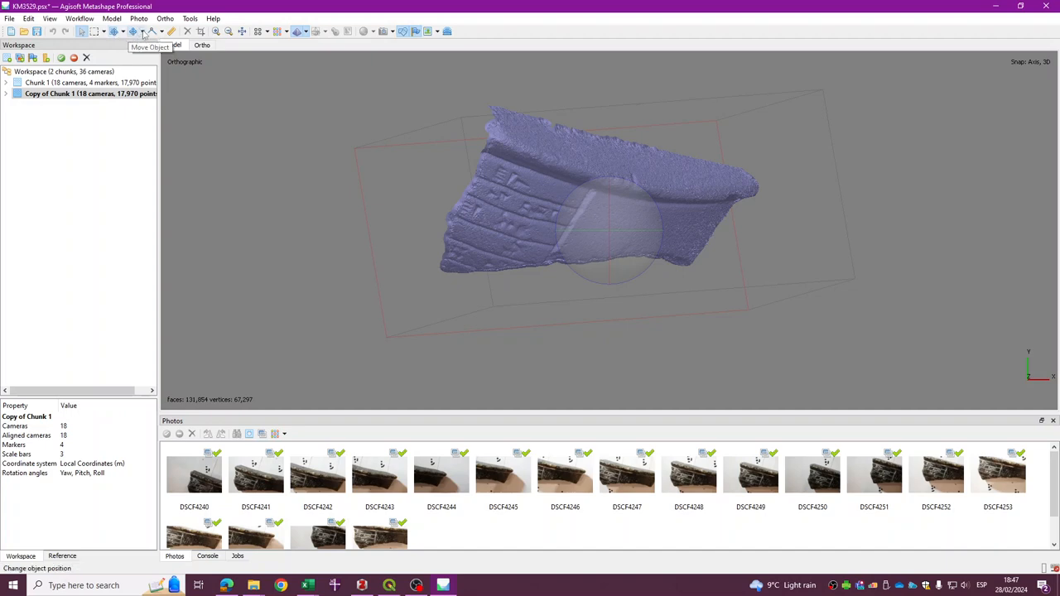
Step: Rotate the object so the inscription faces forward
{"action": "left_click", "coordinate": [149, 30]}
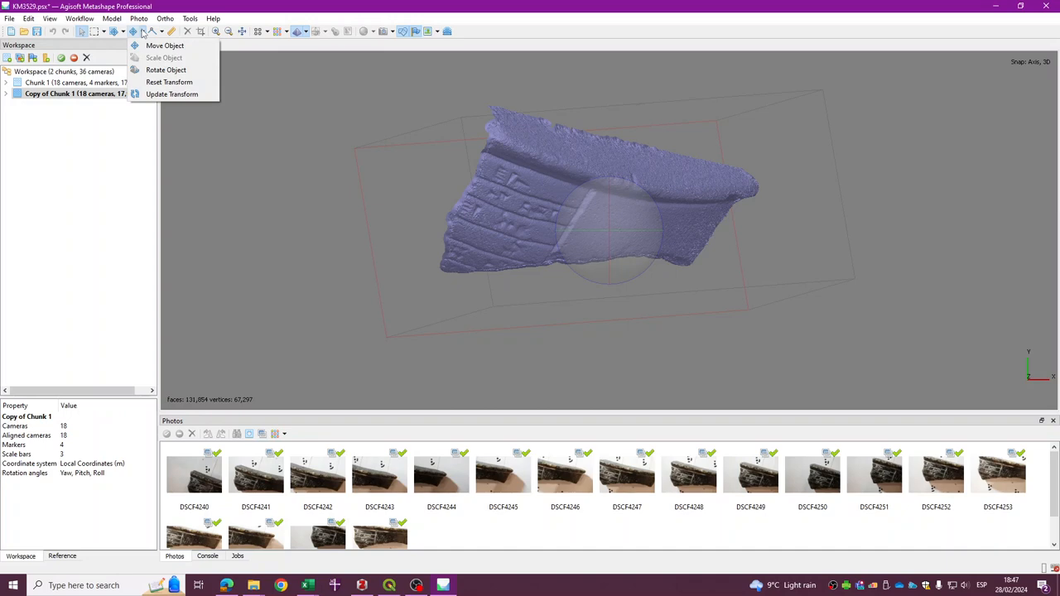
{"action": "mouse_move", "coordinate": [172, 70]}
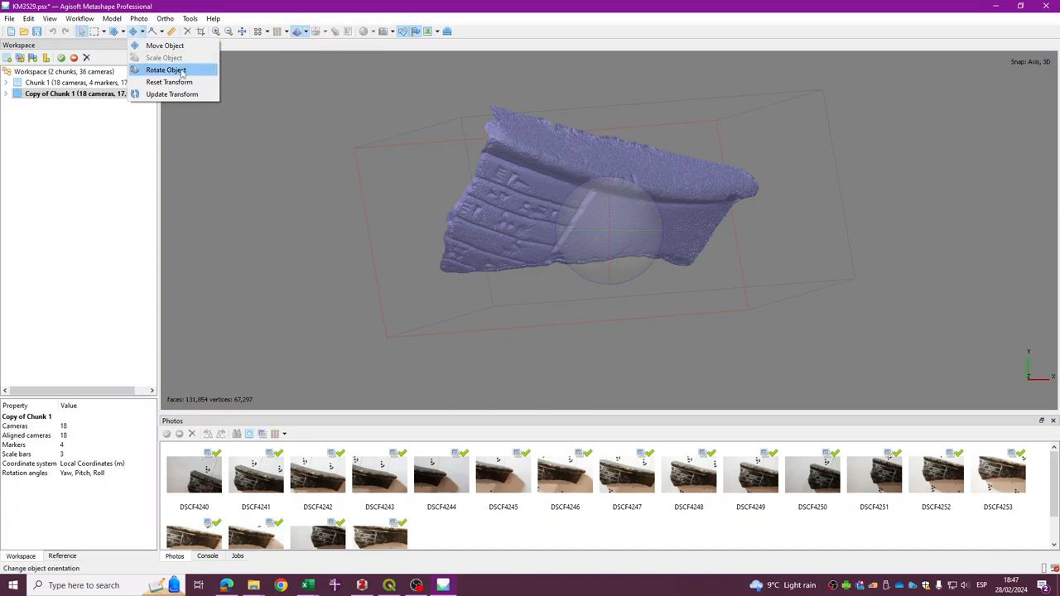
{"action": "mouse_move", "coordinate": [174, 73]}
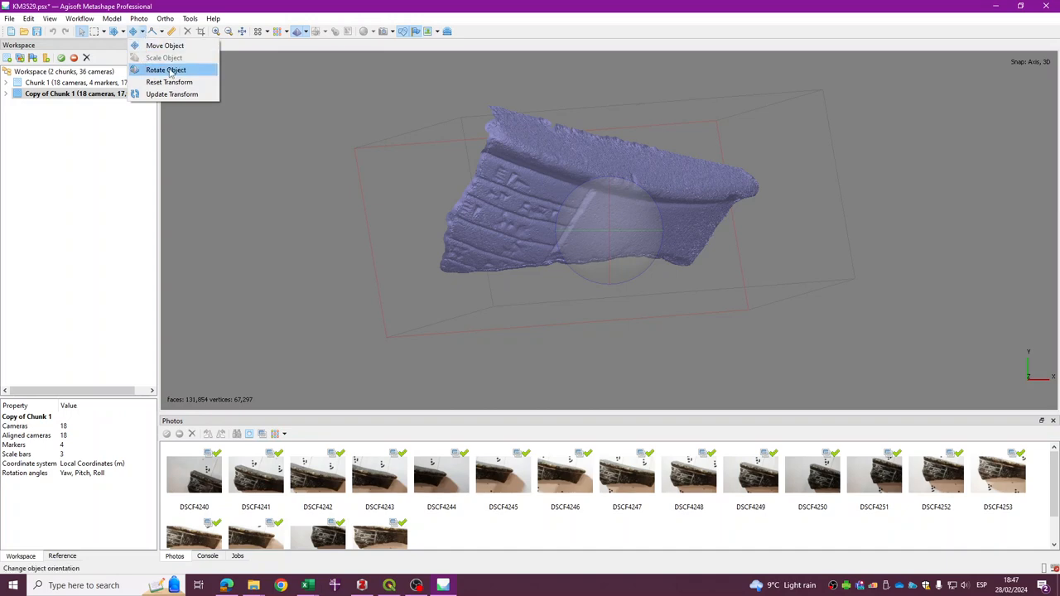
{"action": "left_click", "coordinate": [170, 69]}
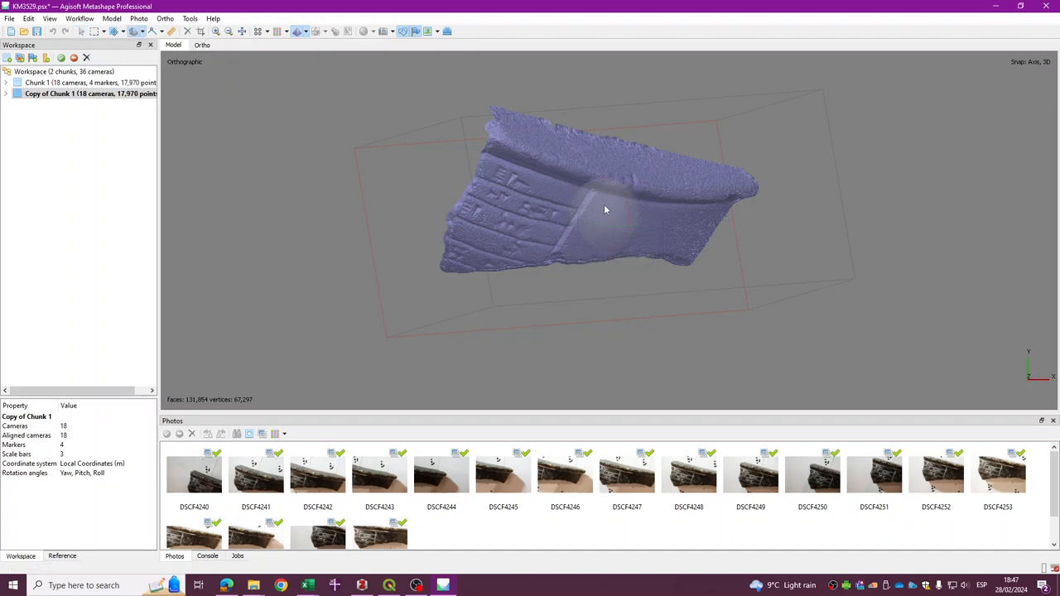
{"action": "mouse_move", "coordinate": [620, 222]}
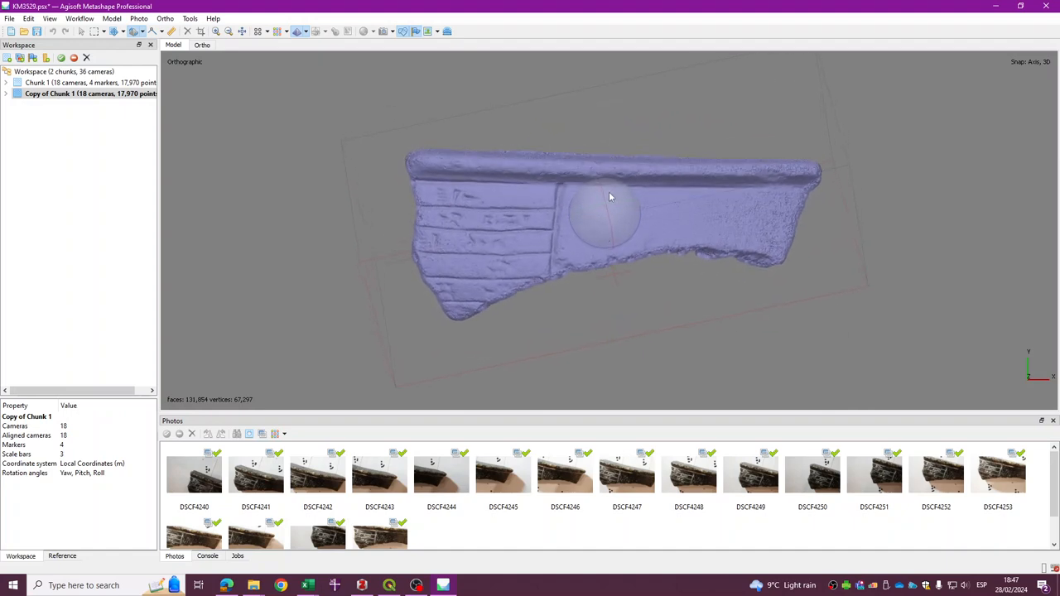
{"action": "left_click_drag", "start_coordinate": [610, 197], "coordinate": [613, 183]}
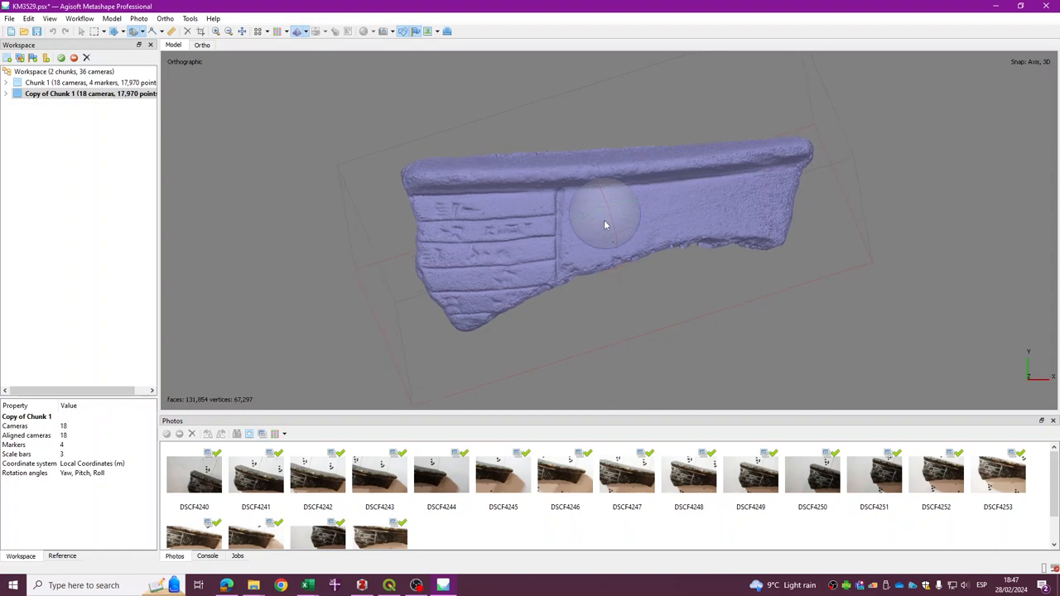
{"action": "mouse_move", "coordinate": [441, 202]}
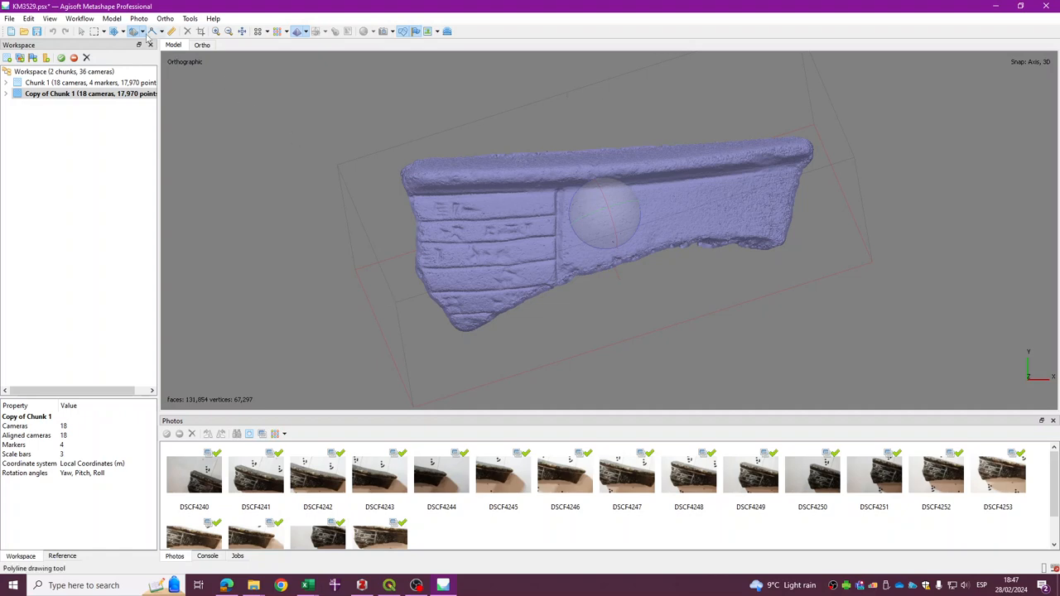
{"action": "left_click", "coordinate": [83, 32]}
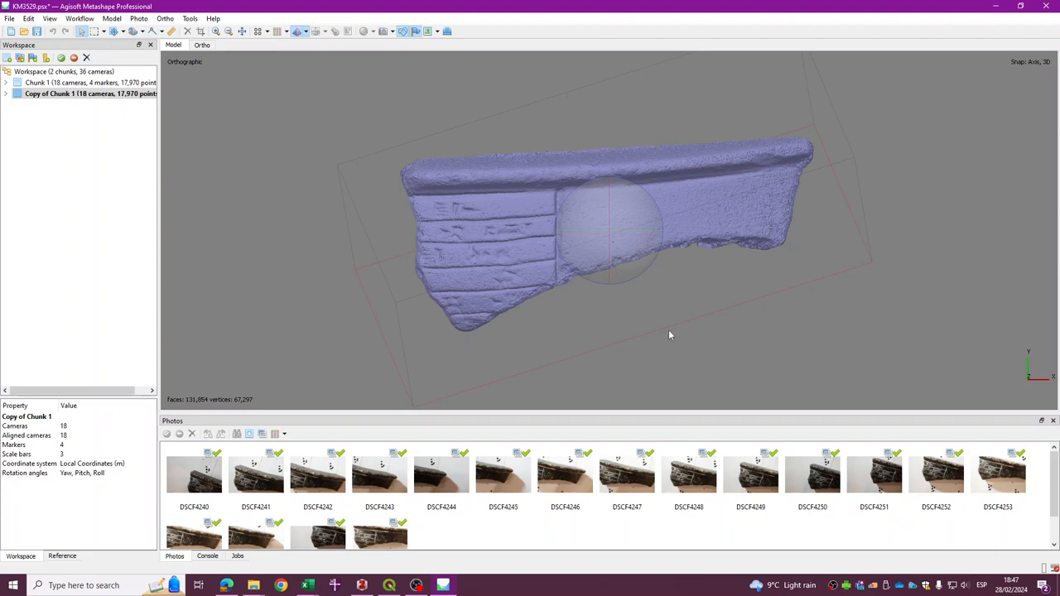
{"action": "mouse_move", "coordinate": [664, 274]}
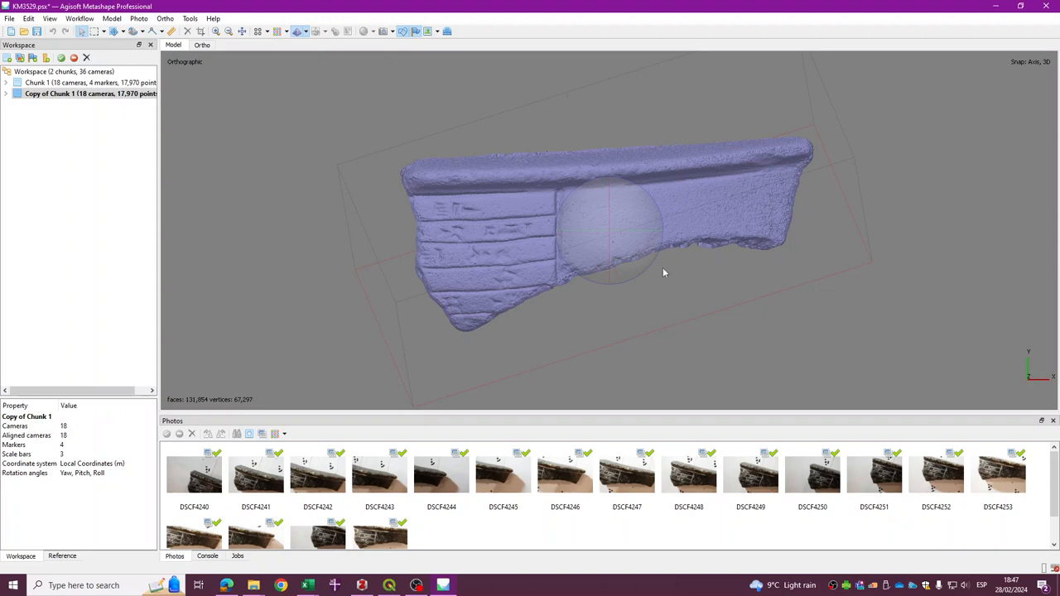
{"action": "mouse_move", "coordinate": [621, 285]}
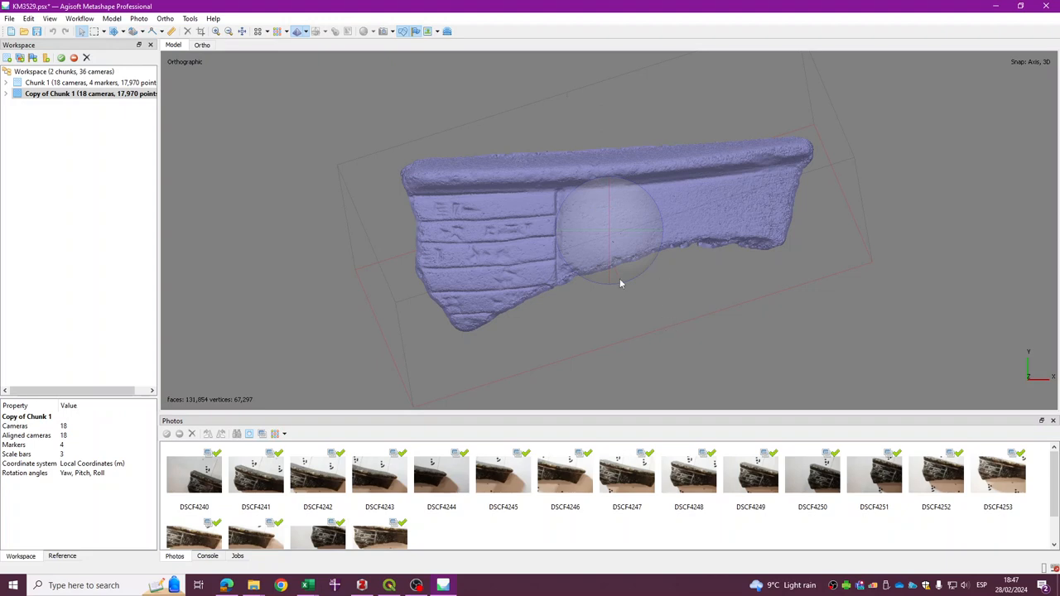
{"action": "mouse_move", "coordinate": [639, 255]}
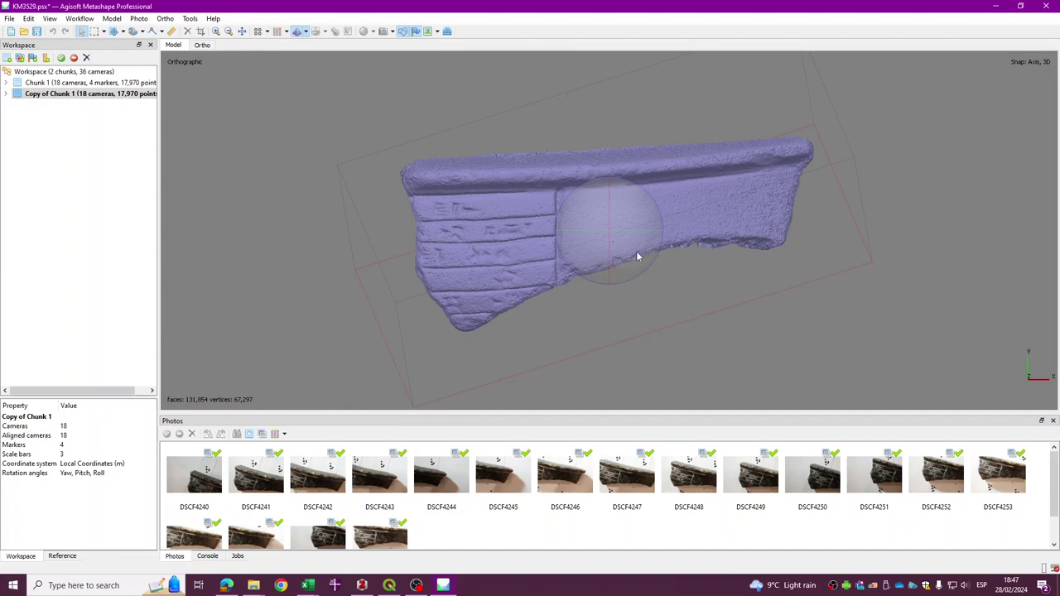
Step: View the fragment from the Right preset and orbit to see its edge profile and thickness
{"action": "left_click", "coordinate": [116, 16]}
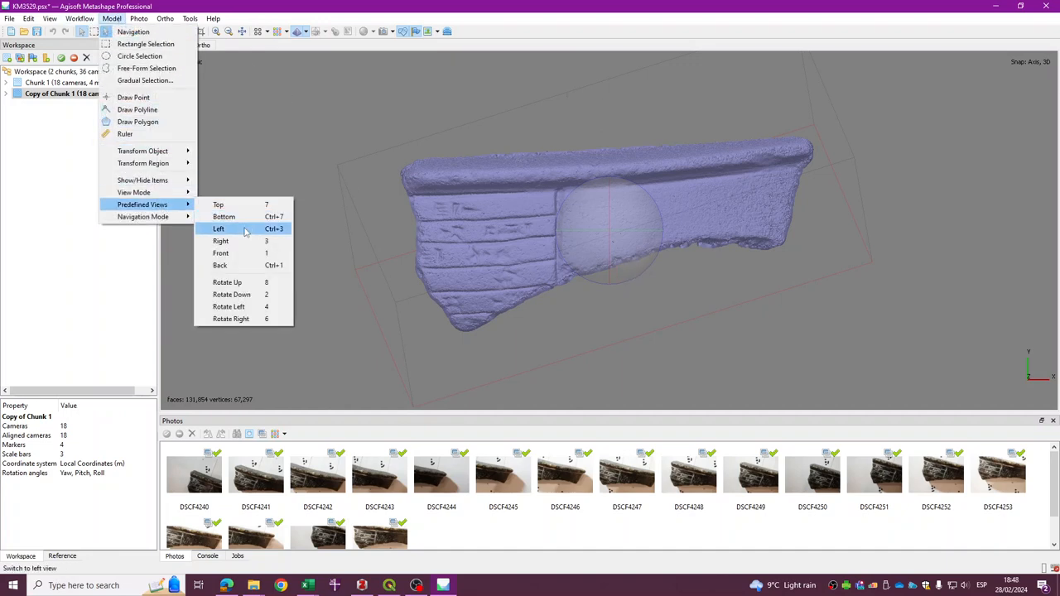
{"action": "mouse_move", "coordinate": [241, 242]}
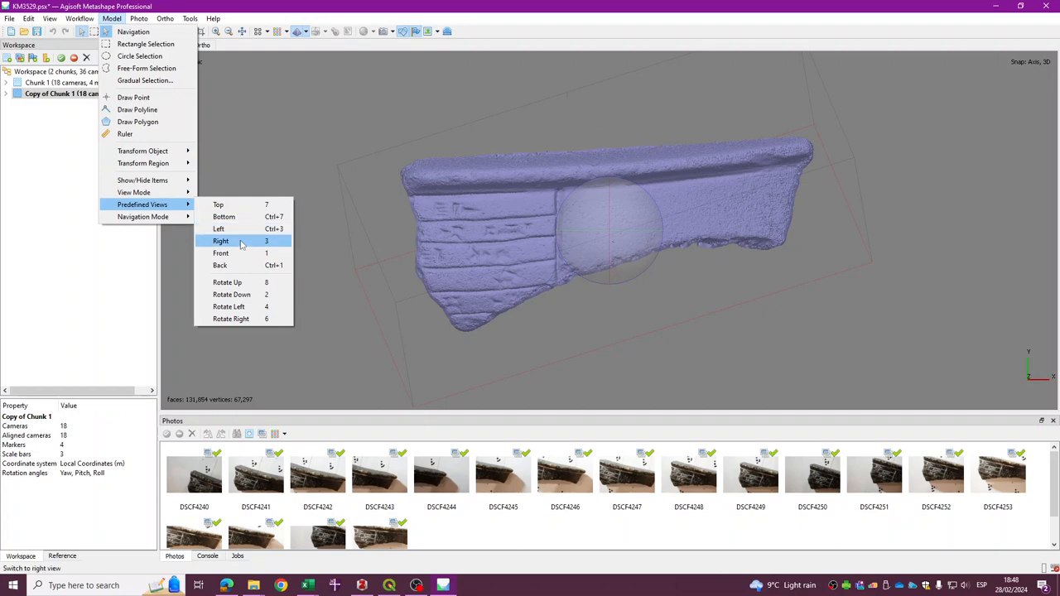
{"action": "left_click", "coordinate": [220, 241]}
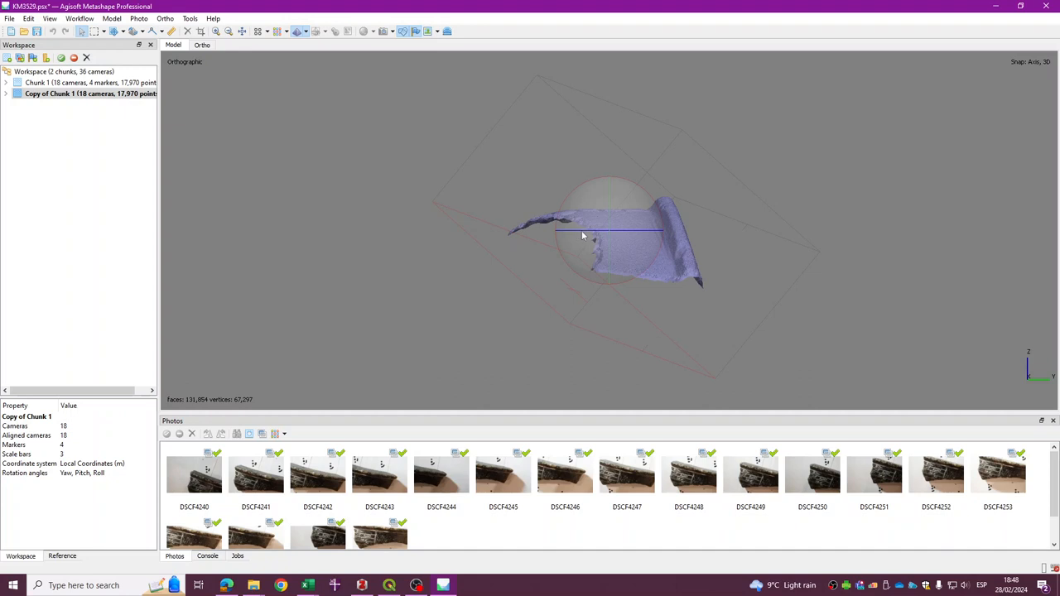
{"action": "left_click_drag", "start_coordinate": [583, 235], "coordinate": [653, 242]}
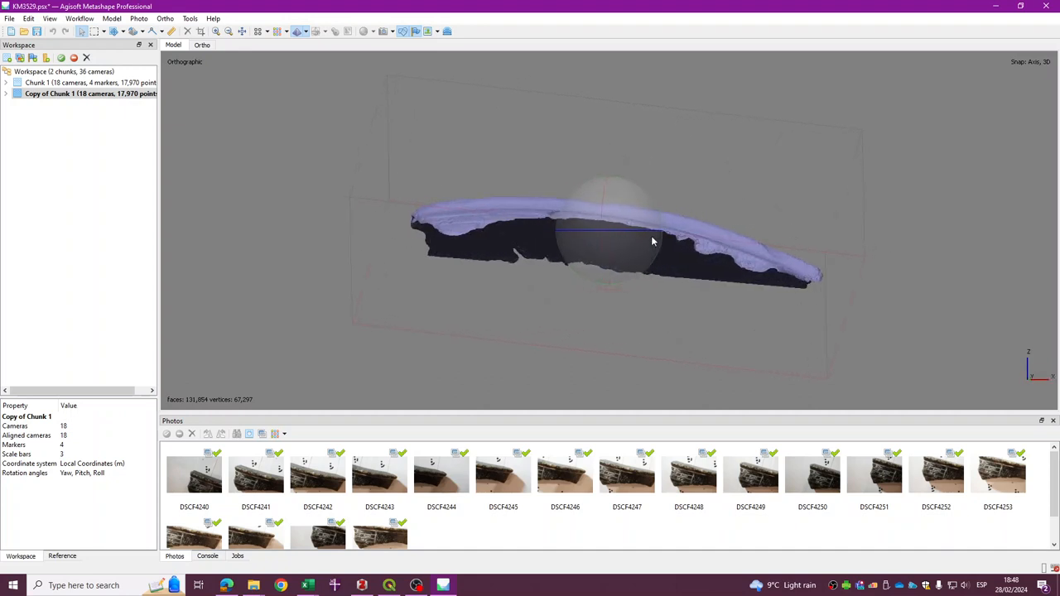
{"action": "mouse_move", "coordinate": [550, 219]}
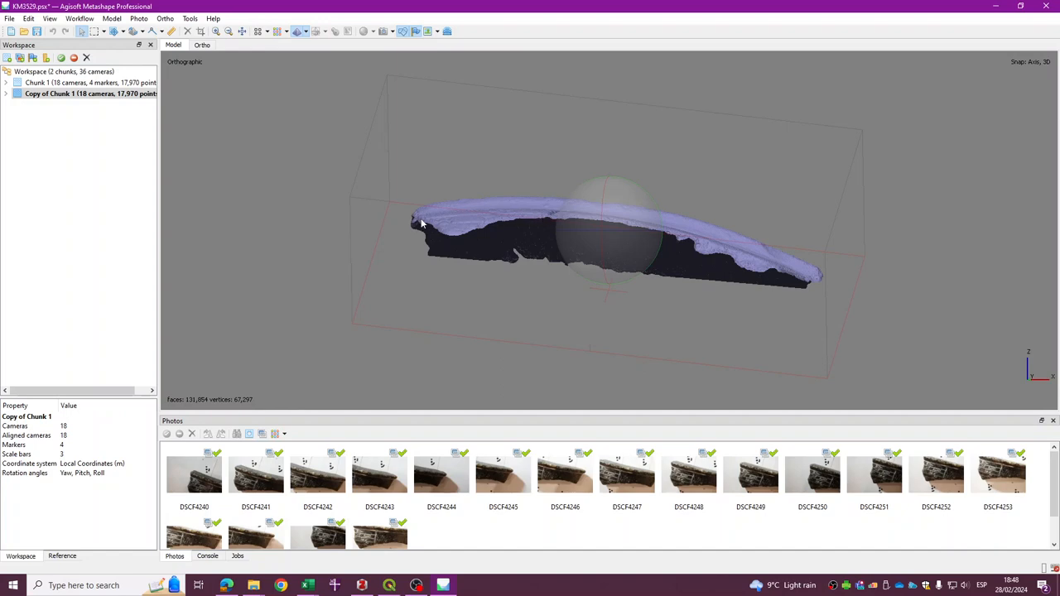
{"action": "mouse_move", "coordinate": [437, 218]}
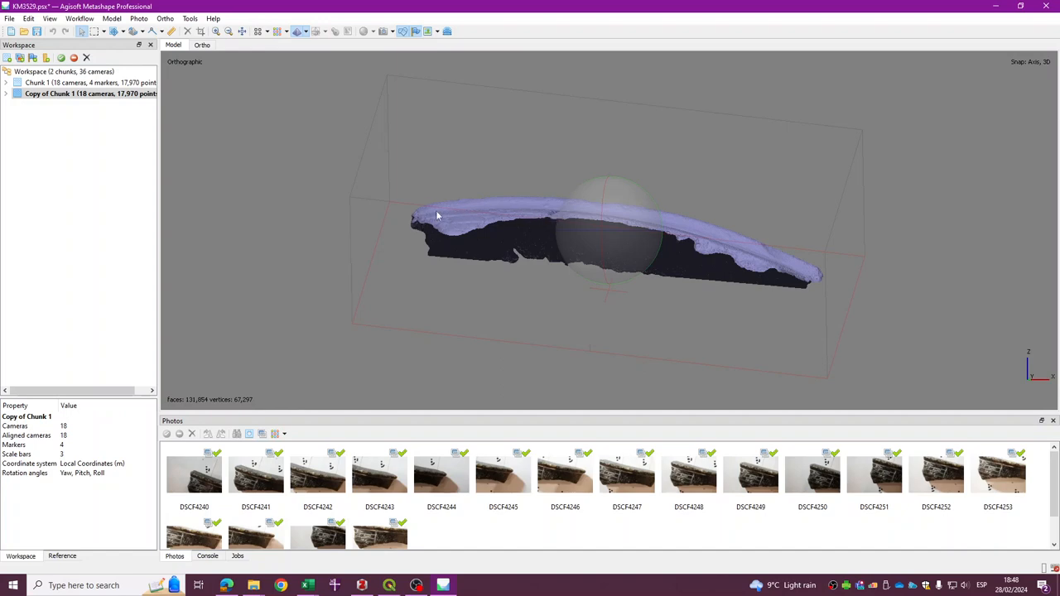
{"action": "left_click_drag", "start_coordinate": [437, 215], "coordinate": [638, 238]}
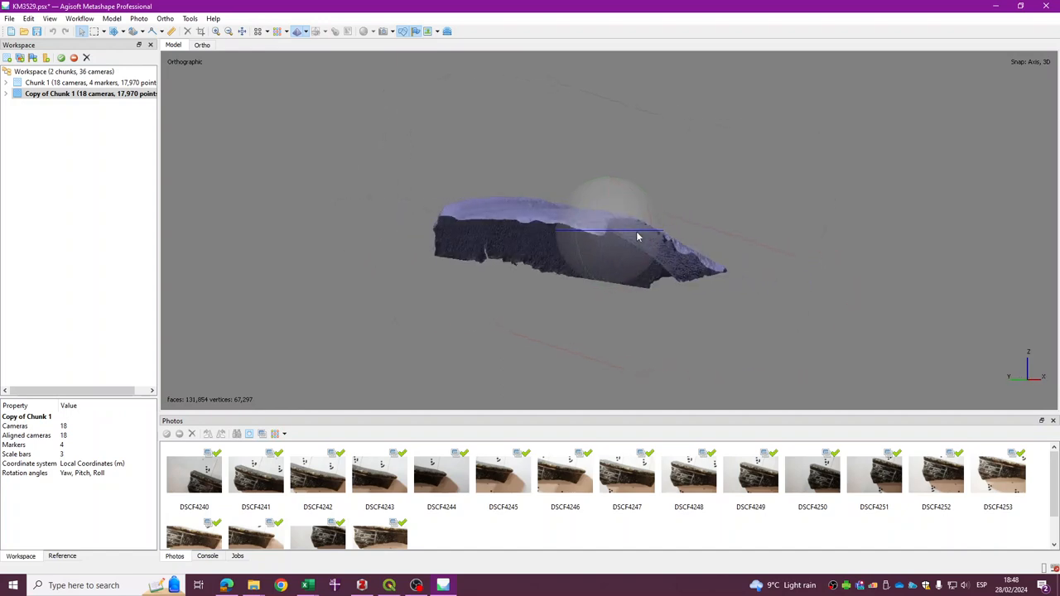
{"action": "left_click_drag", "start_coordinate": [637, 237], "coordinate": [566, 244]}
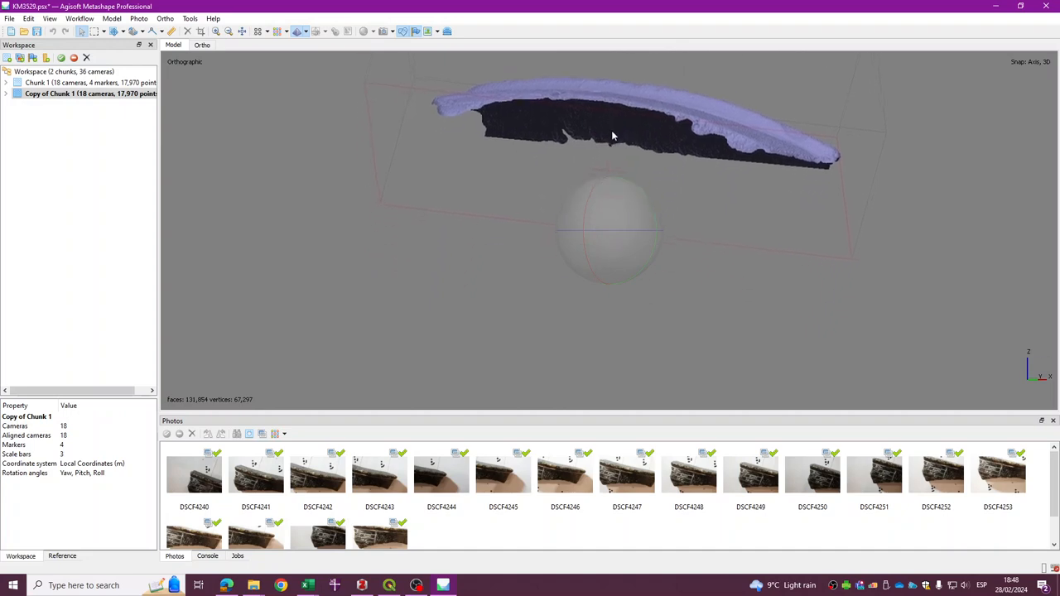
{"action": "left_click_drag", "start_coordinate": [613, 135], "coordinate": [603, 252]}
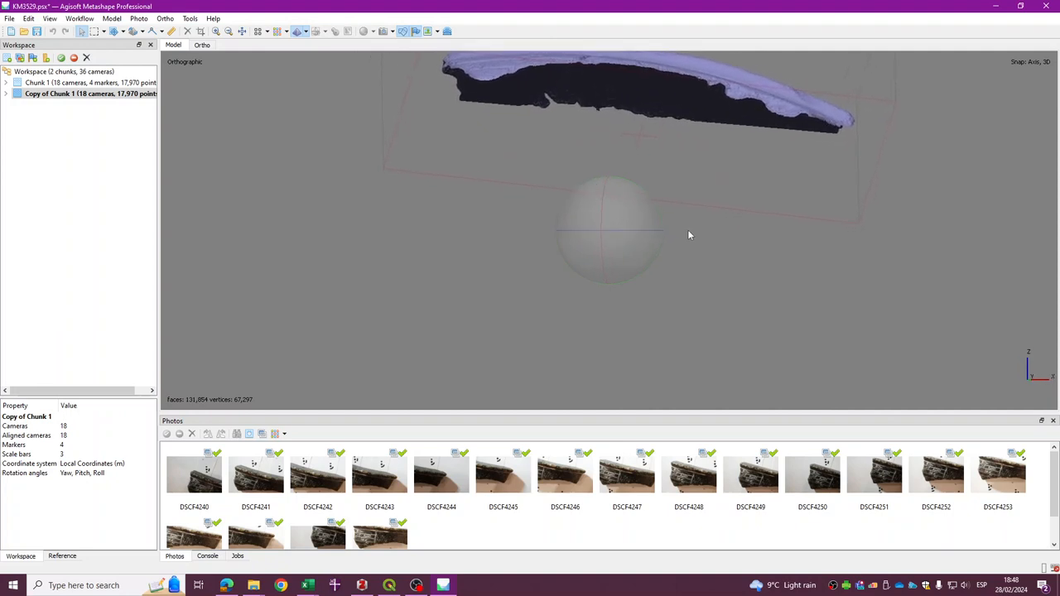
{"action": "mouse_move", "coordinate": [304, 206]}
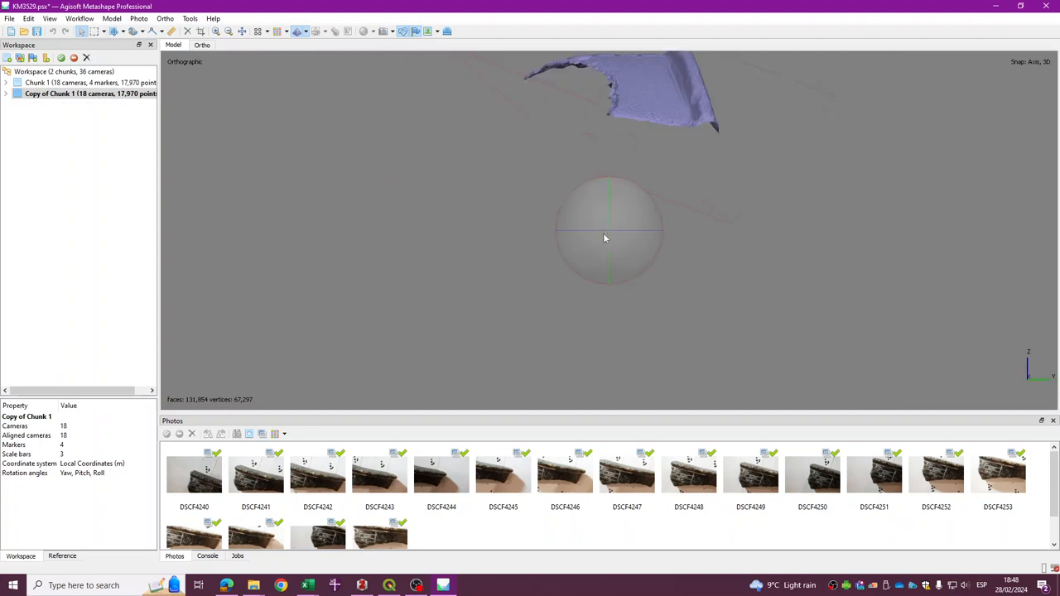
Step: Return to the Right view edge-on and ready the Rotate Object tool
{"action": "left_click", "coordinate": [92, 18]}
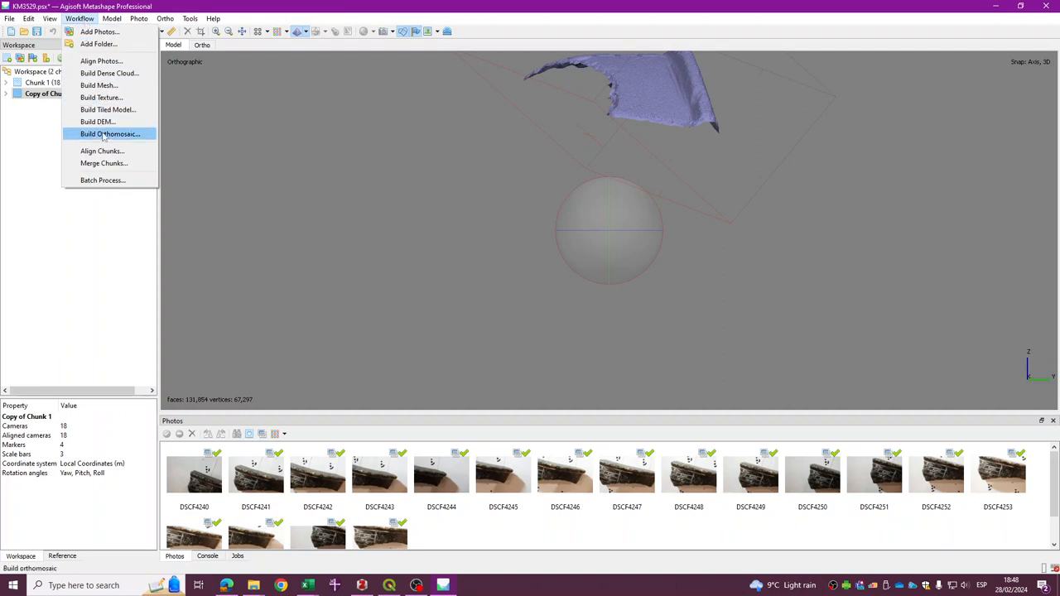
{"action": "left_click", "coordinate": [125, 18]}
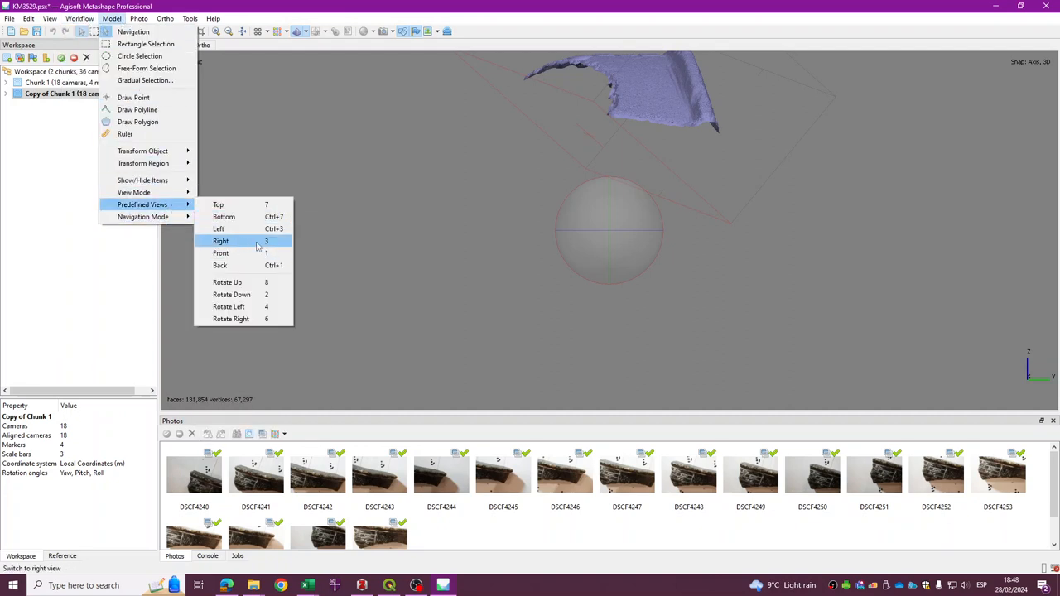
{"action": "left_click", "coordinate": [220, 242]}
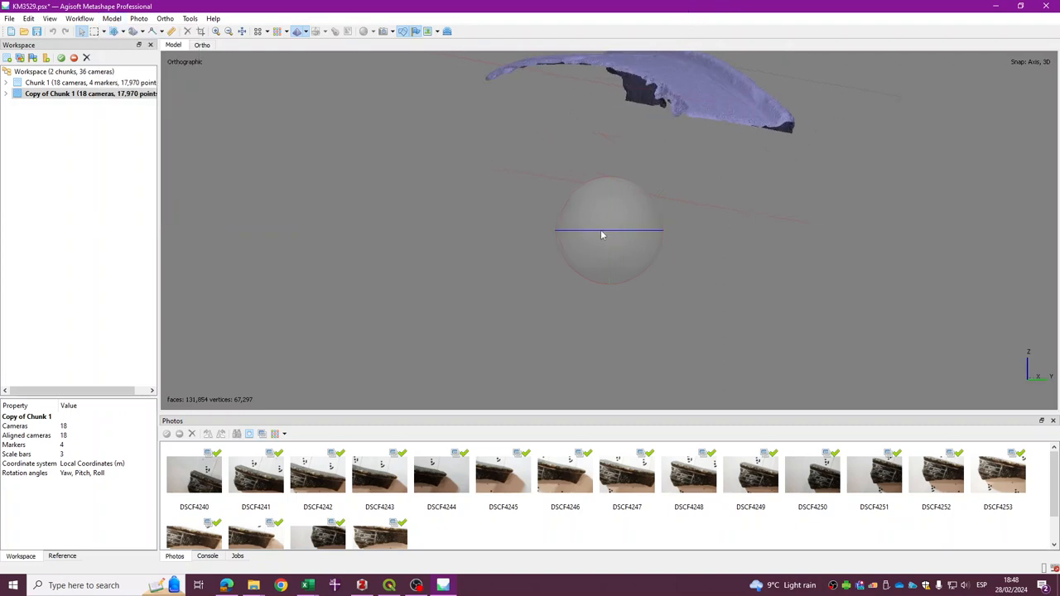
{"action": "left_click_drag", "start_coordinate": [603, 235], "coordinate": [646, 235]}
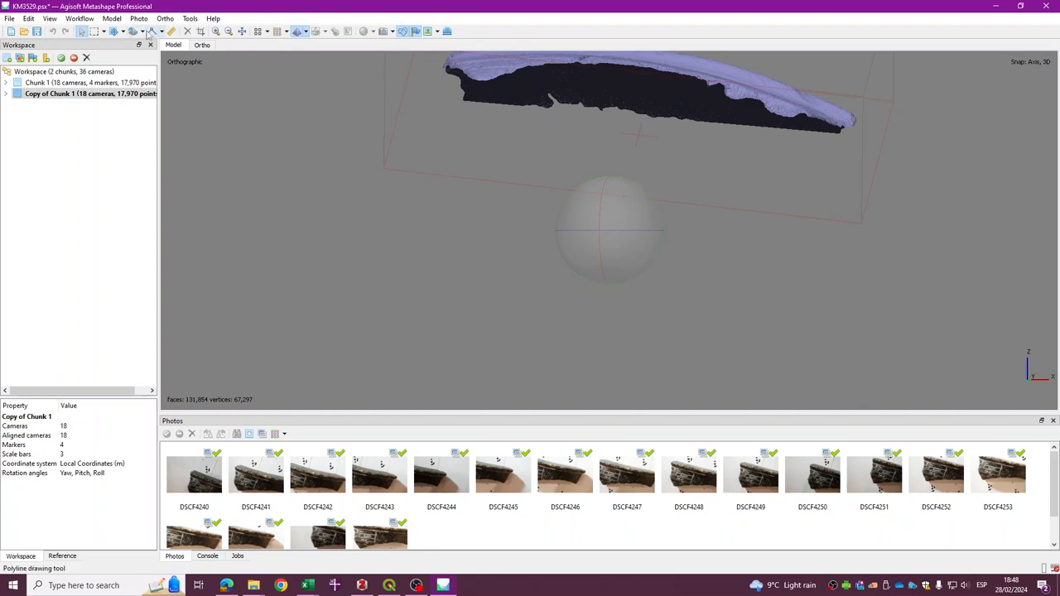
{"action": "left_click", "coordinate": [123, 33]}
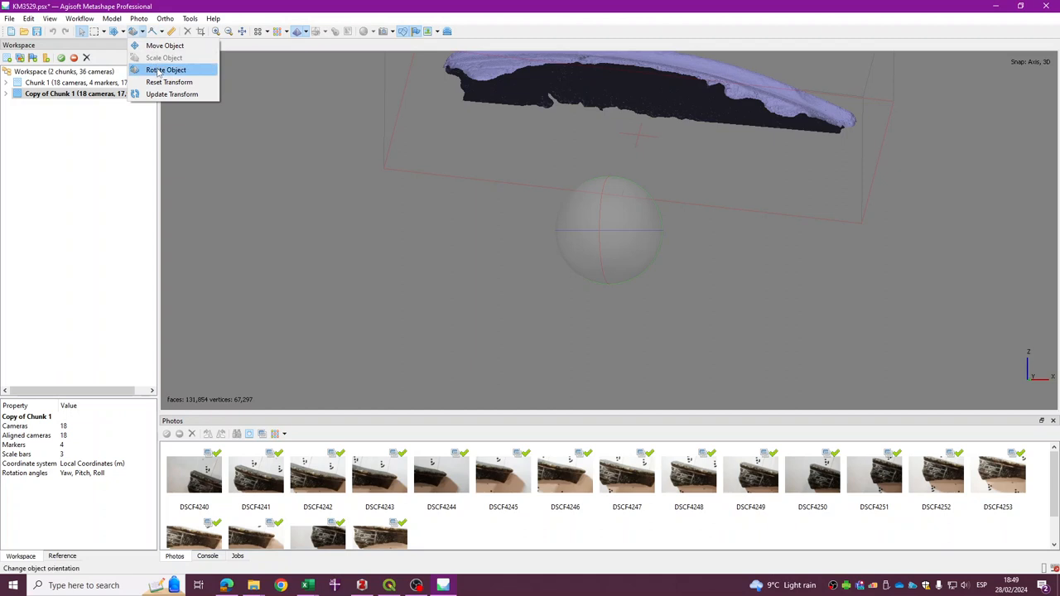
{"action": "left_click", "coordinate": [169, 70]}
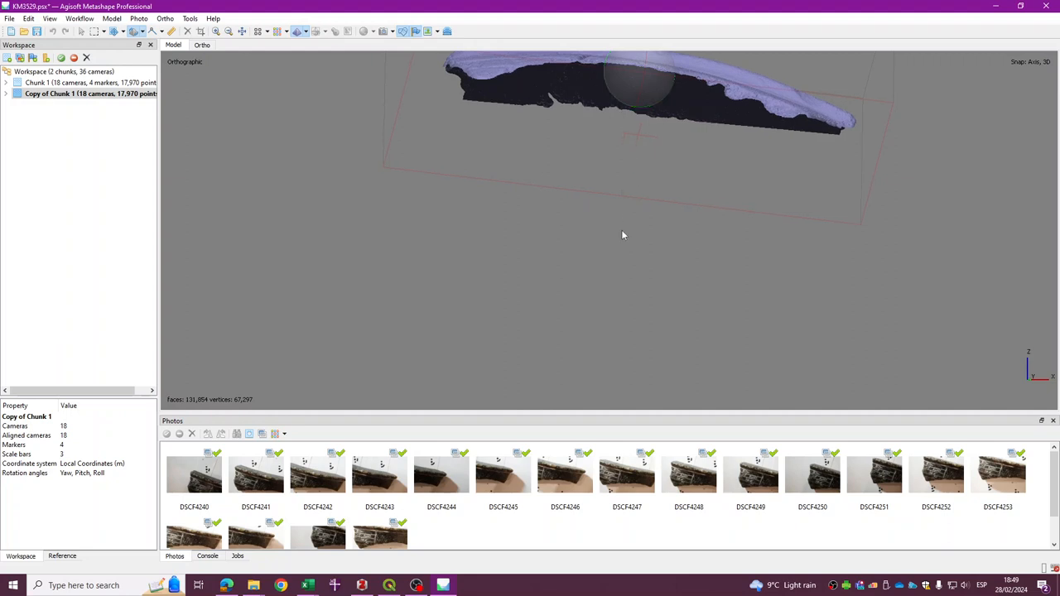
{"action": "mouse_move", "coordinate": [306, 53]}
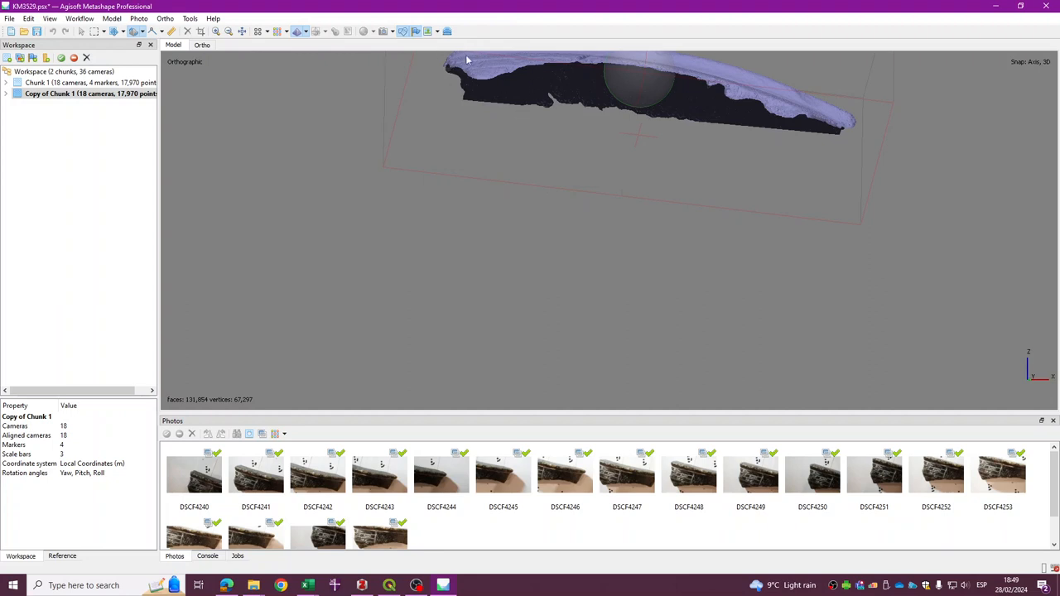
{"action": "mouse_move", "coordinate": [499, 60]}
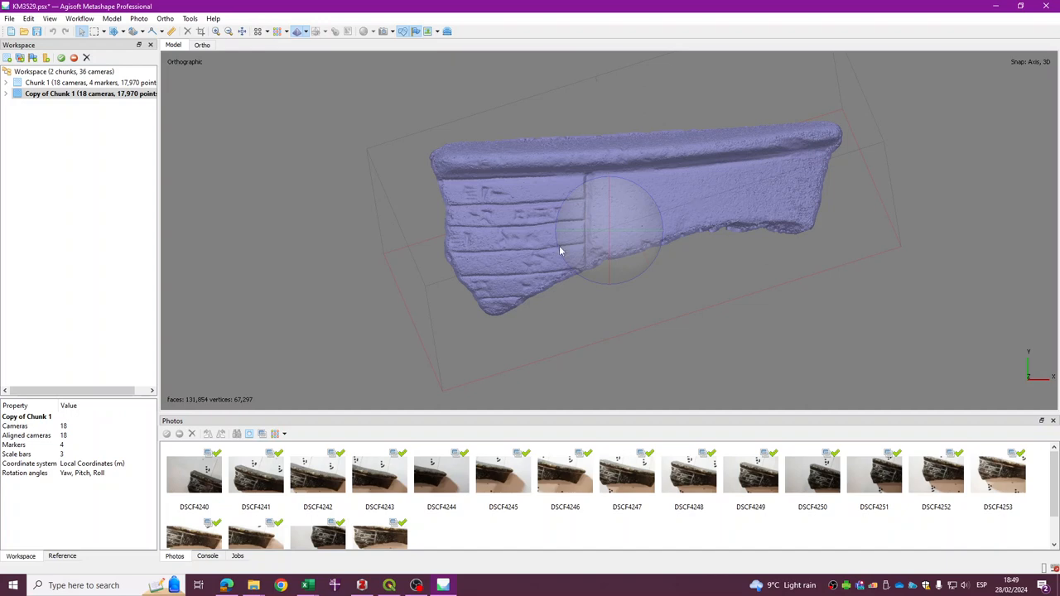
{"action": "mouse_move", "coordinate": [58, 126]}
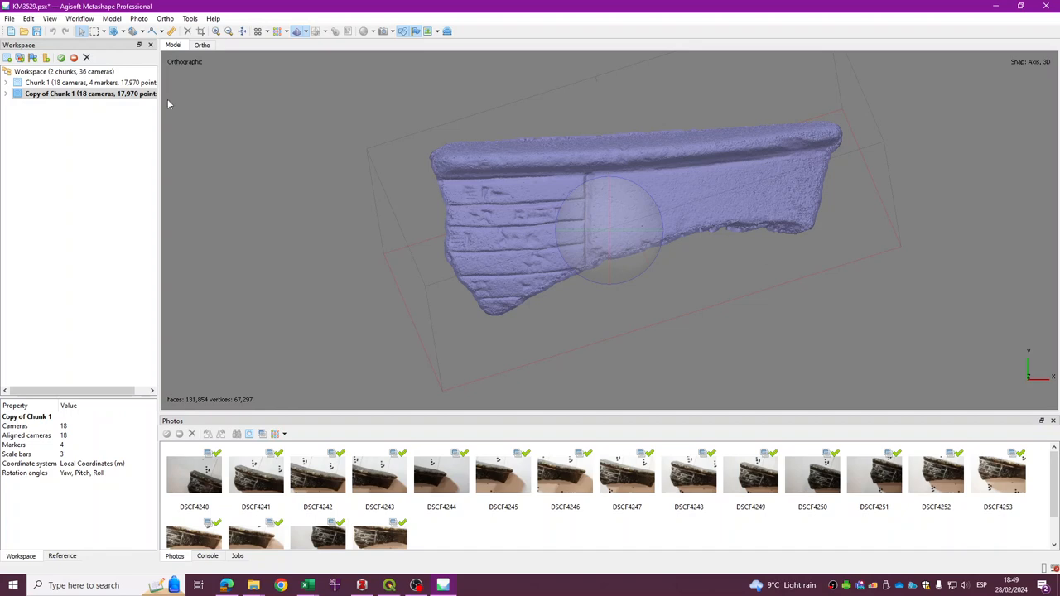
{"action": "mouse_move", "coordinate": [827, 152]}
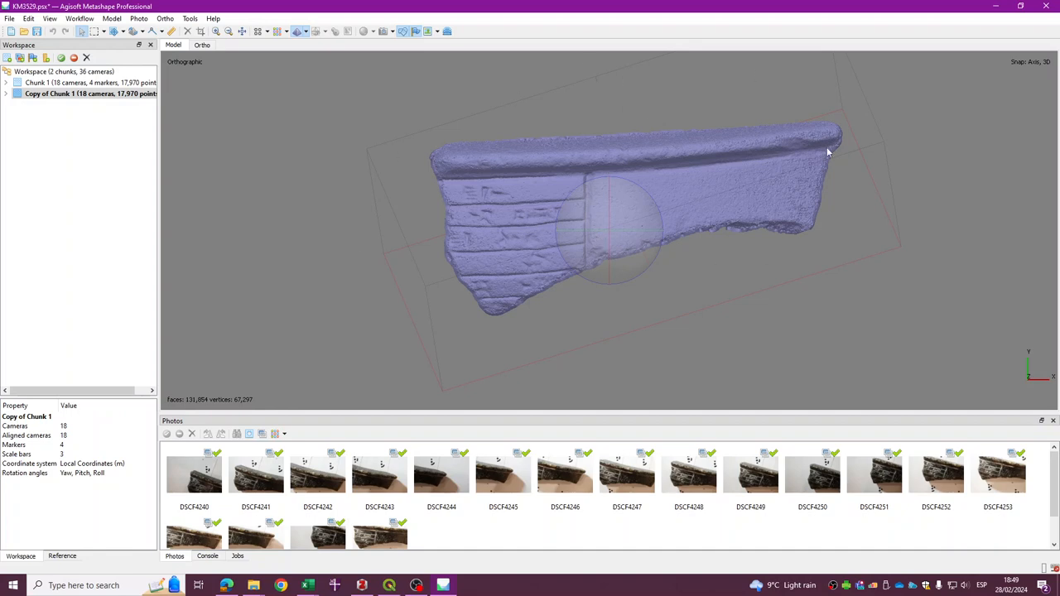
{"action": "mouse_move", "coordinate": [594, 297]}
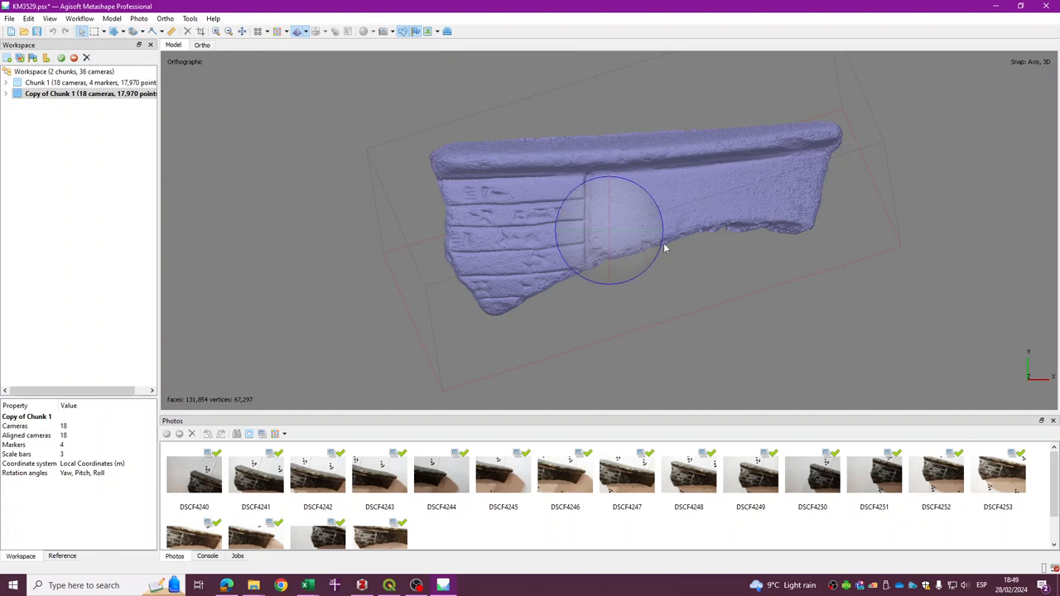
{"action": "mouse_move", "coordinate": [669, 242]}
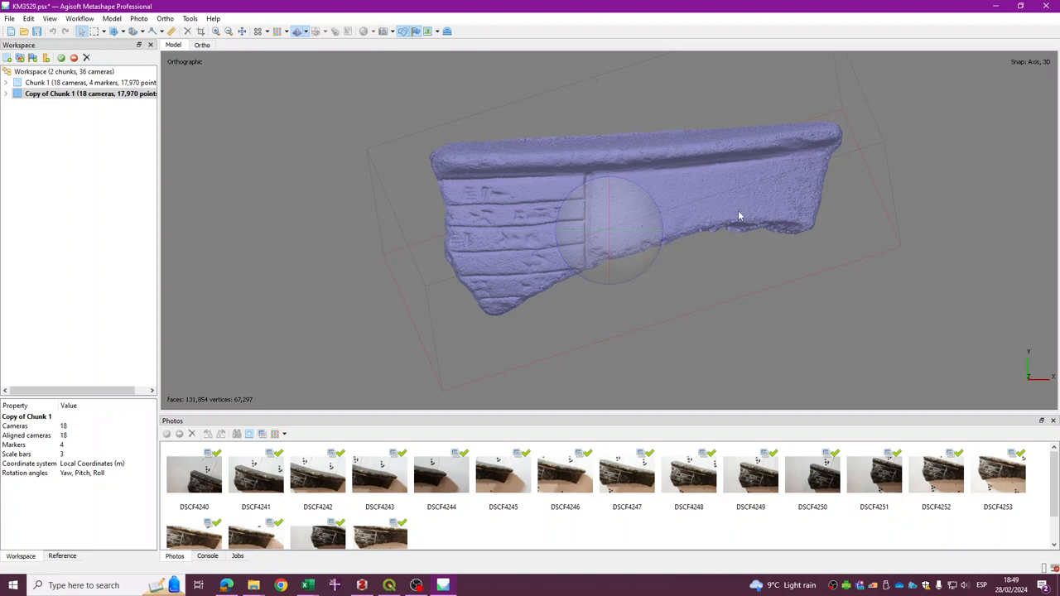
{"action": "mouse_move", "coordinate": [487, 310]}
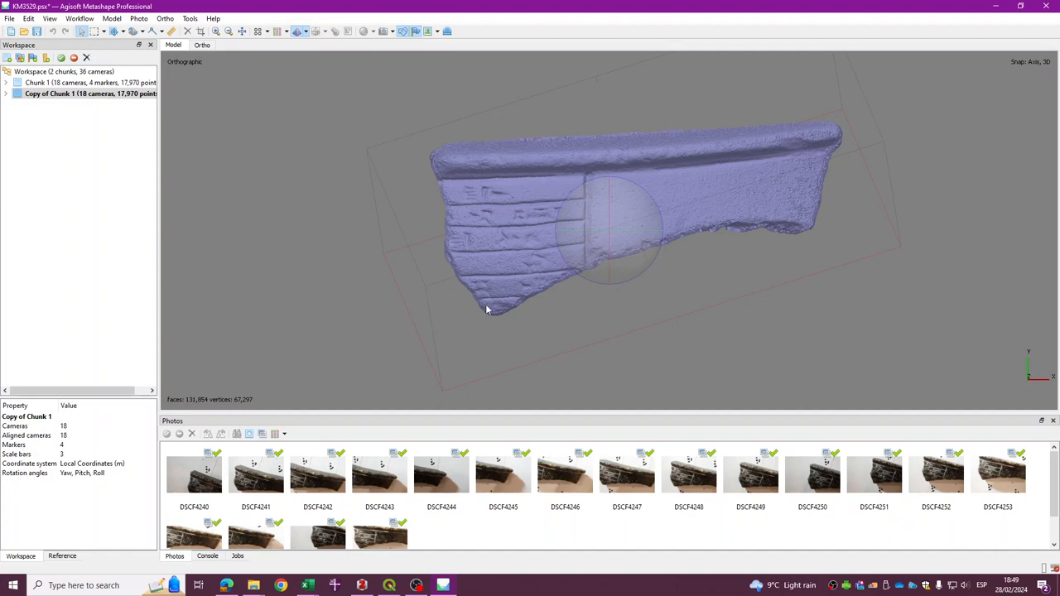
{"action": "mouse_move", "coordinate": [565, 275]}
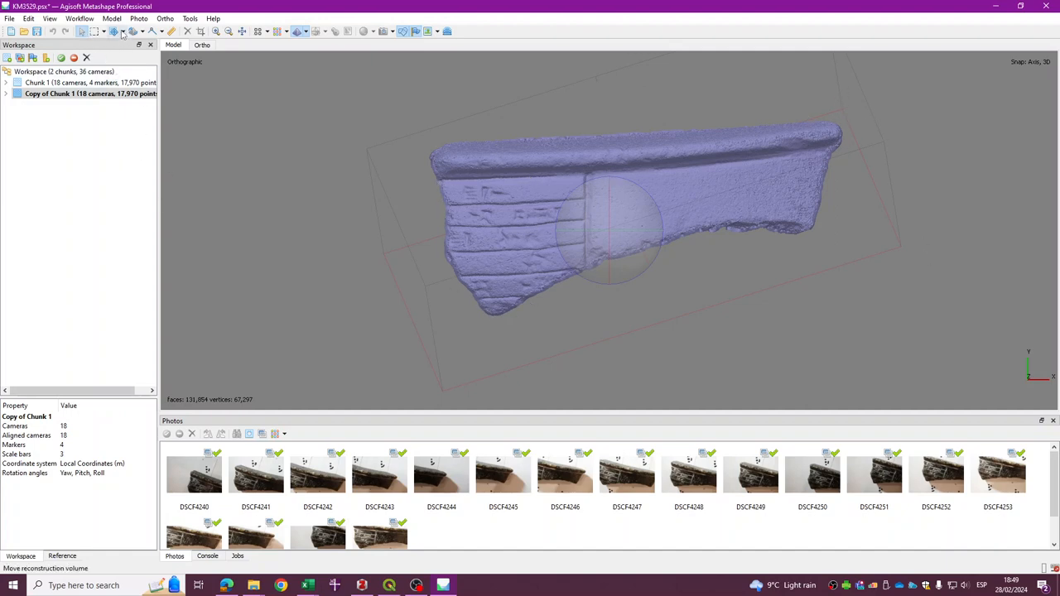
Step: Shrink the reconstruction region to bound just the inscribed section of the fragment
{"action": "left_click", "coordinate": [119, 30]}
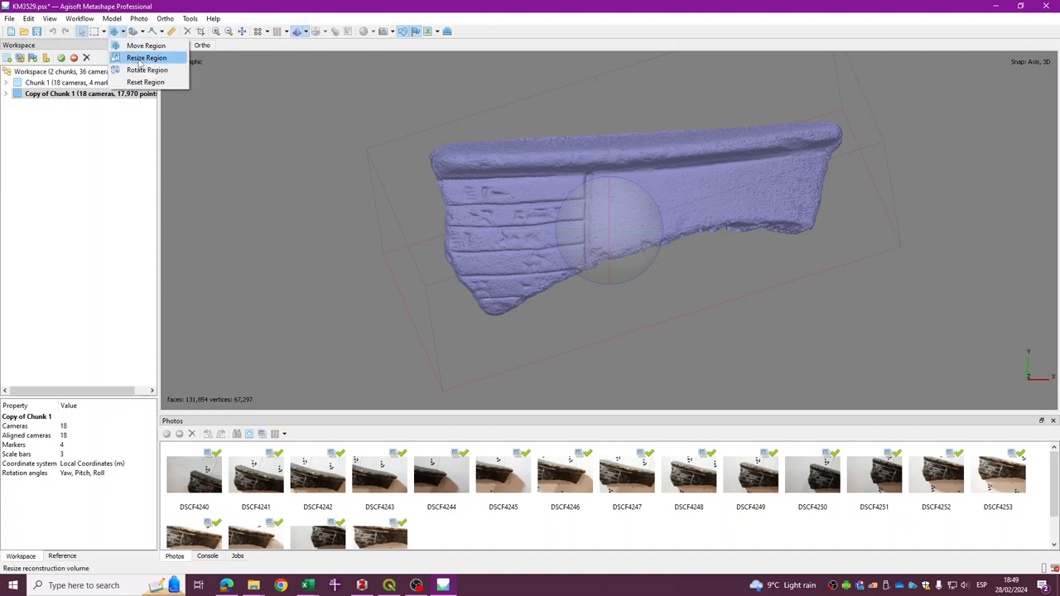
{"action": "left_click", "coordinate": [155, 56]}
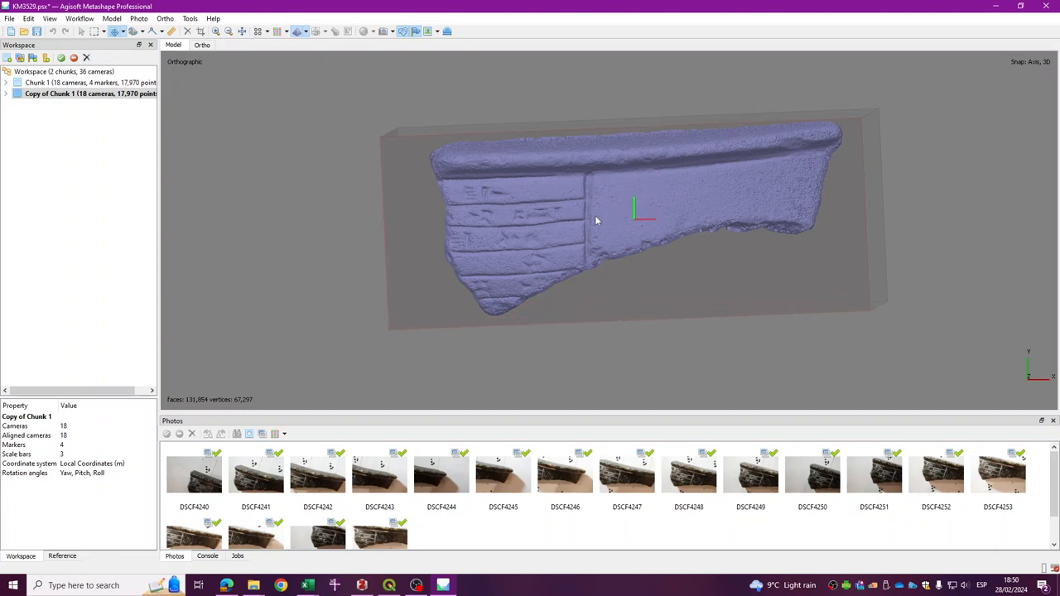
{"action": "left_click", "coordinate": [116, 31]}
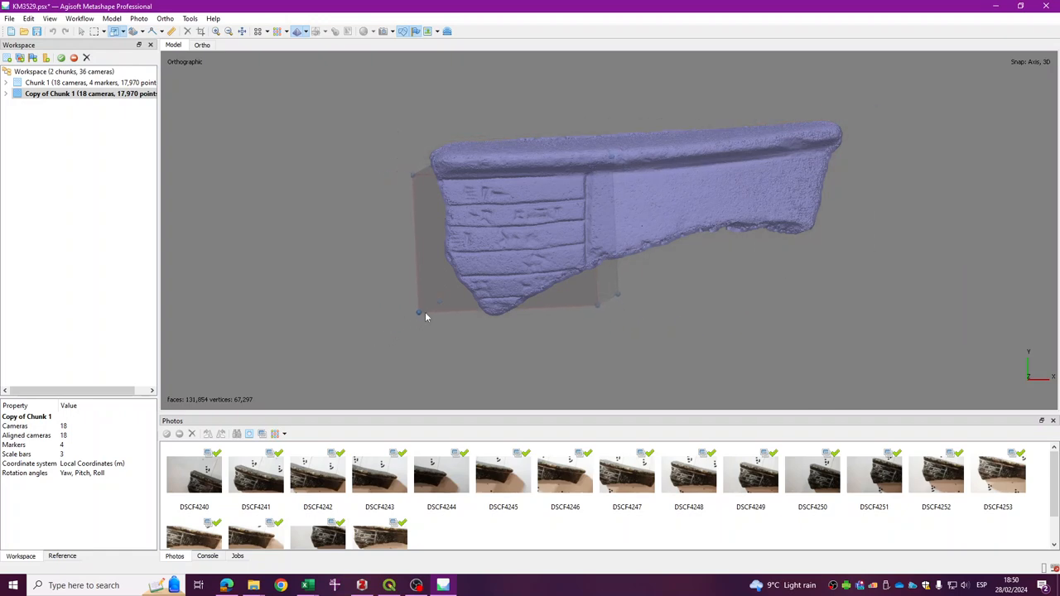
{"action": "left_click", "coordinate": [98, 33]}
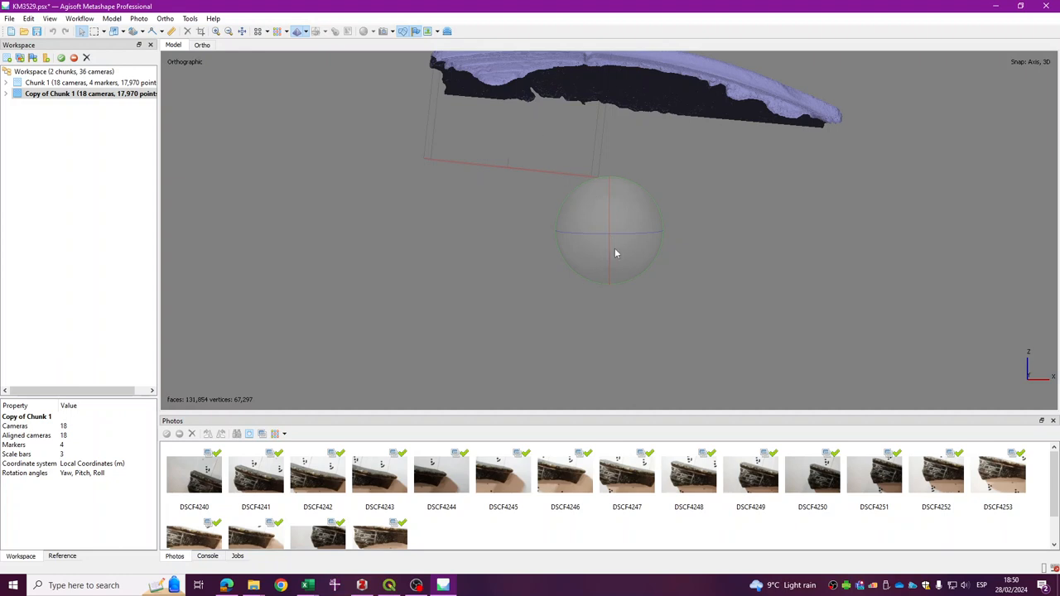
{"action": "mouse_move", "coordinate": [109, 30]}
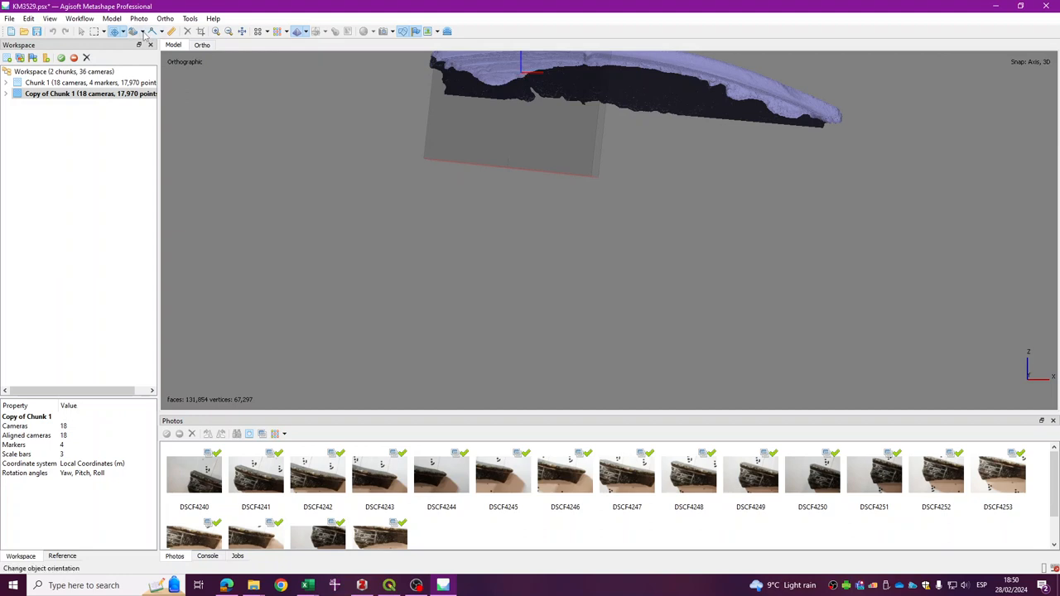
Step: Move the model to centre the fragment in the view
{"action": "left_click", "coordinate": [147, 30]}
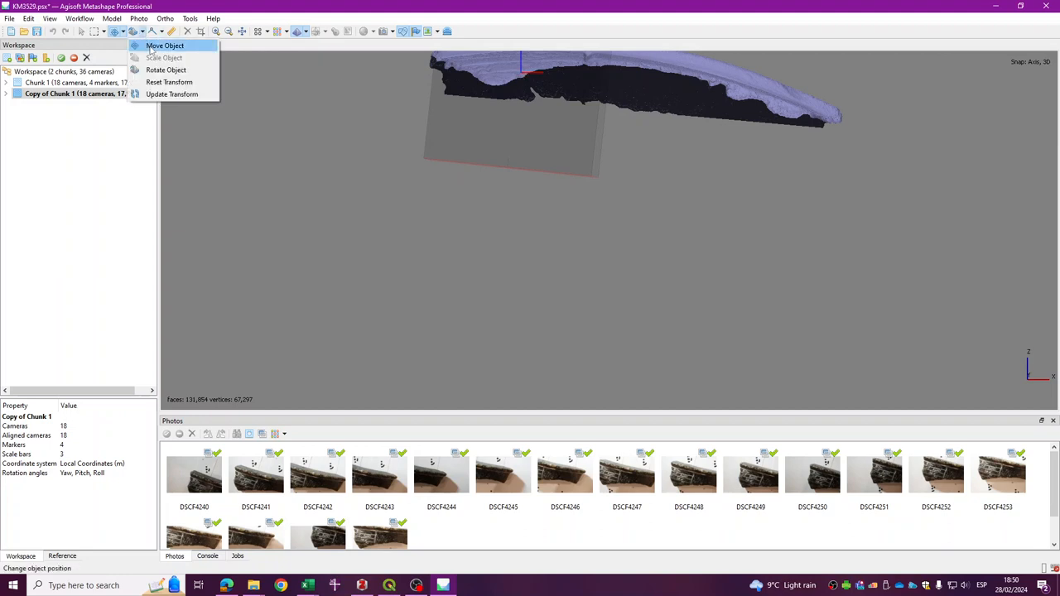
{"action": "left_click", "coordinate": [171, 46]}
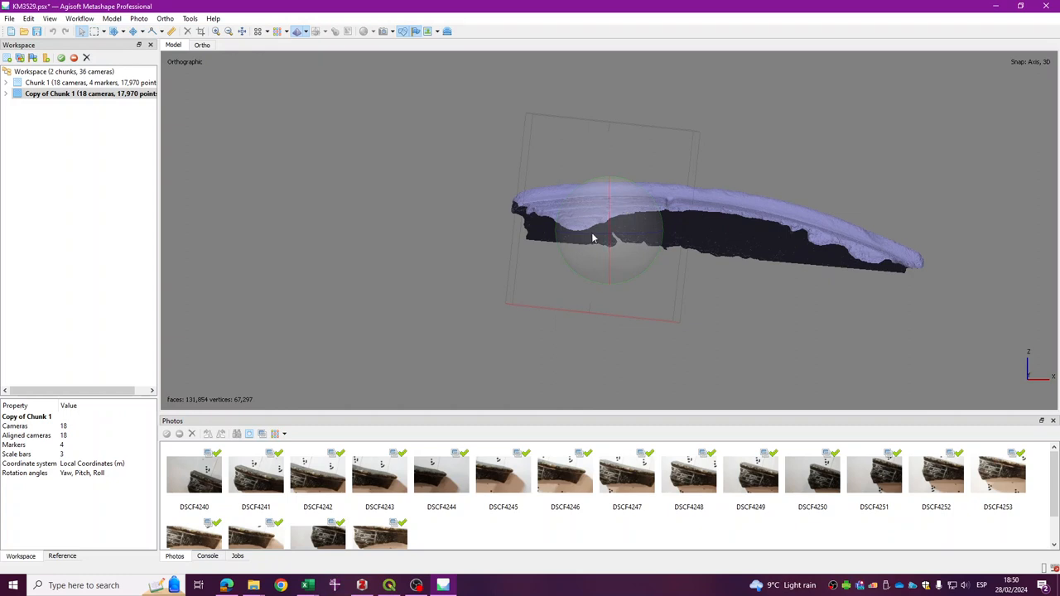
{"action": "left_click_drag", "start_coordinate": [593, 239], "coordinate": [661, 235]}
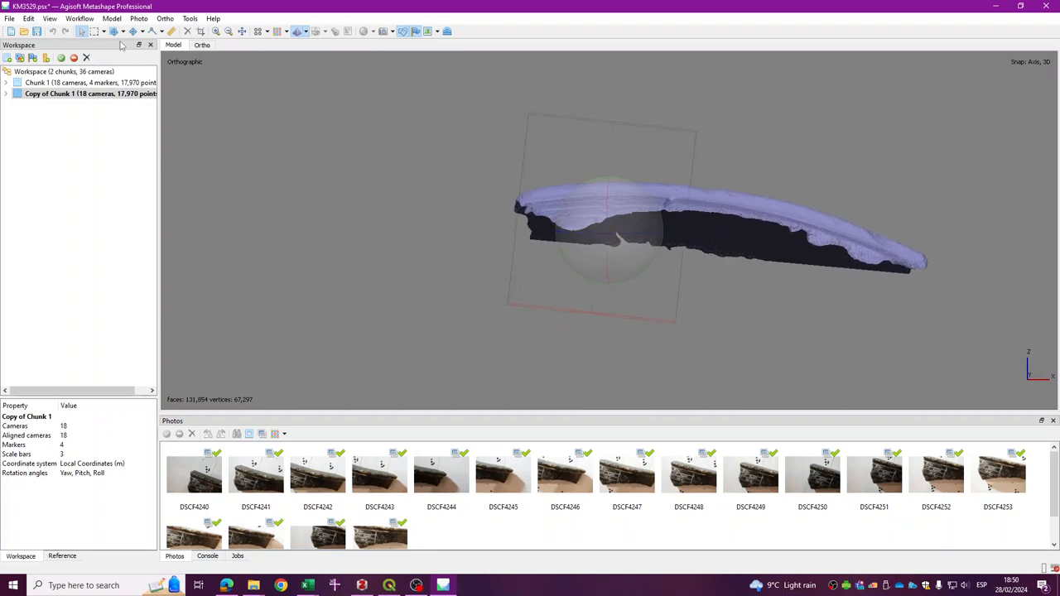
Step: Rotate the reconstruction region to align with the fragment's left section, ready to resize it
{"action": "left_click", "coordinate": [119, 30]}
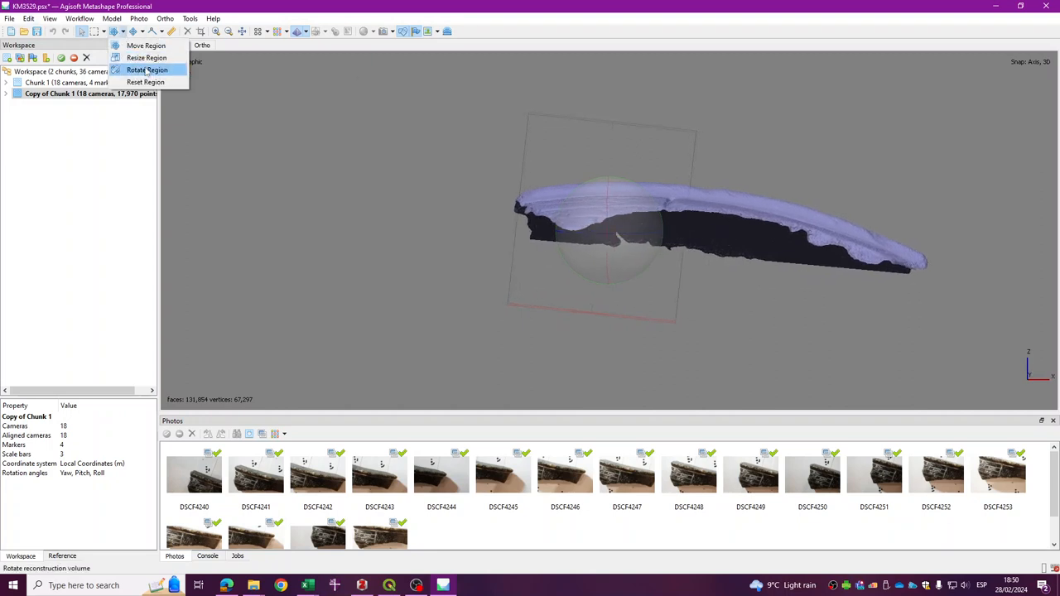
{"action": "left_click", "coordinate": [149, 69]}
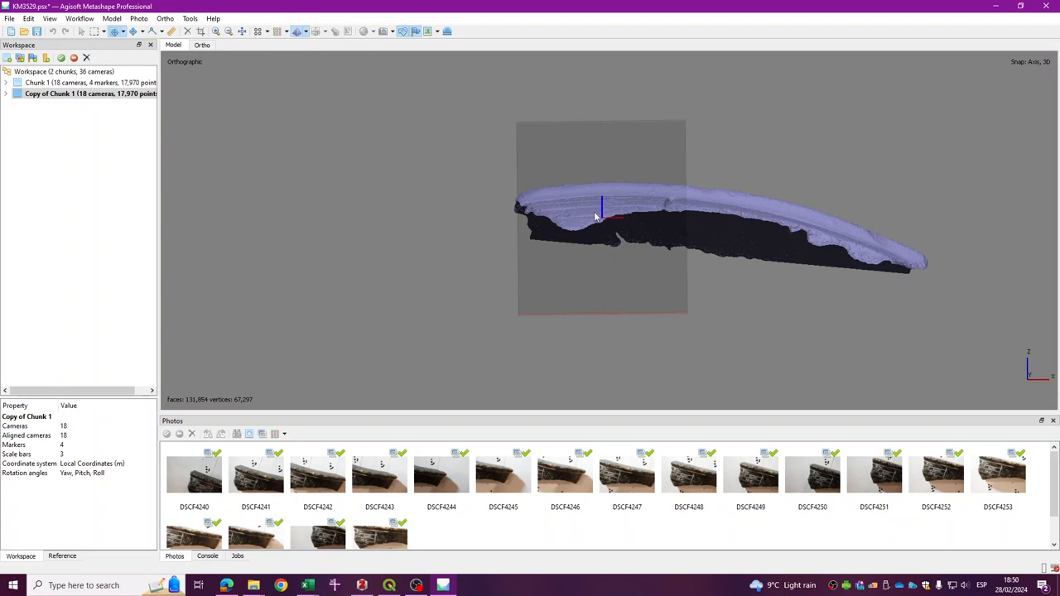
{"action": "left_click_drag", "start_coordinate": [597, 217], "coordinate": [593, 209]}
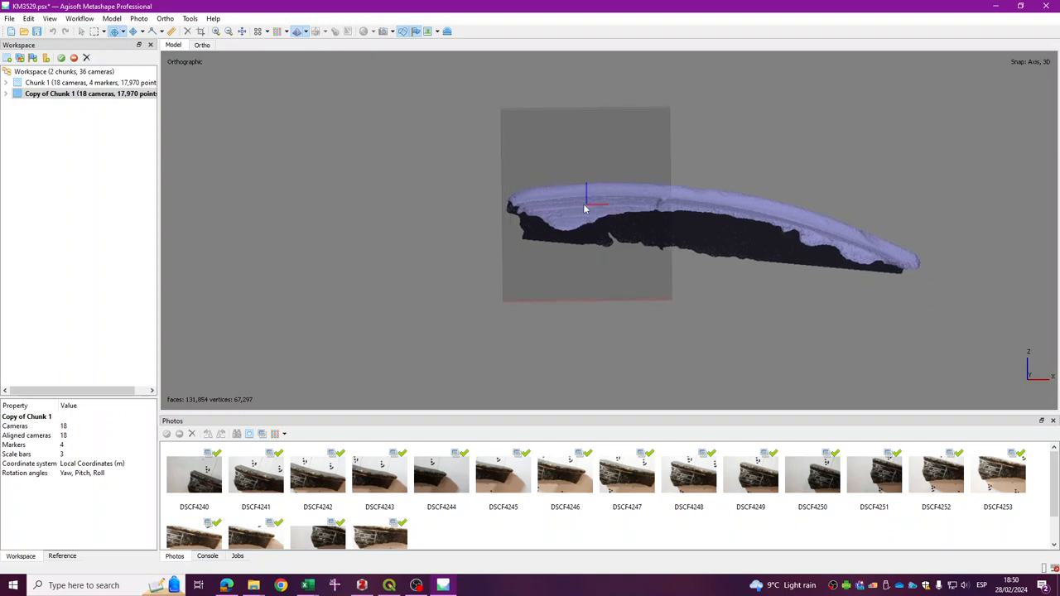
{"action": "left_click", "coordinate": [123, 33]}
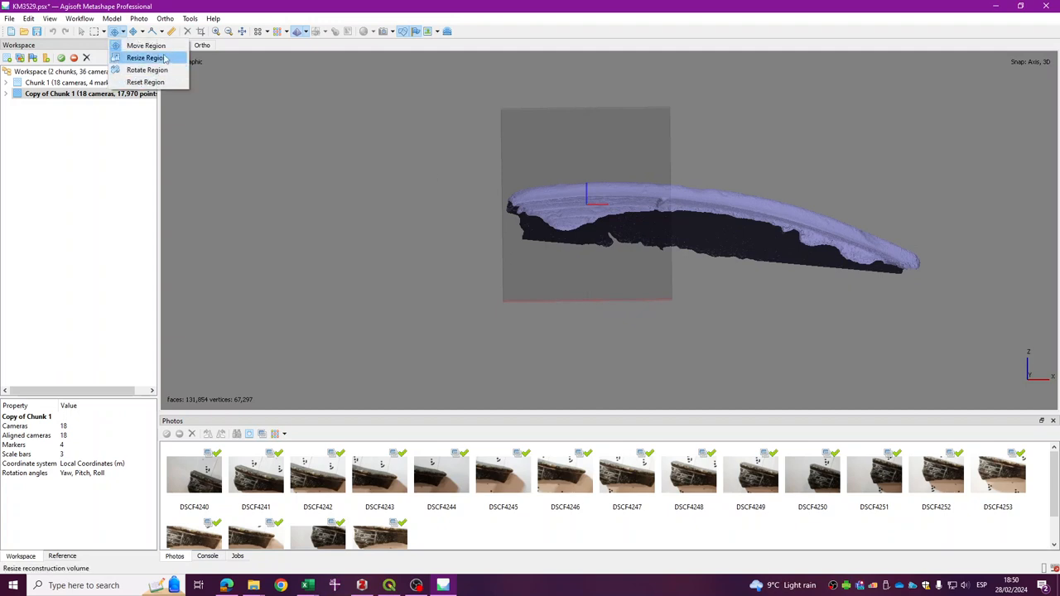
{"action": "left_click", "coordinate": [152, 56]}
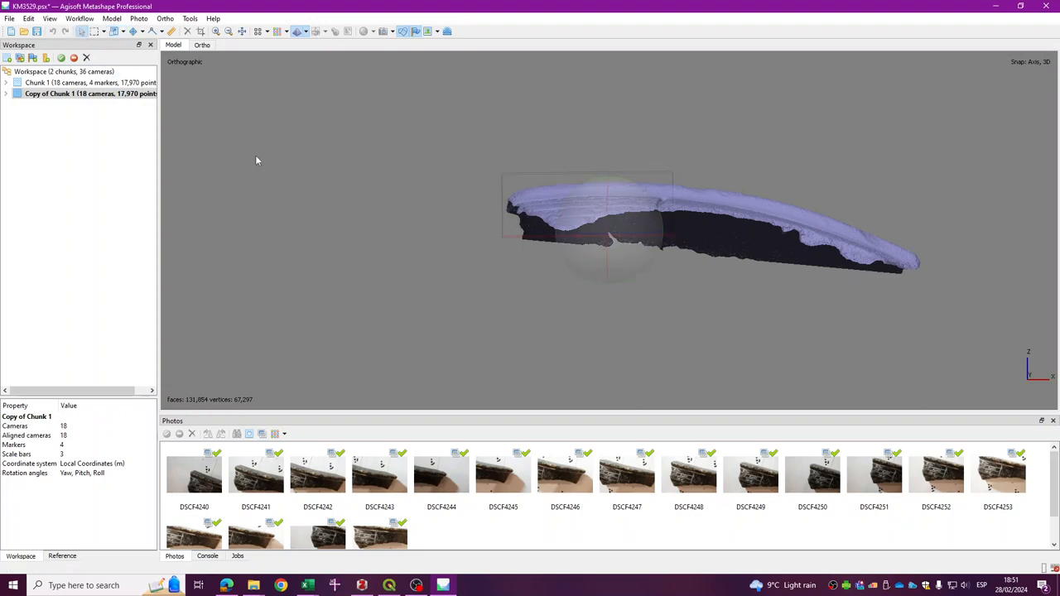
Step: Adjust the region box over the inscribed panel, checking it face-on and edge-on, then pick photo DSCF4241
{"action": "left_click_drag", "start_coordinate": [257, 160], "coordinate": [477, 318]}
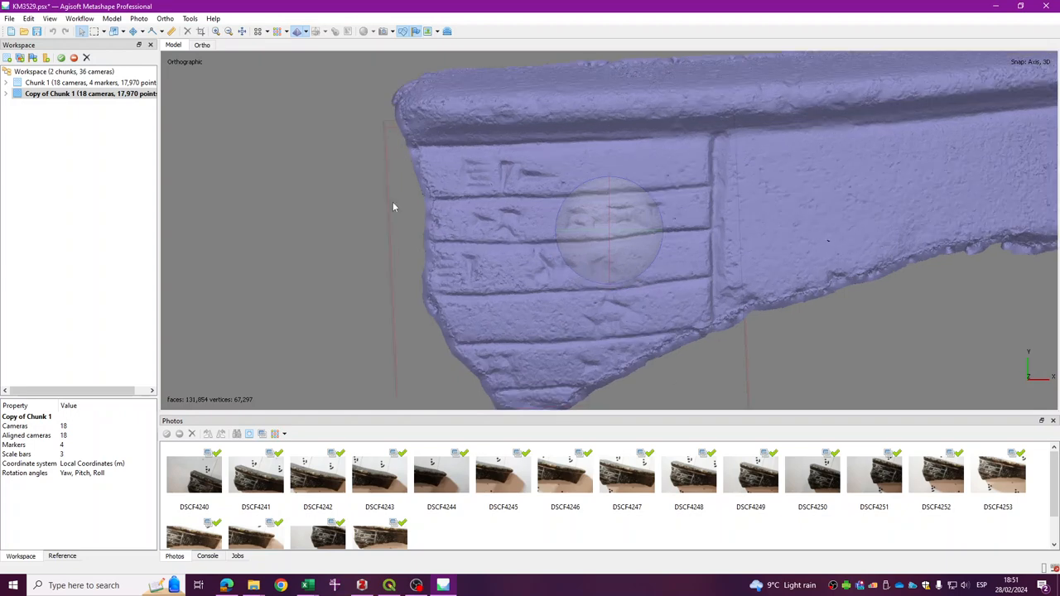
{"action": "mouse_move", "coordinate": [396, 262]}
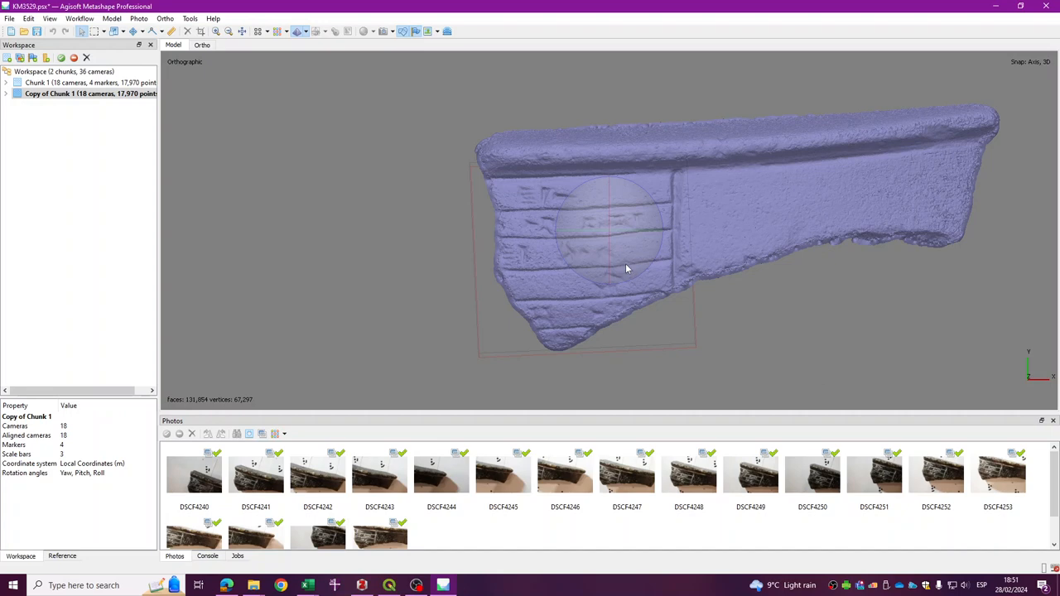
{"action": "left_click_drag", "start_coordinate": [626, 268], "coordinate": [616, 276]}
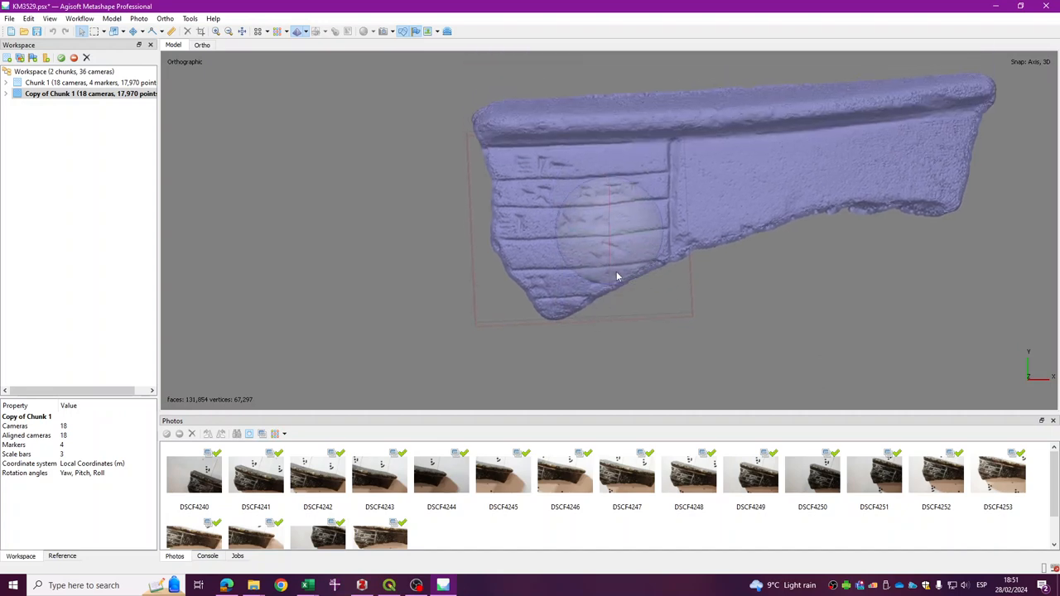
{"action": "left_click_drag", "start_coordinate": [616, 278], "coordinate": [616, 199]}
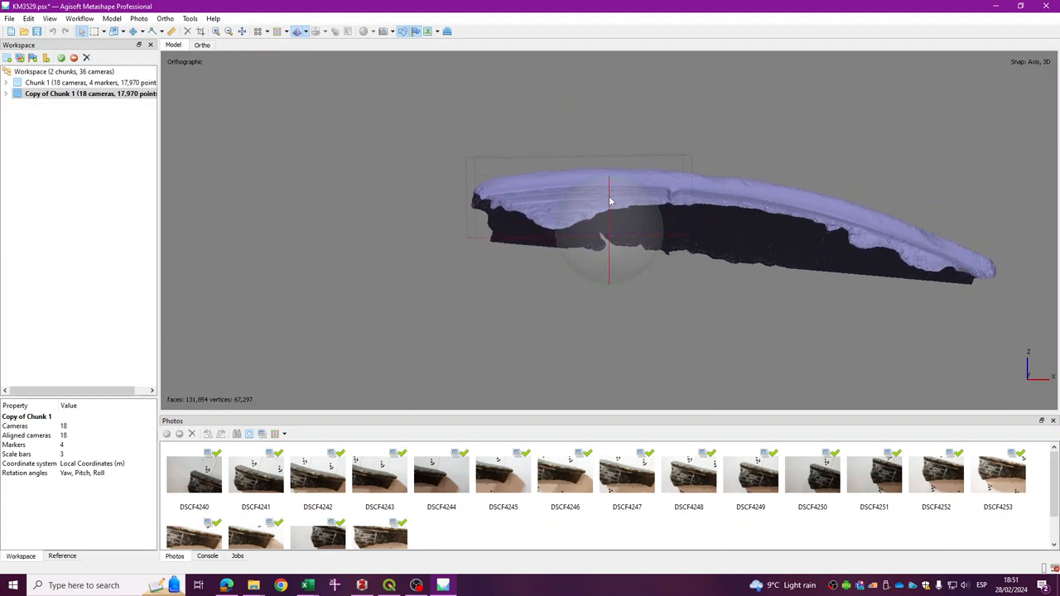
{"action": "left_click_drag", "start_coordinate": [610, 202], "coordinate": [612, 268]}
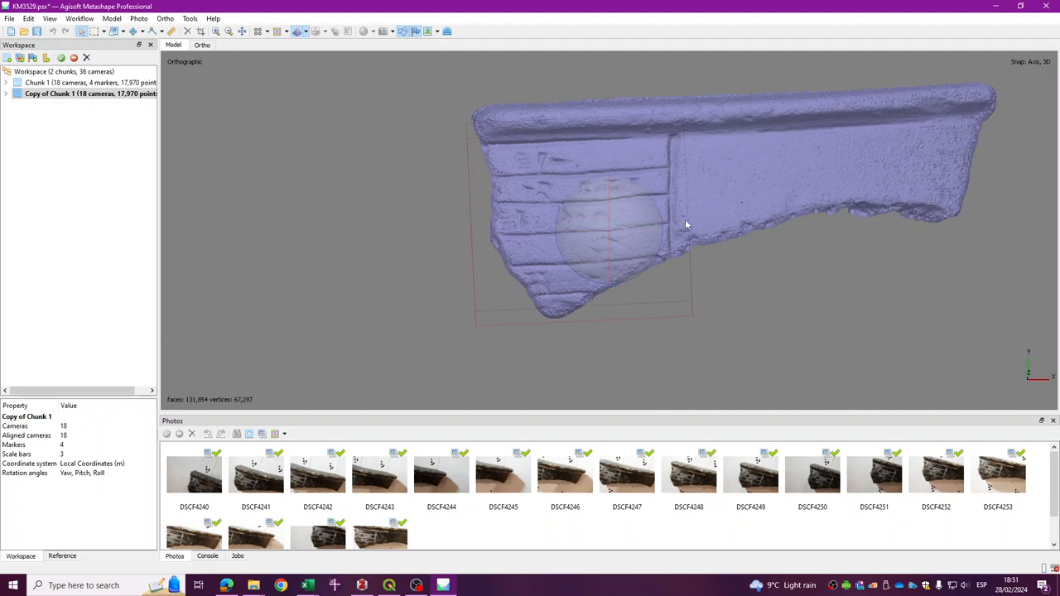
{"action": "left_click", "coordinate": [255, 474]}
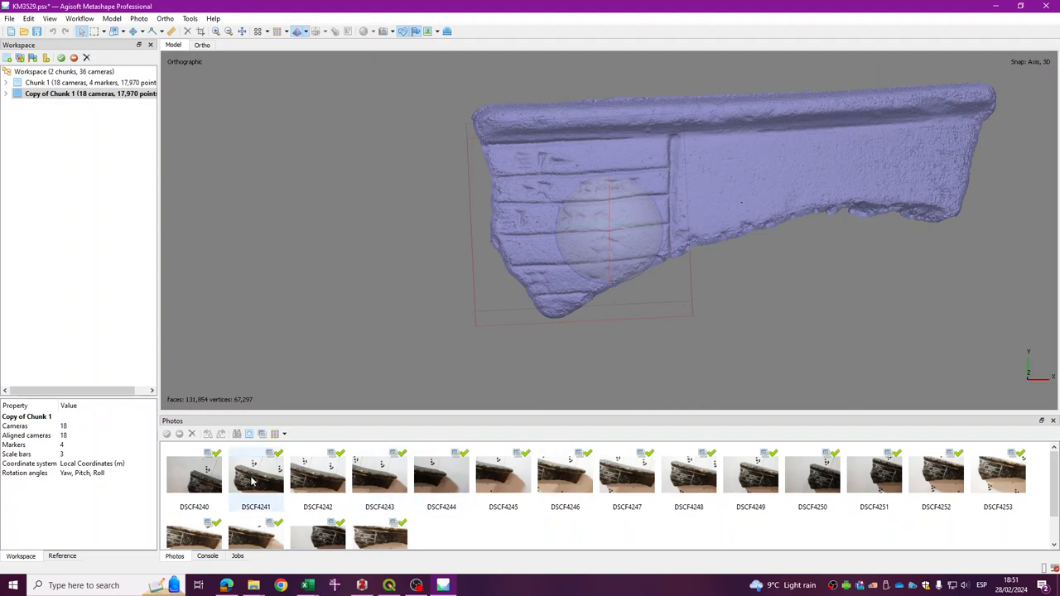
Step: Open DSCF4241, switch to Chunk 1's model with markers, then open photo DSCF4242 showing its targets
{"action": "double_click", "coordinate": [255, 472]}
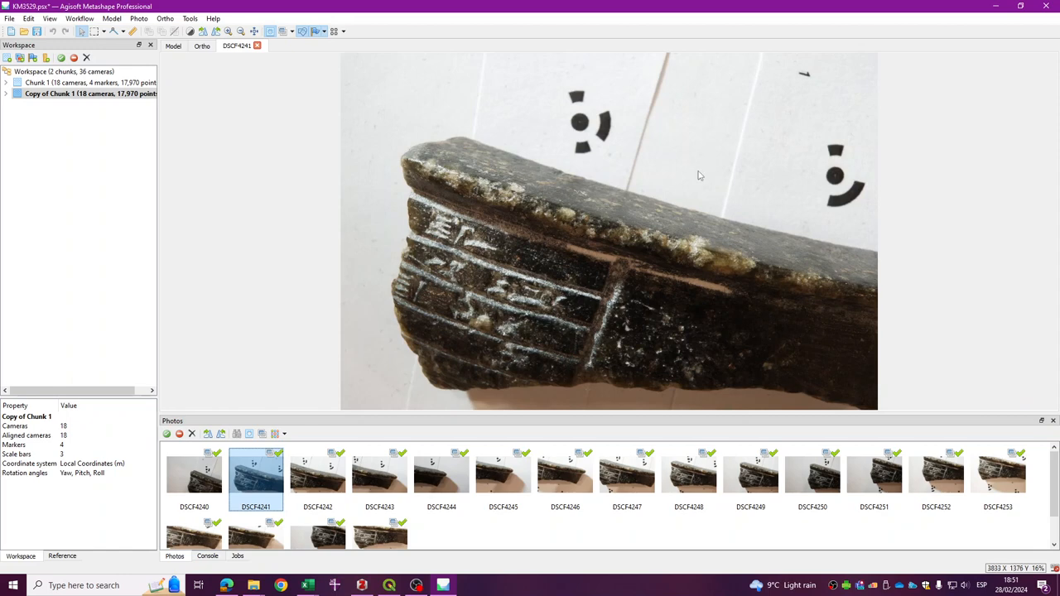
{"action": "mouse_move", "coordinate": [765, 202]}
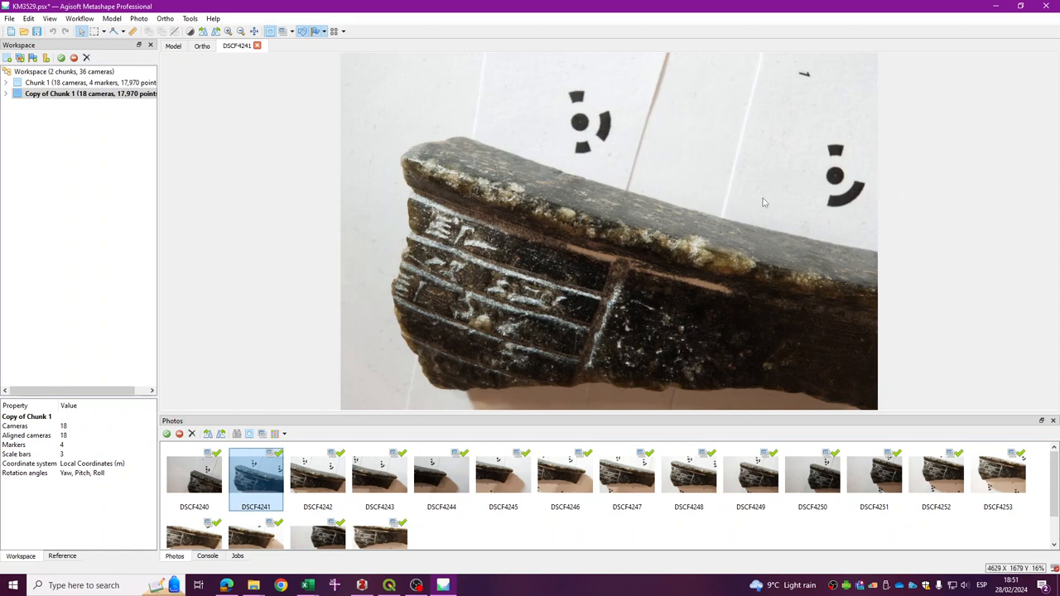
{"action": "left_click", "coordinate": [63, 83]}
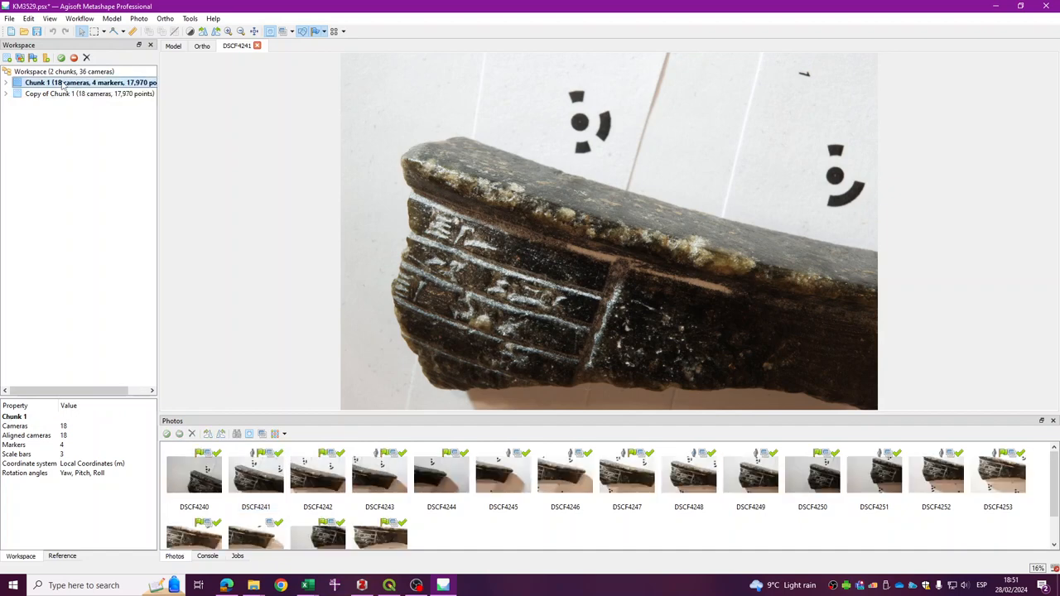
{"action": "mouse_move", "coordinate": [593, 185]}
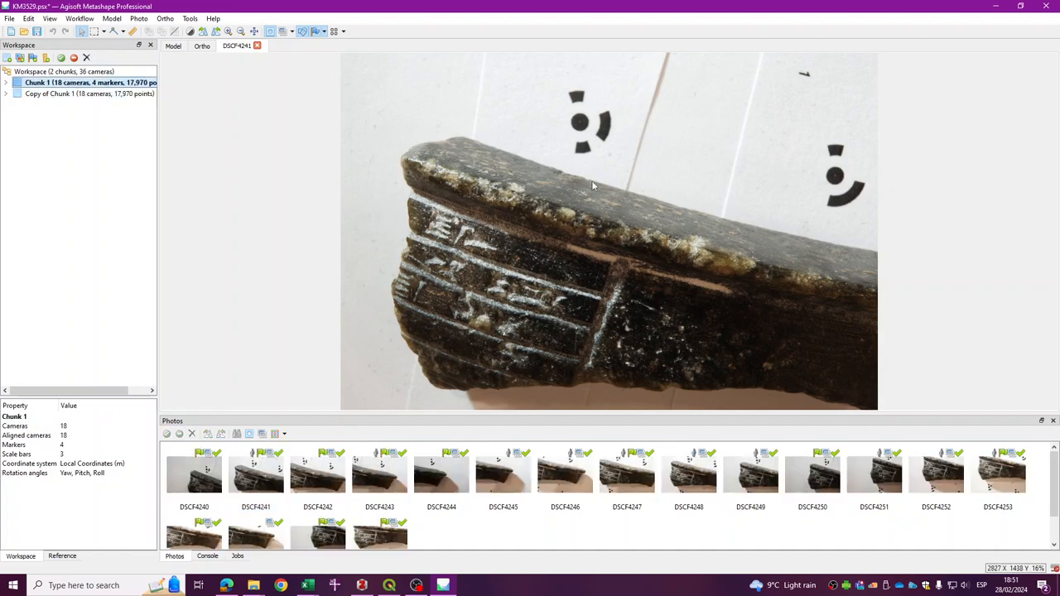
{"action": "left_click", "coordinate": [175, 47]}
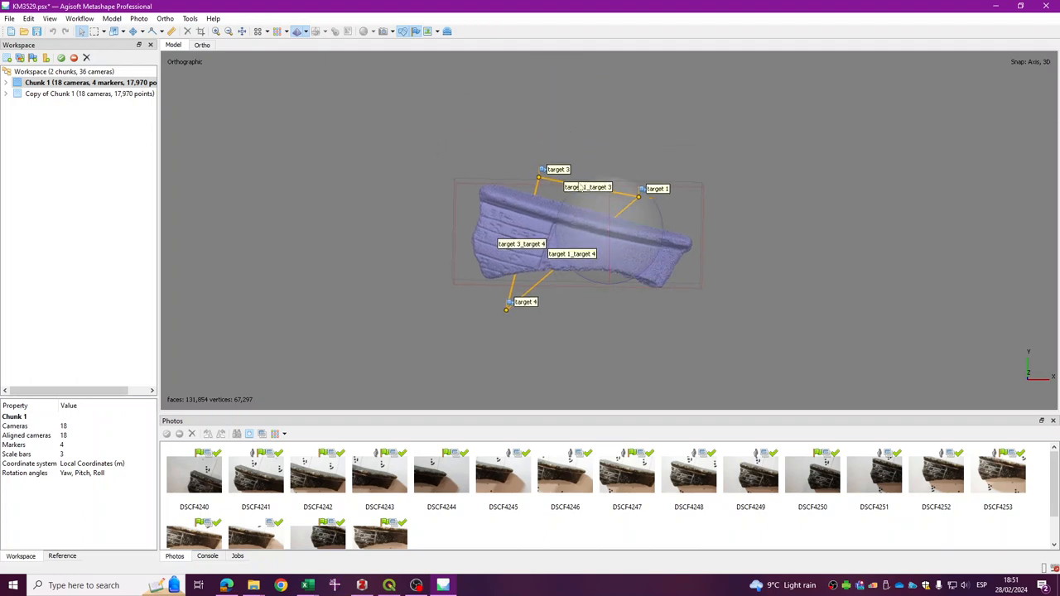
{"action": "double_click", "coordinate": [318, 472]}
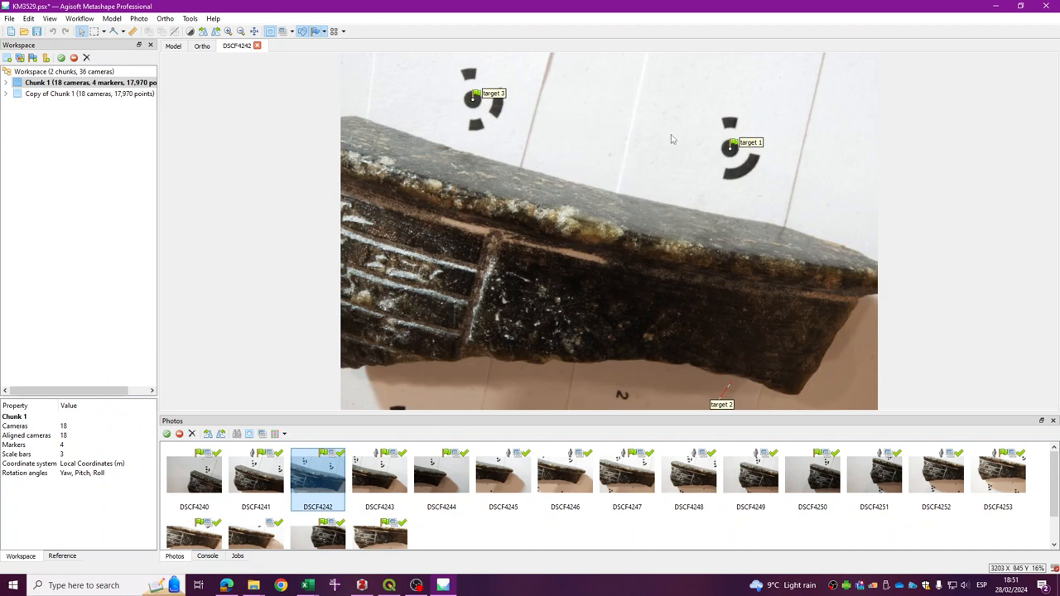
{"action": "mouse_move", "coordinate": [474, 103]}
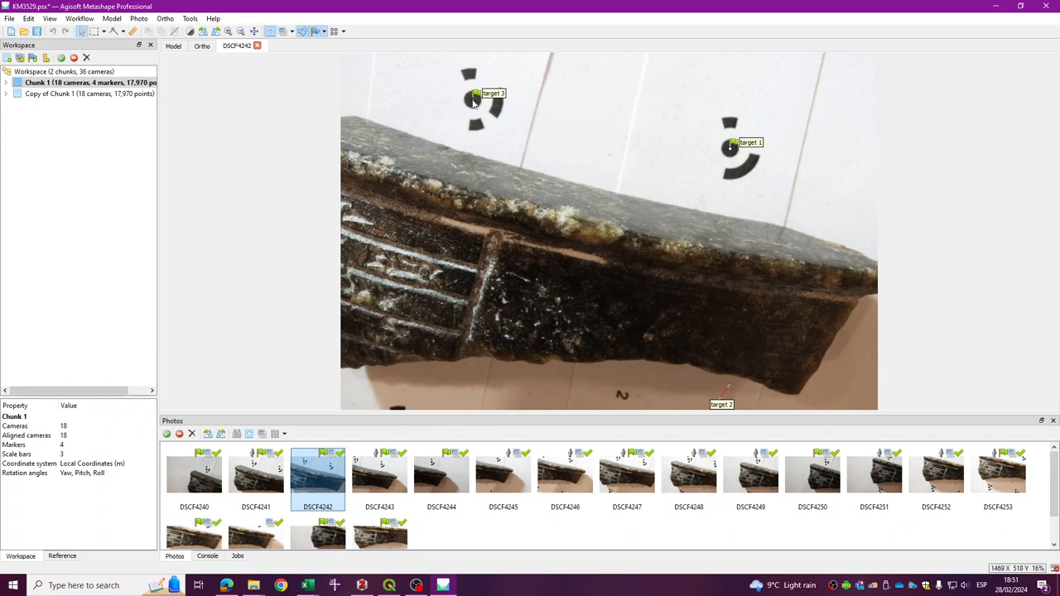
{"action": "mouse_move", "coordinate": [627, 248]}
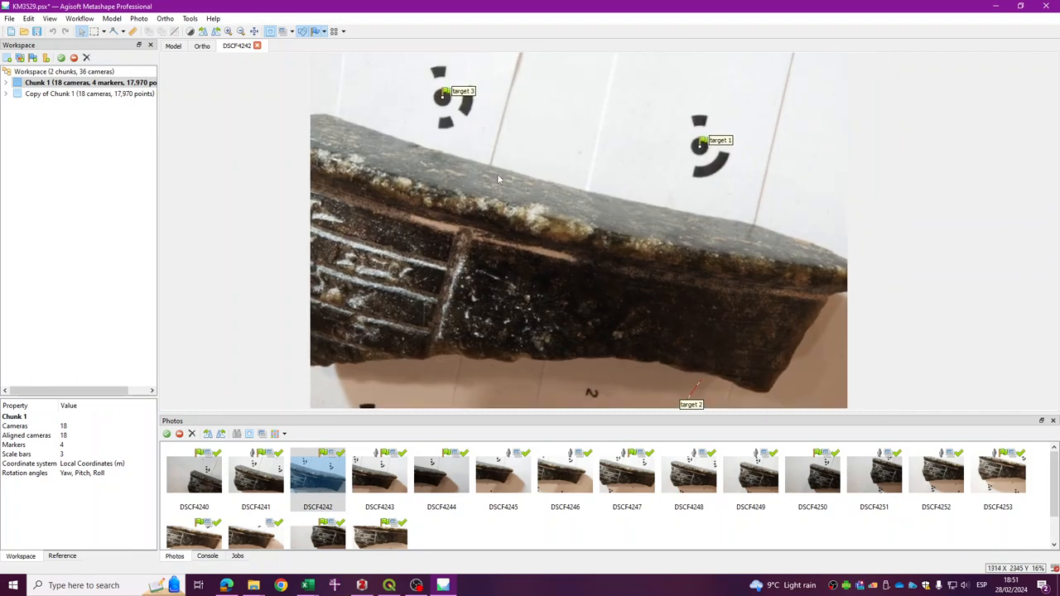
Step: Return to the Model view and activate Copy of Chunk 1
{"action": "left_click", "coordinate": [172, 46]}
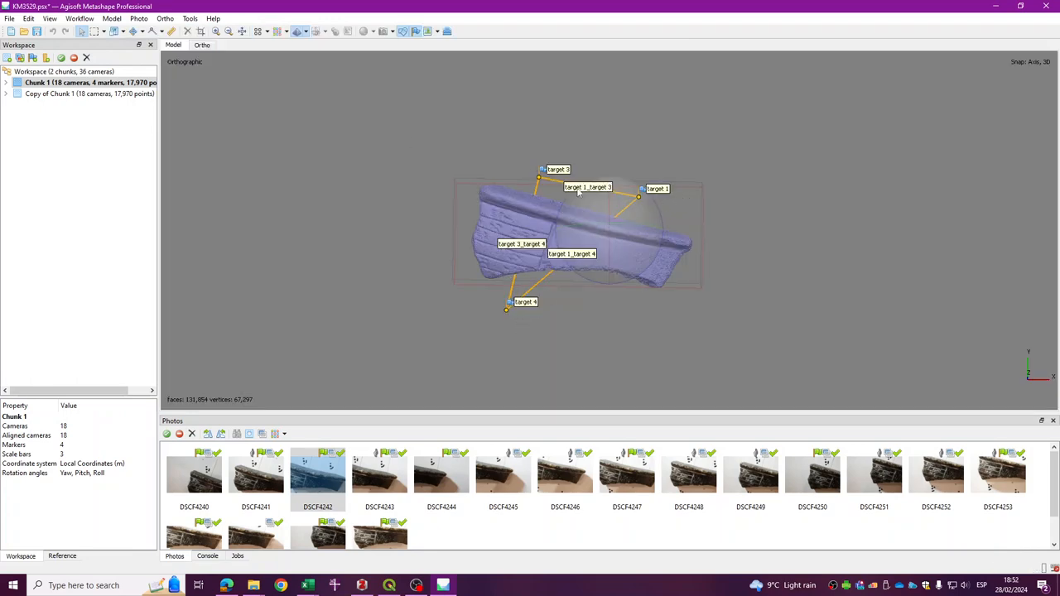
{"action": "left_click", "coordinate": [75, 106]}
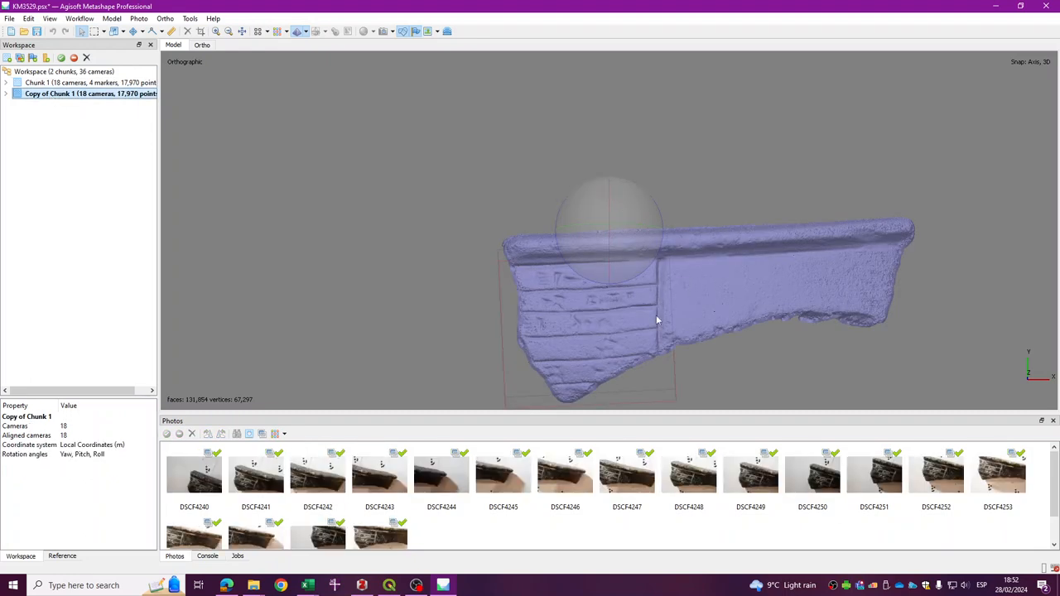
Step: Place point 1 at the upper left corner and add marker point 2 along the fragment's top edge
{"action": "left_click_drag", "start_coordinate": [662, 315], "coordinate": [612, 240]}
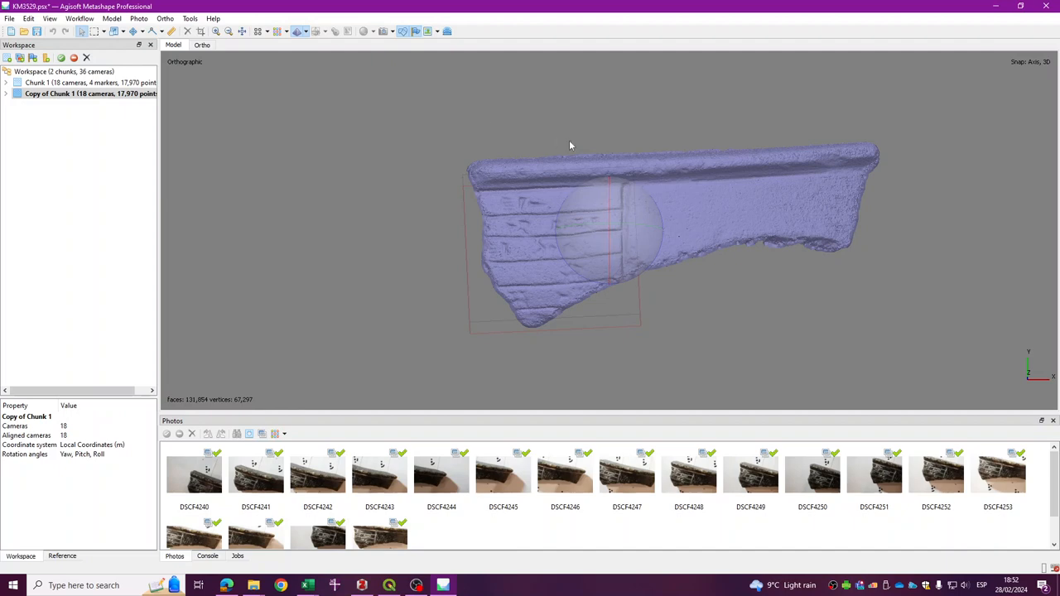
{"action": "mouse_move", "coordinate": [501, 182]}
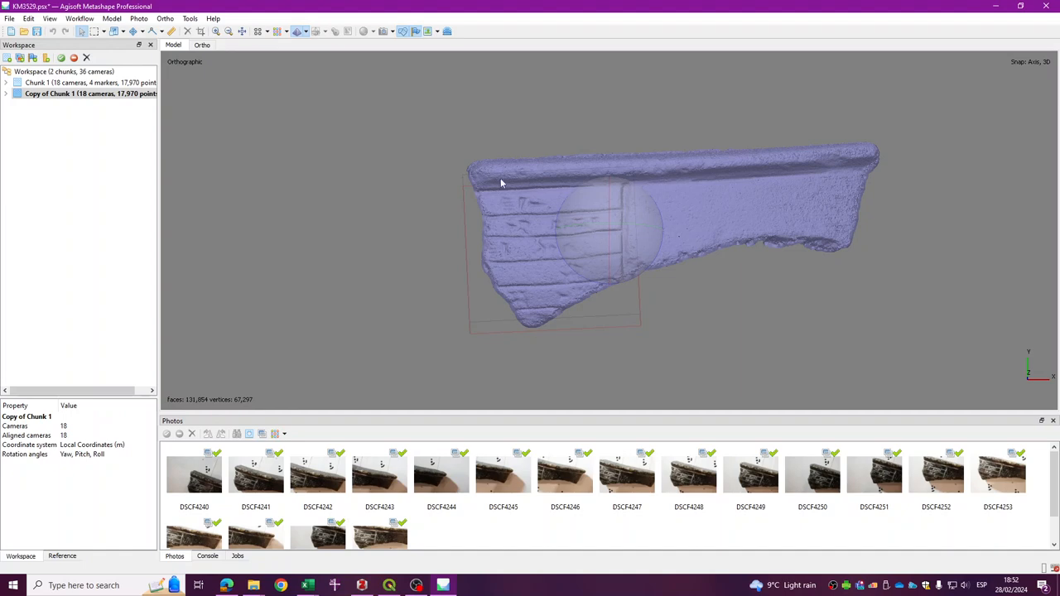
{"action": "mouse_move", "coordinate": [622, 190]}
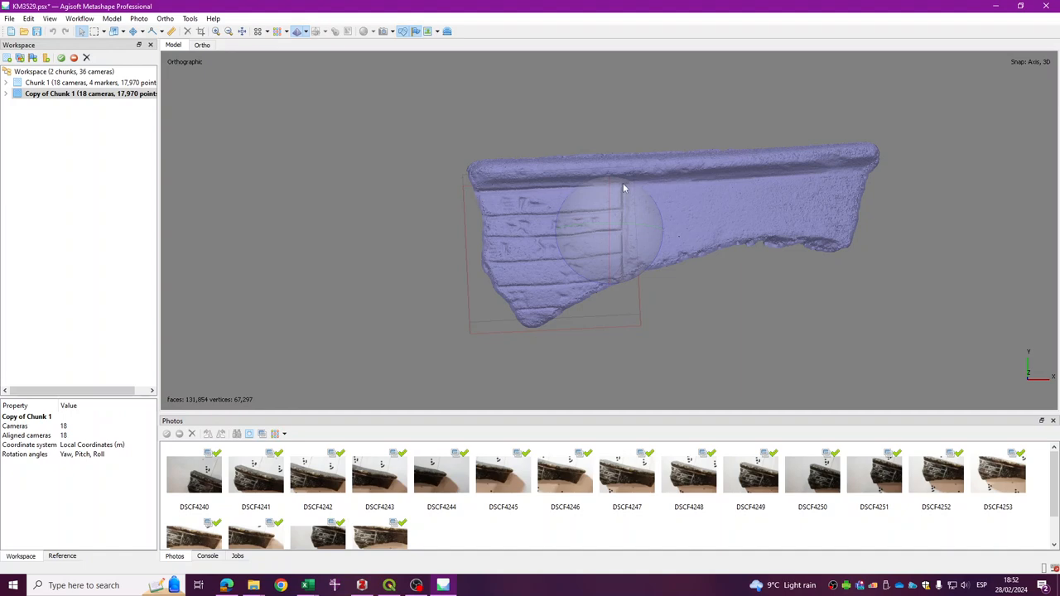
{"action": "mouse_move", "coordinate": [487, 196]}
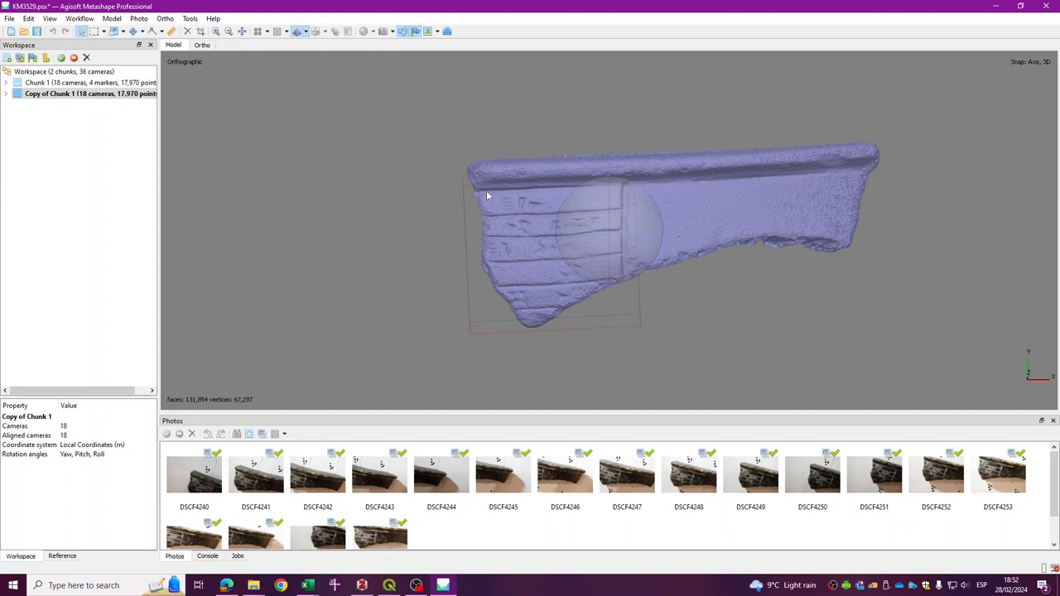
{"action": "mouse_move", "coordinate": [482, 195]}
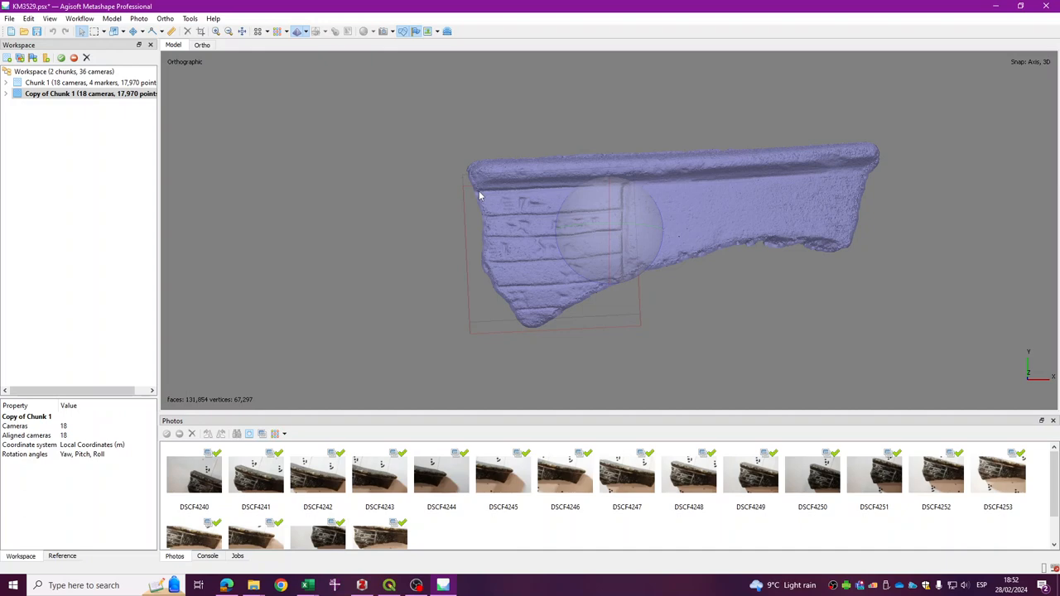
{"action": "left_click", "coordinate": [476, 189]}
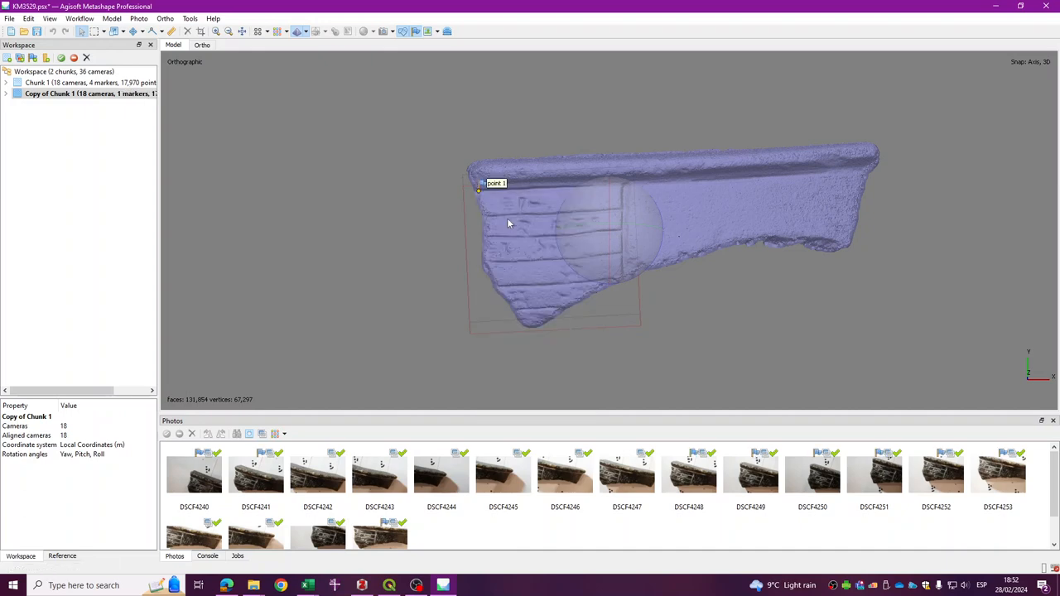
{"action": "mouse_move", "coordinate": [622, 189]}
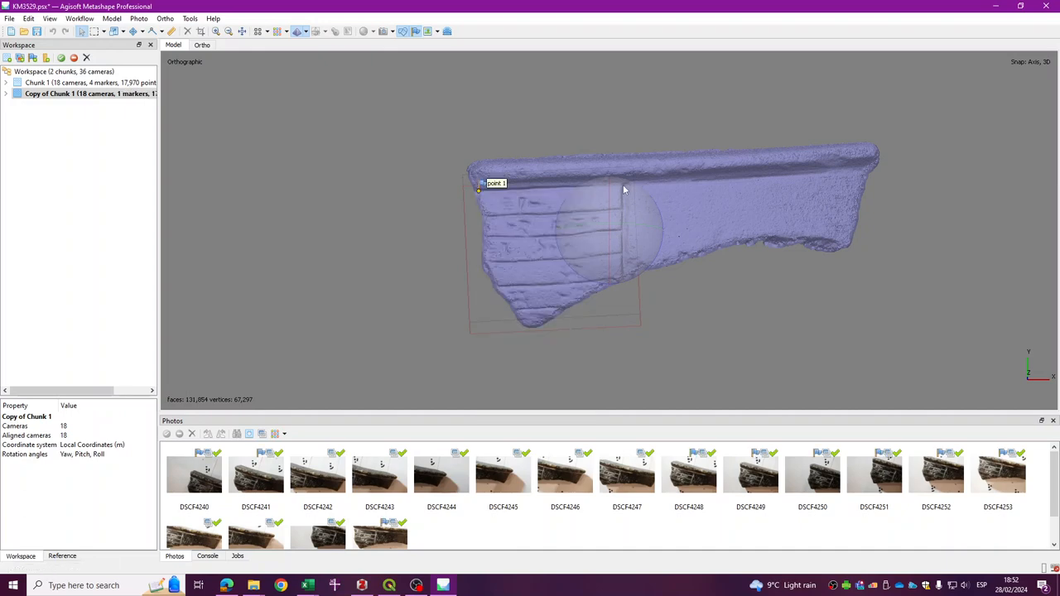
{"action": "right_click", "coordinate": [623, 189]}
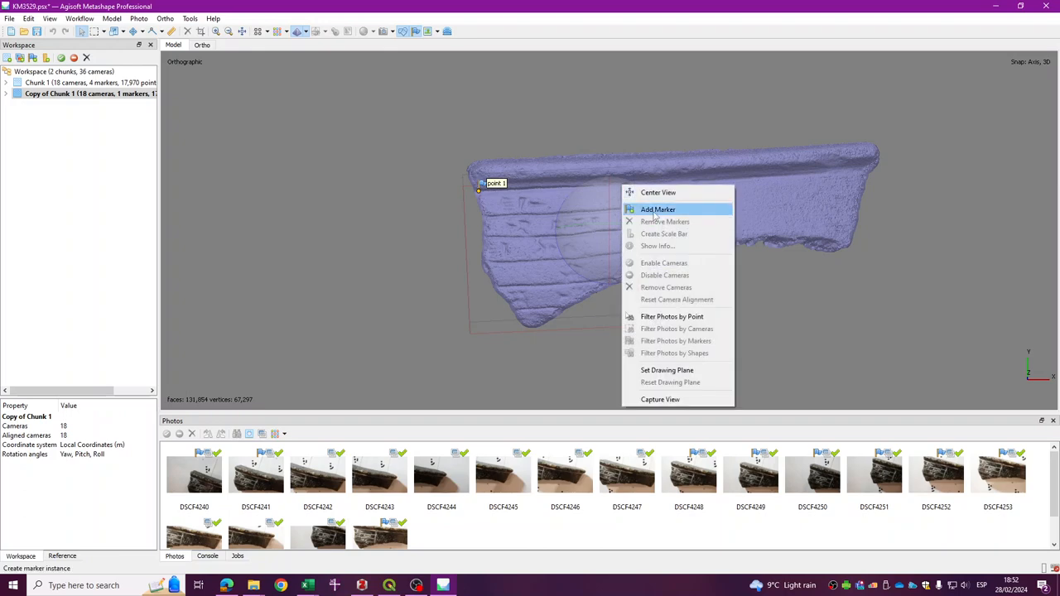
{"action": "left_click", "coordinate": [658, 209]}
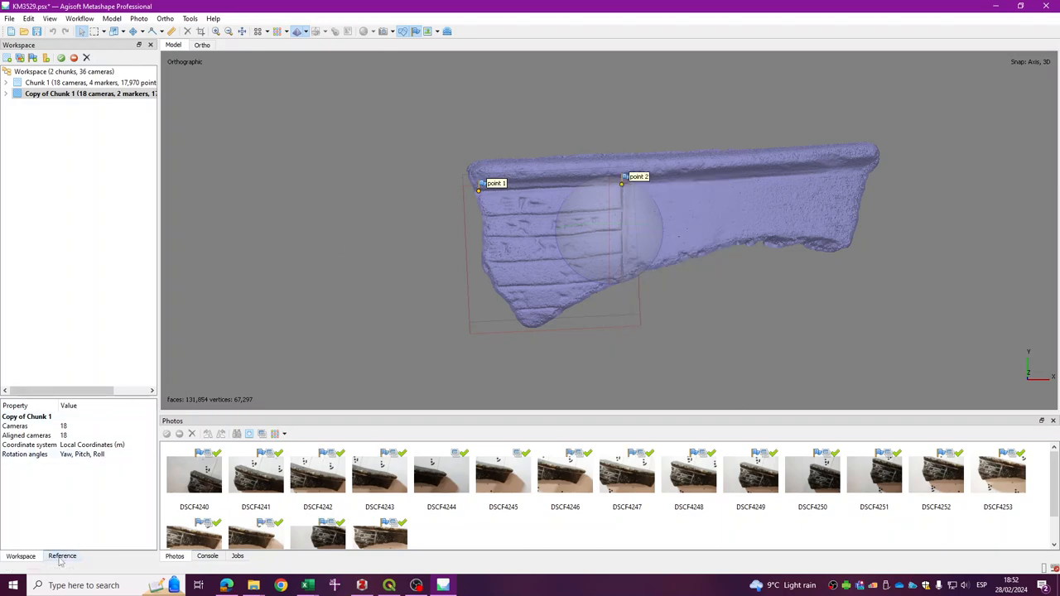
Step: Select point 1 and point 2 in the Reference pane for the scale bar
{"action": "left_click", "coordinate": [63, 556]}
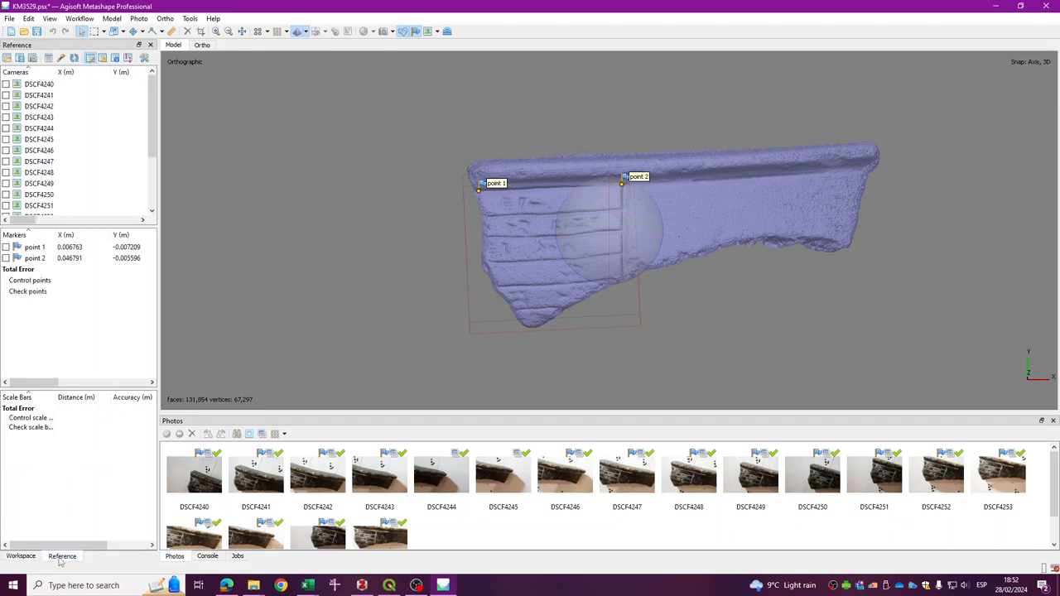
{"action": "left_click", "coordinate": [35, 246]}
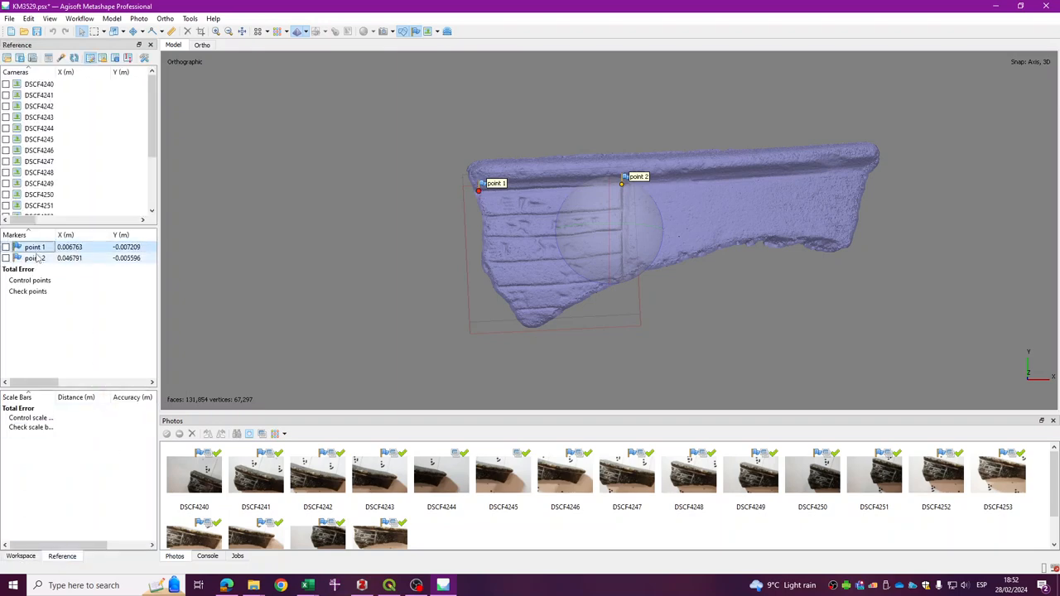
{"action": "left_click", "coordinate": [34, 259]}
{"action": "type", "text": "0.030000"}
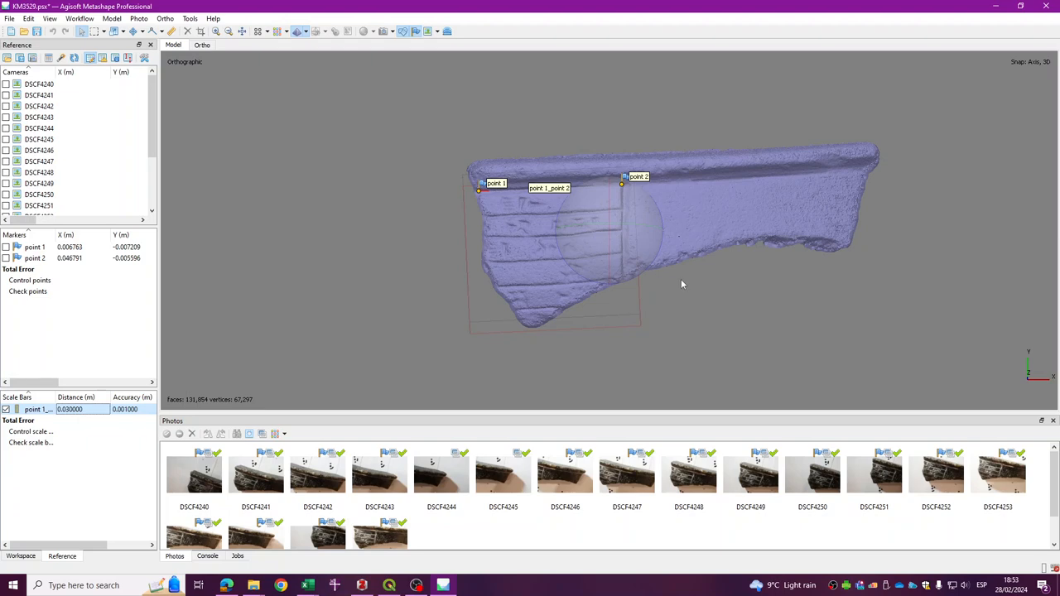
{"action": "mouse_move", "coordinate": [643, 202]}
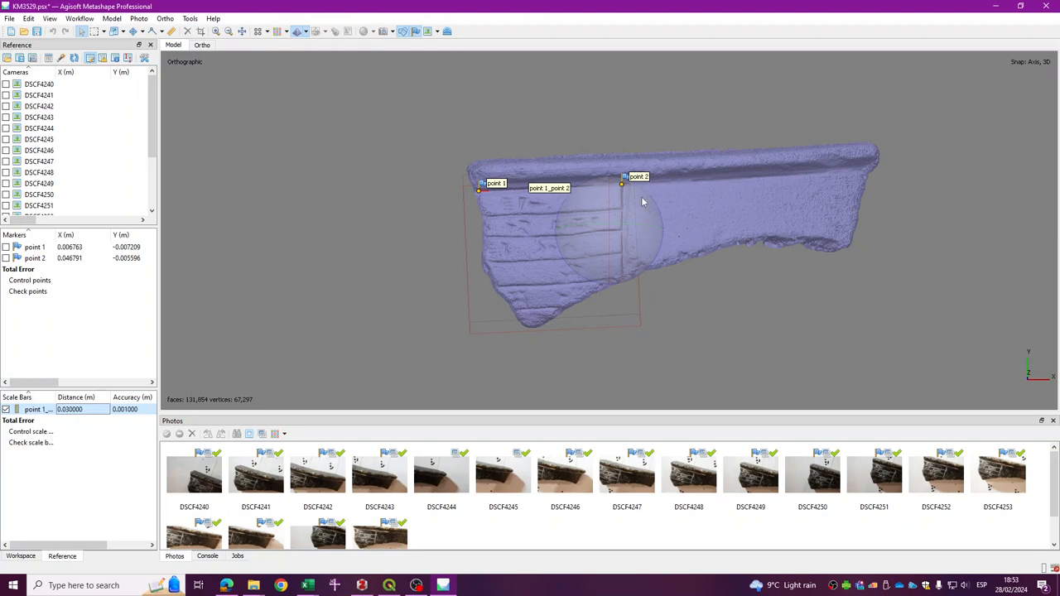
{"action": "mouse_move", "coordinate": [479, 178]}
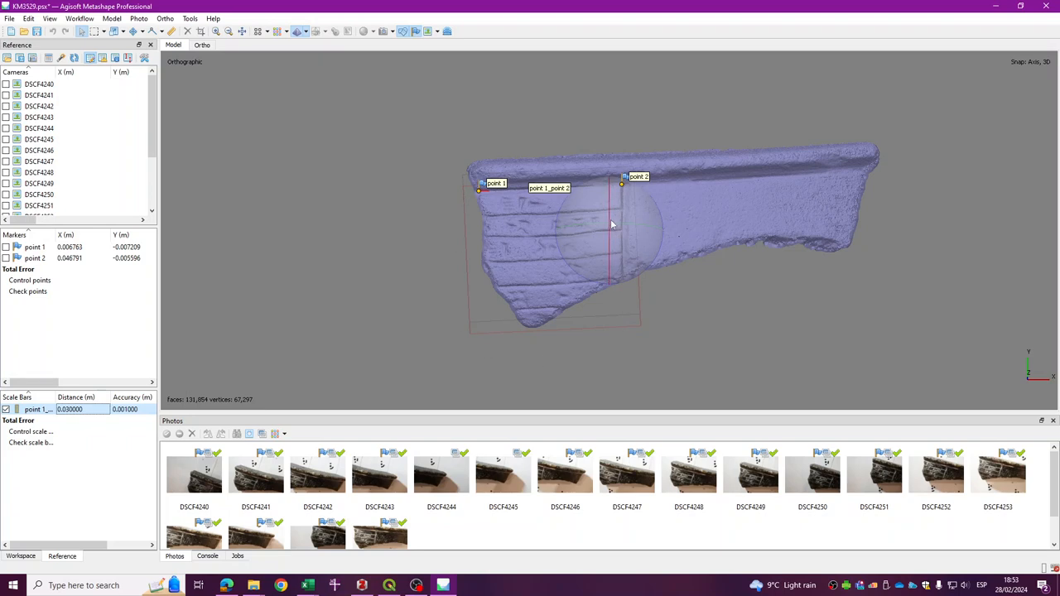
{"action": "mouse_move", "coordinate": [165, 68]}
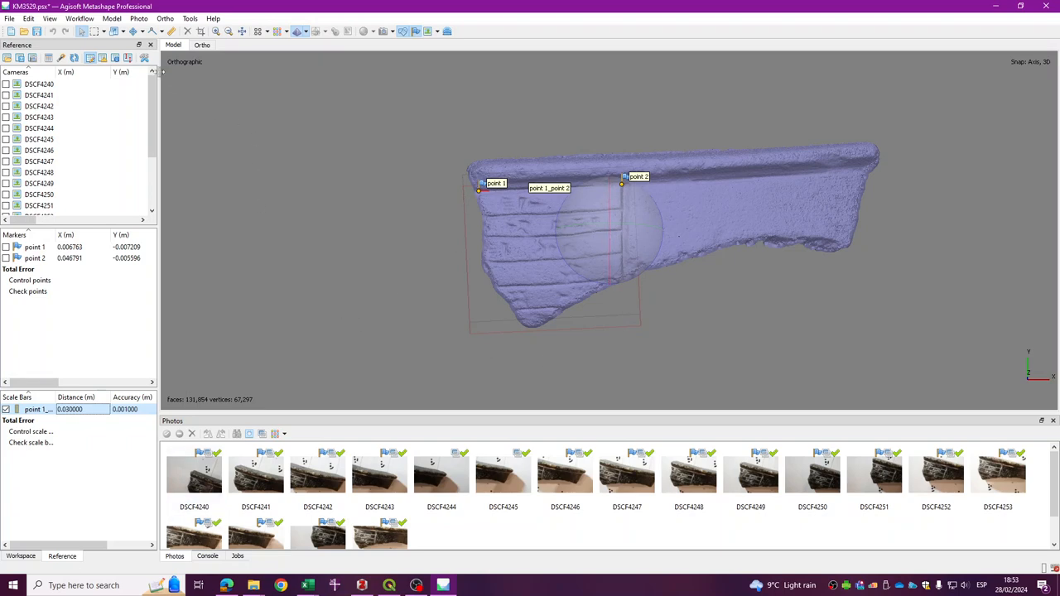
{"action": "mouse_move", "coordinate": [139, 60]}
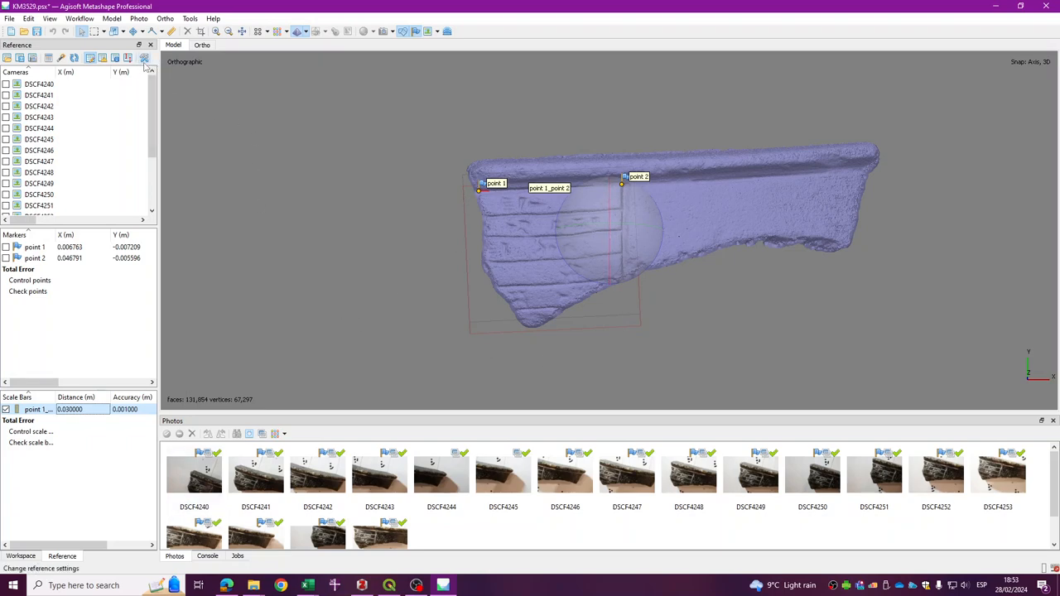
{"action": "mouse_move", "coordinate": [142, 58]}
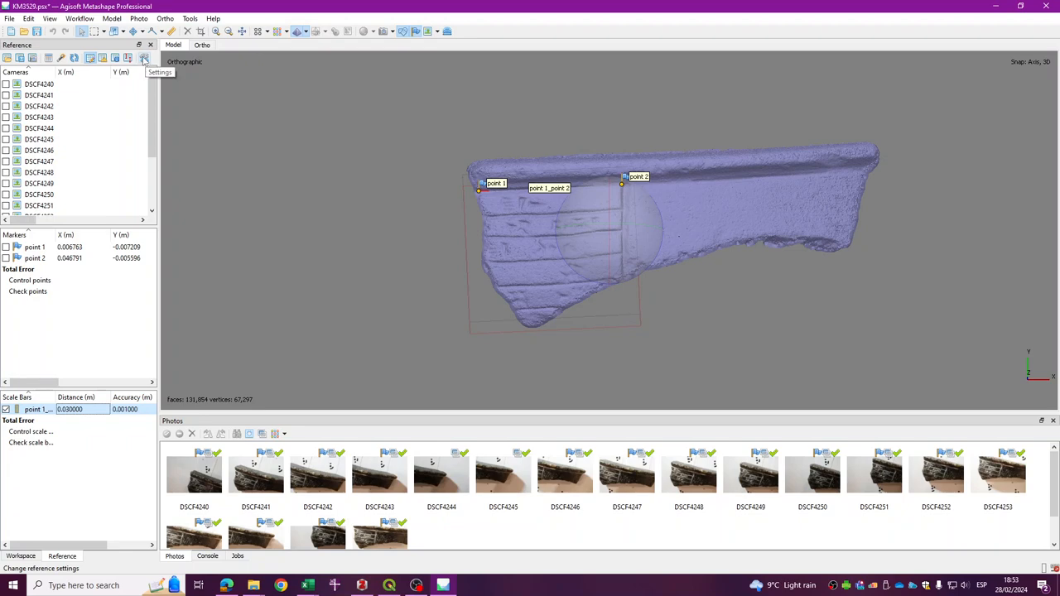
Step: Confirm Reference Settings with local coordinates, 0.005 m marker and 0.001 m scale bar accuracy
{"action": "left_click", "coordinate": [144, 60]}
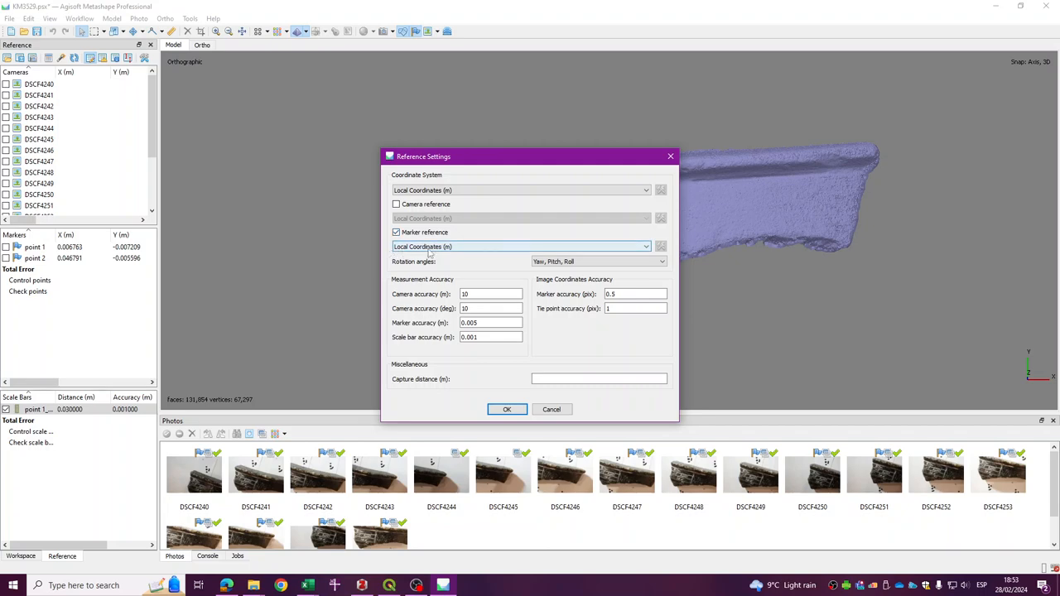
{"action": "left_click", "coordinate": [507, 409]}
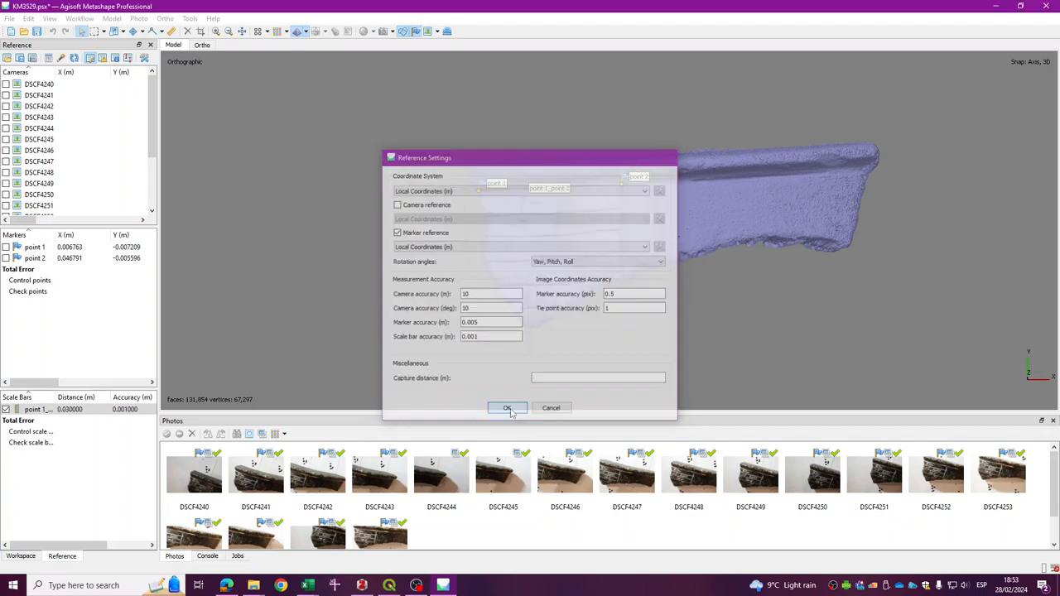
{"action": "left_click", "coordinate": [507, 408]}
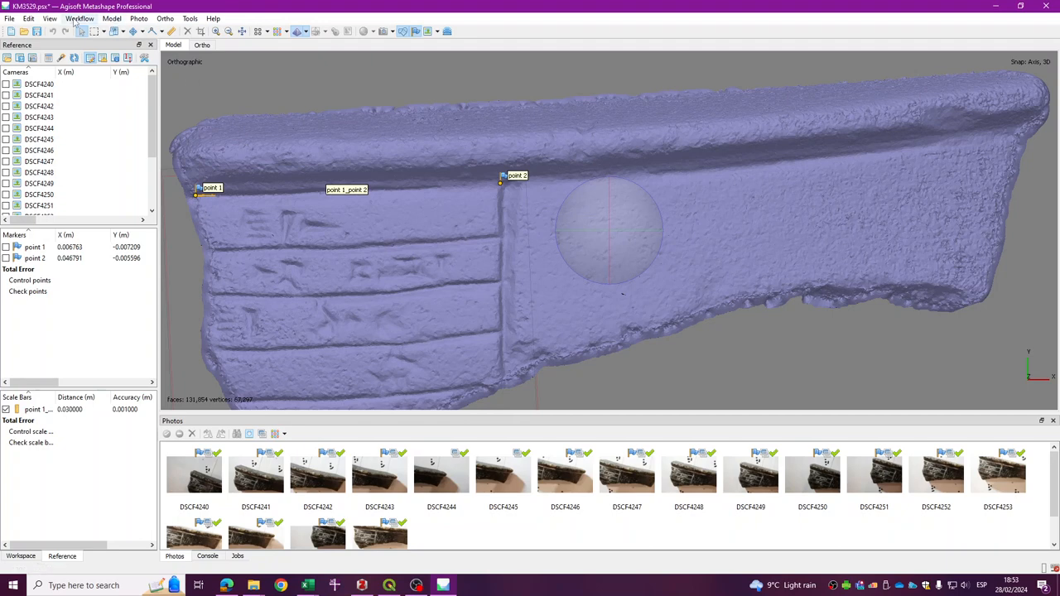
Step: Build a DEM from the dense cloud with Planar (Top XY) projection
{"action": "left_click", "coordinate": [79, 18]}
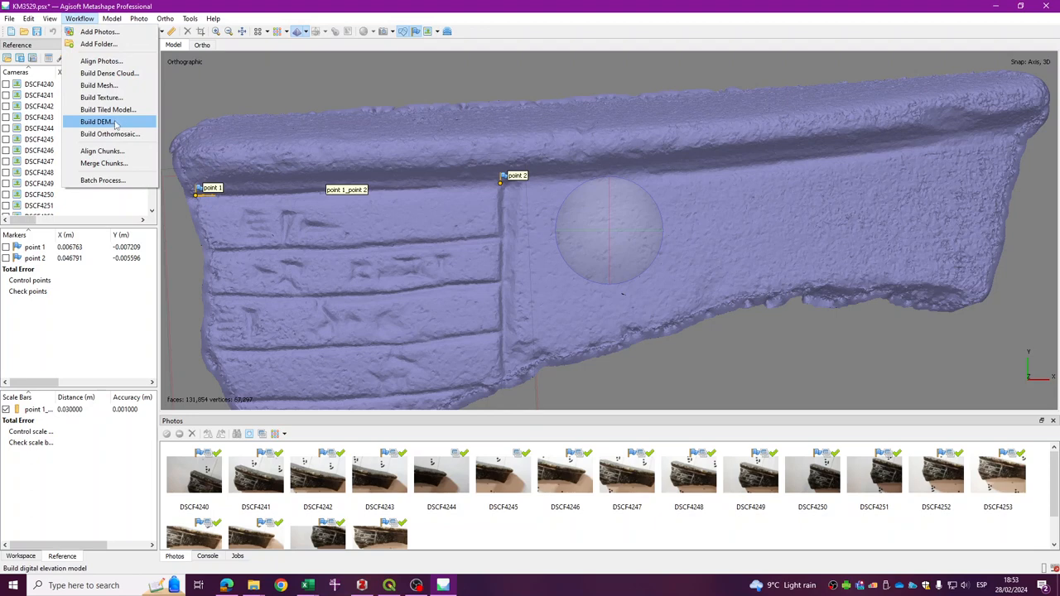
{"action": "left_click", "coordinate": [98, 121]}
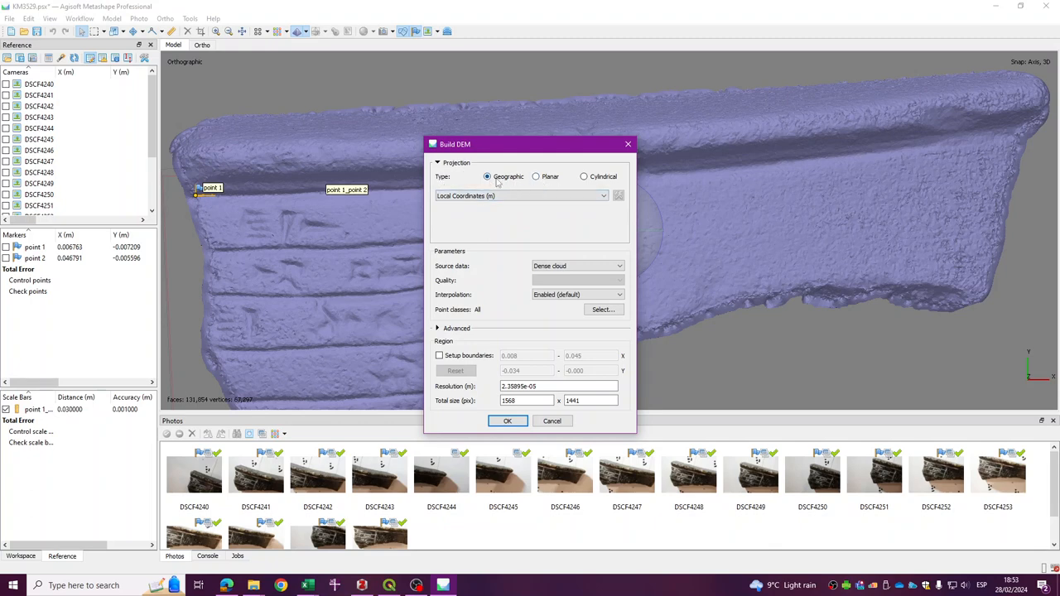
{"action": "left_click", "coordinate": [537, 176]}
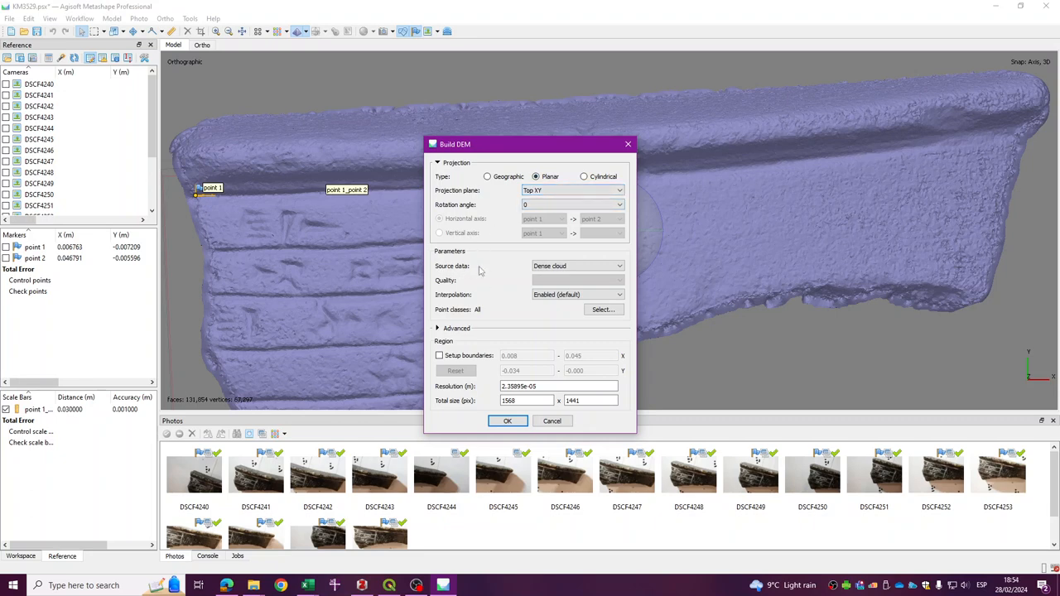
{"action": "mouse_move", "coordinate": [457, 268]}
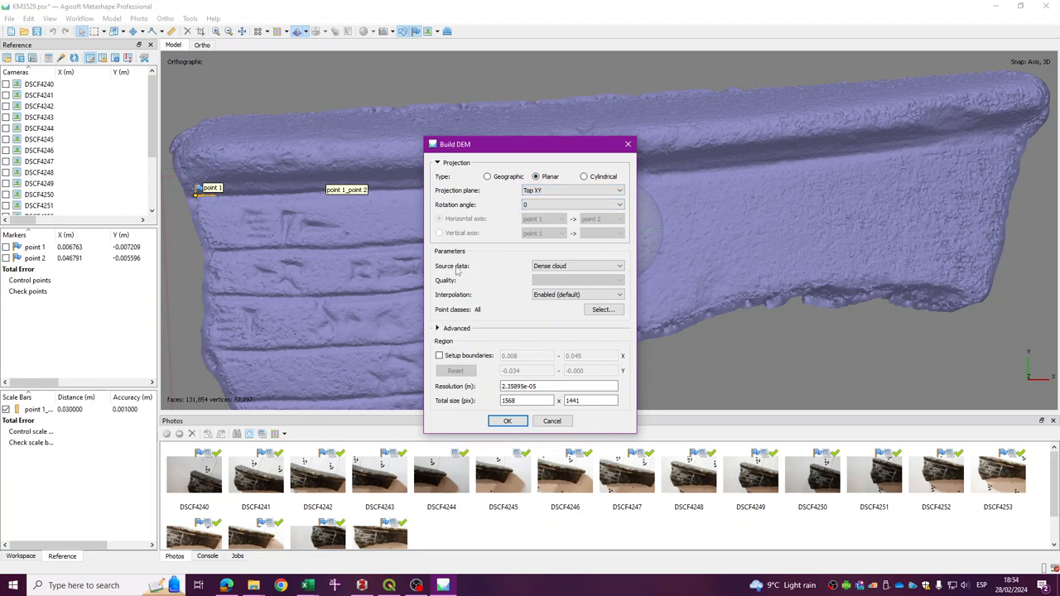
{"action": "mouse_move", "coordinate": [500, 272]}
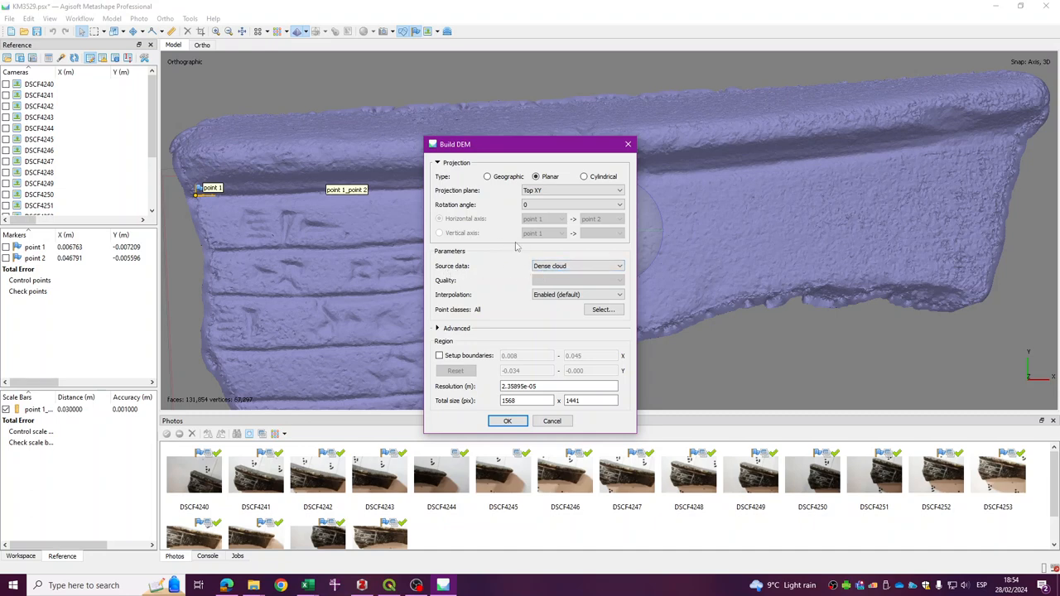
{"action": "mouse_move", "coordinate": [490, 258]}
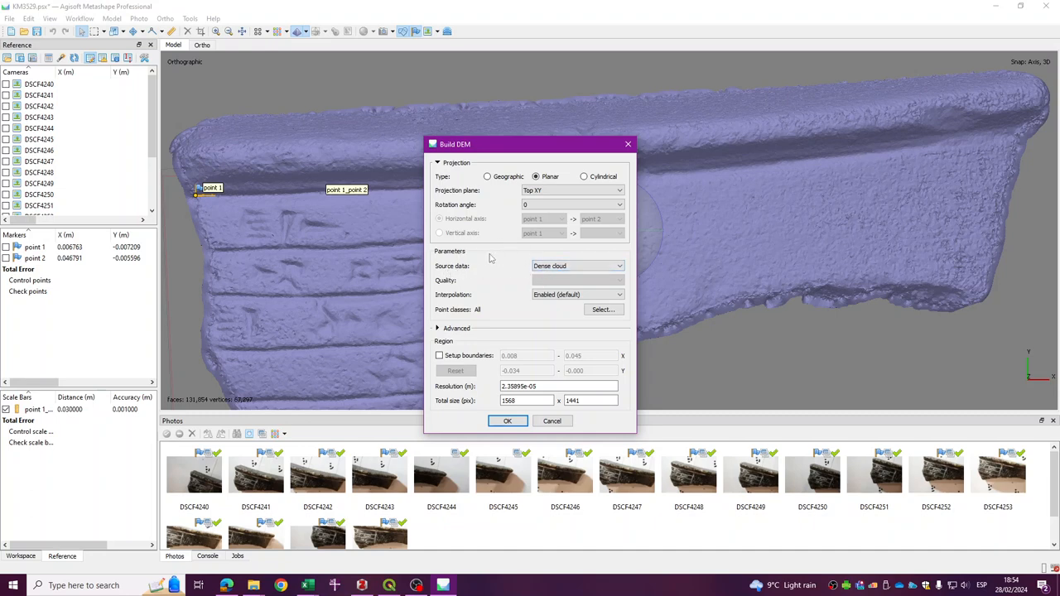
{"action": "mouse_move", "coordinate": [497, 264]}
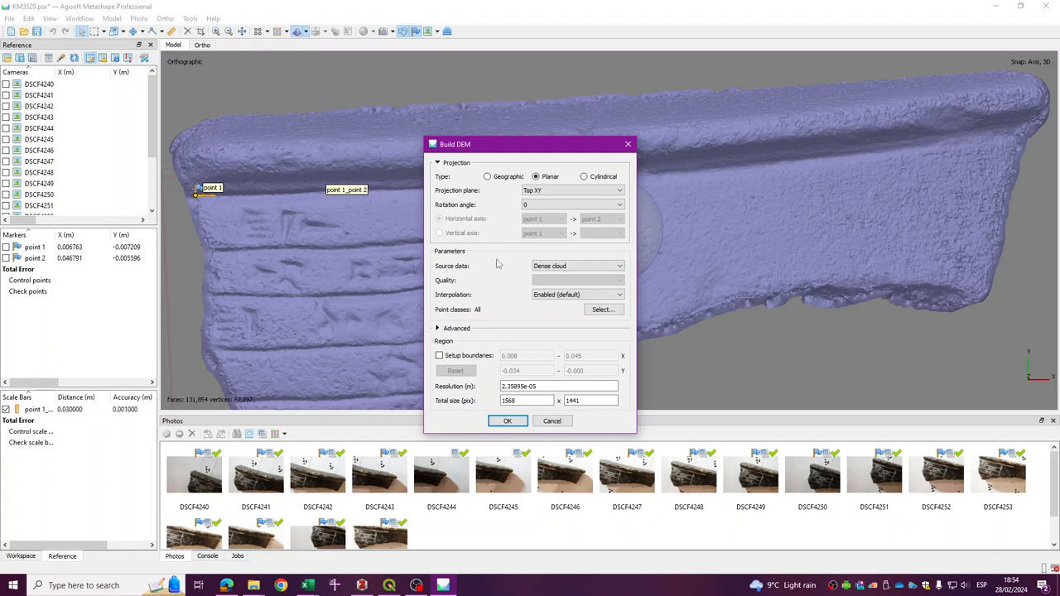
{"action": "mouse_move", "coordinate": [504, 273]}
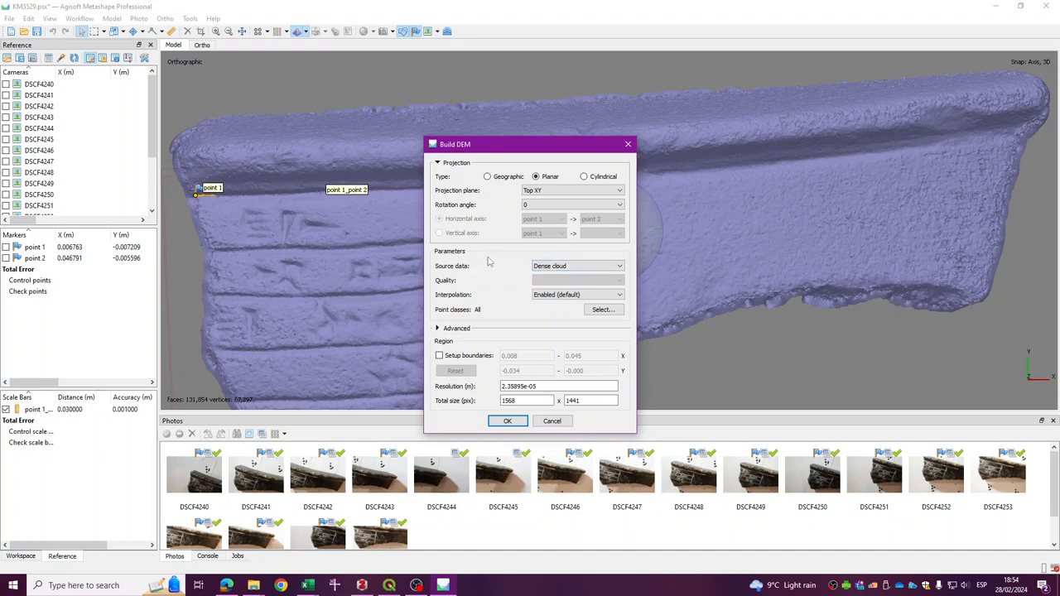
{"action": "mouse_move", "coordinate": [459, 328]}
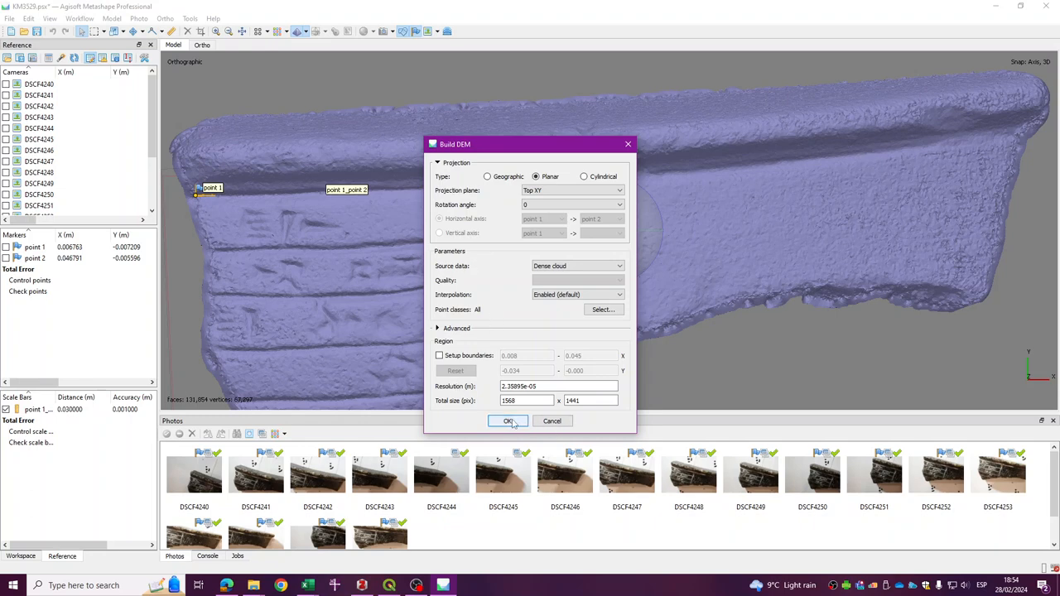
{"action": "left_click", "coordinate": [506, 421]}
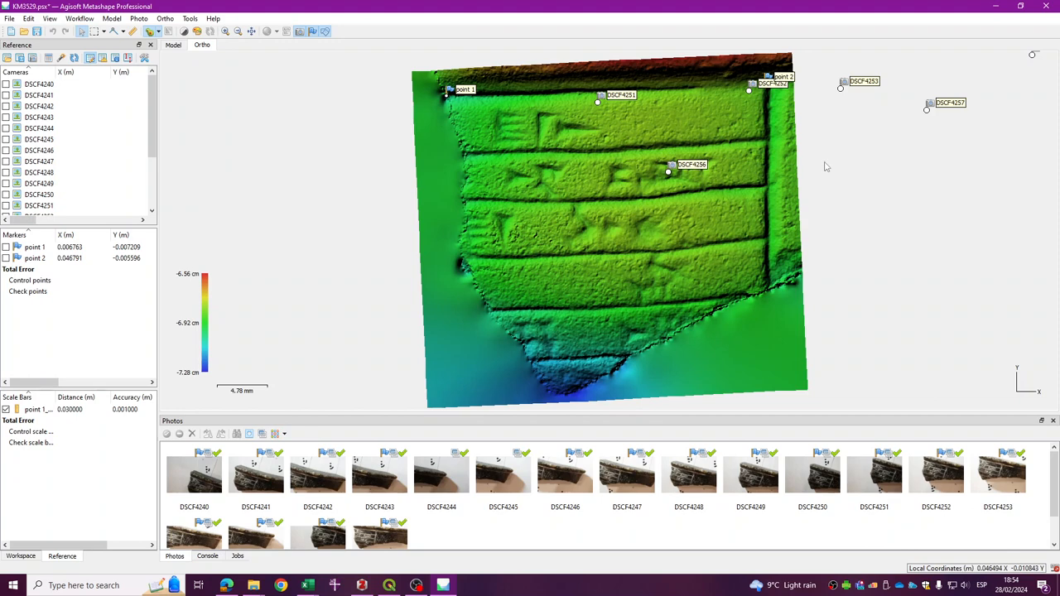
{"action": "mouse_move", "coordinate": [535, 102]}
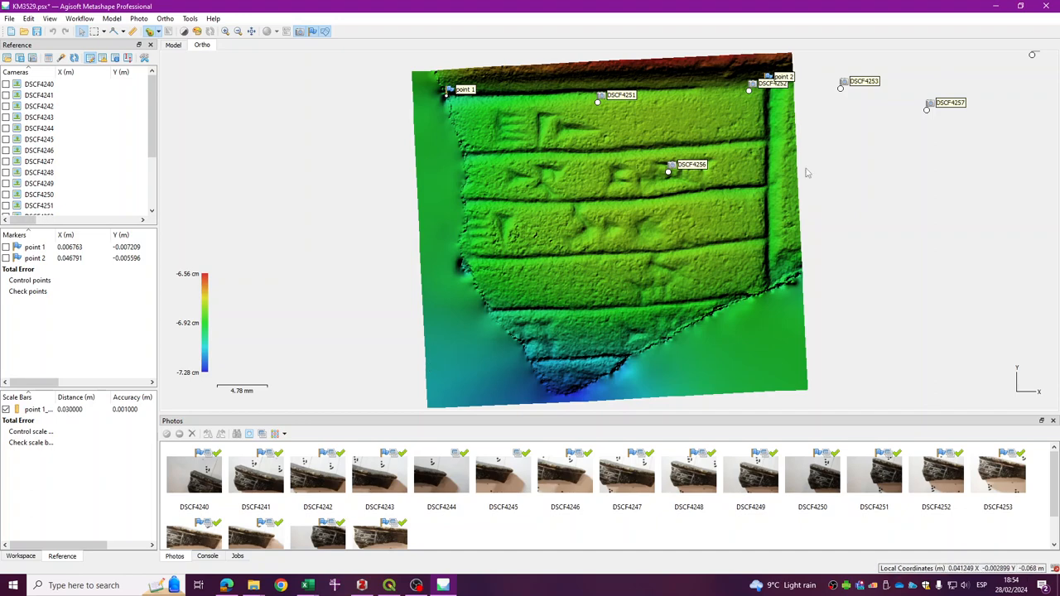
{"action": "mouse_move", "coordinate": [708, 402]}
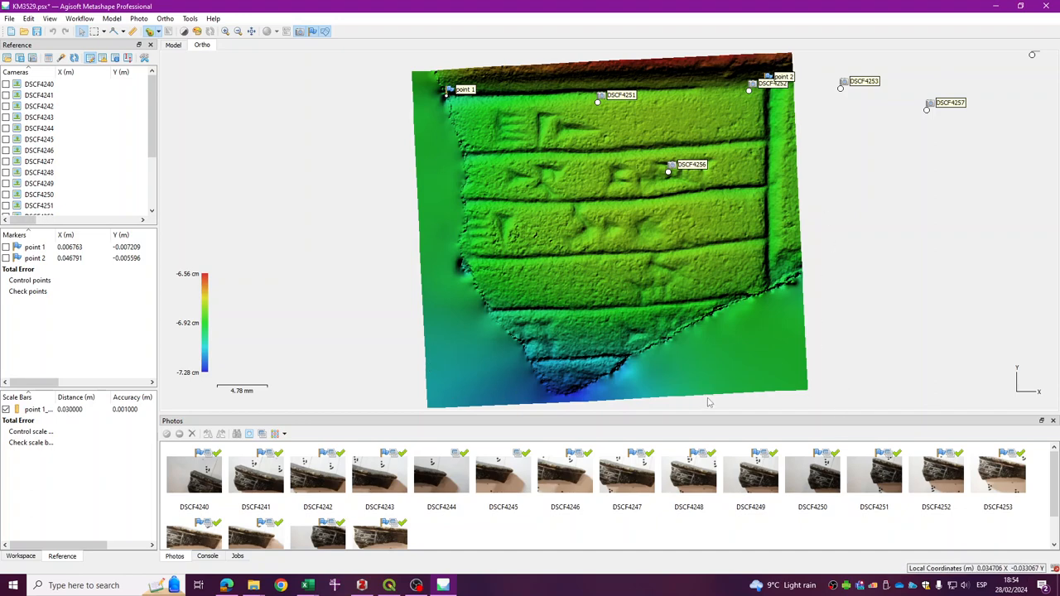
{"action": "mouse_move", "coordinate": [790, 252]}
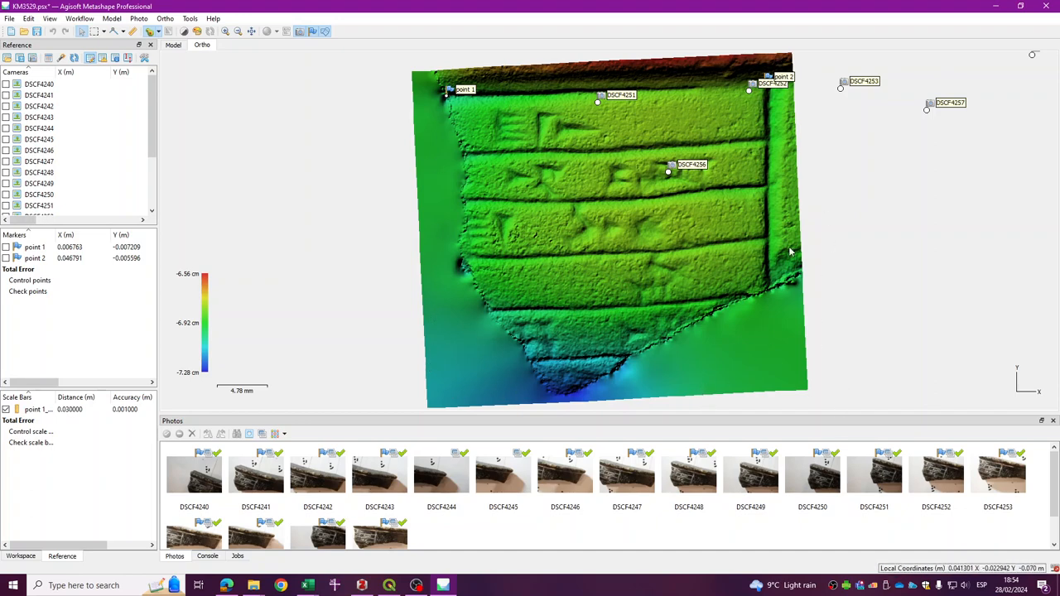
{"action": "mouse_move", "coordinate": [791, 393]}
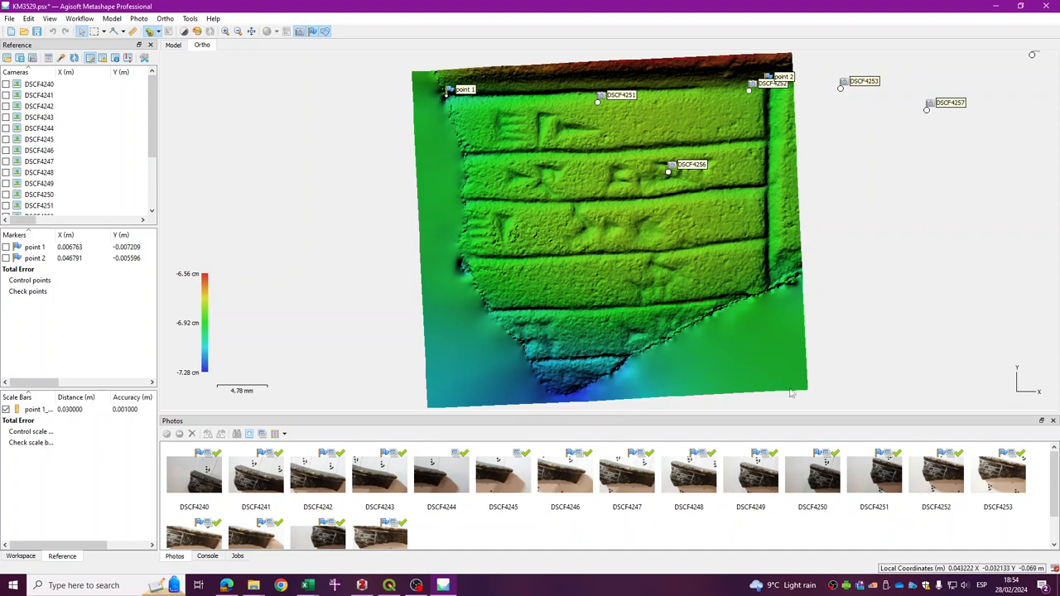
{"action": "mouse_move", "coordinate": [785, 315]}
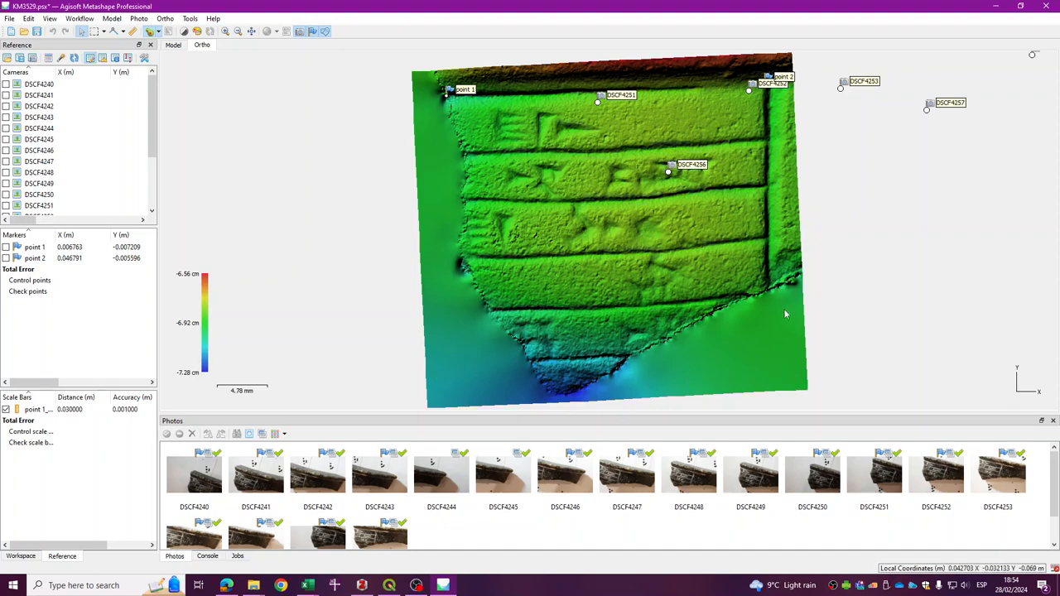
{"action": "mouse_move", "coordinate": [832, 187]}
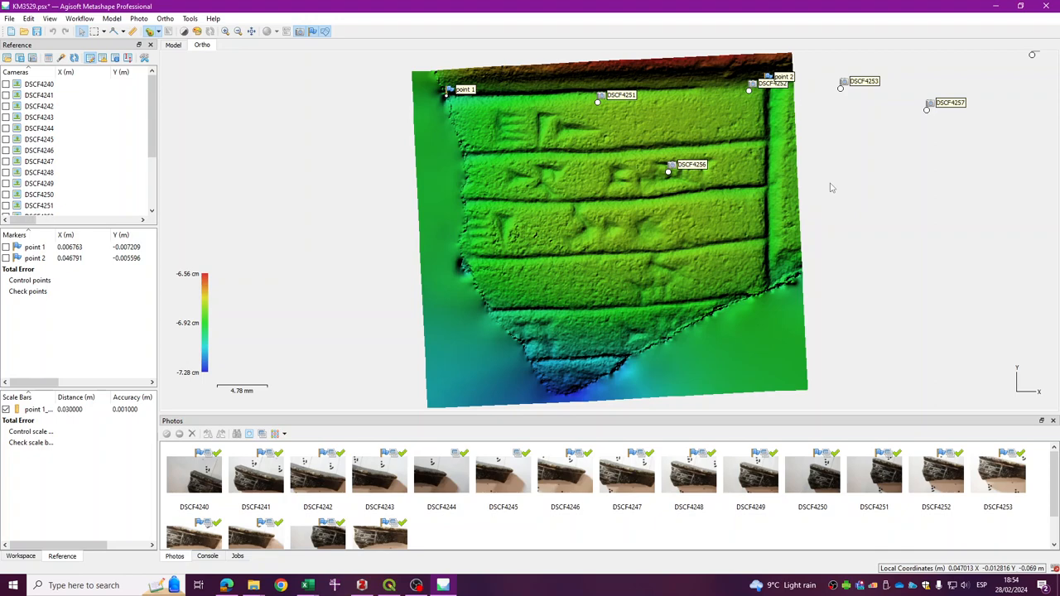
{"action": "mouse_move", "coordinate": [725, 245]}
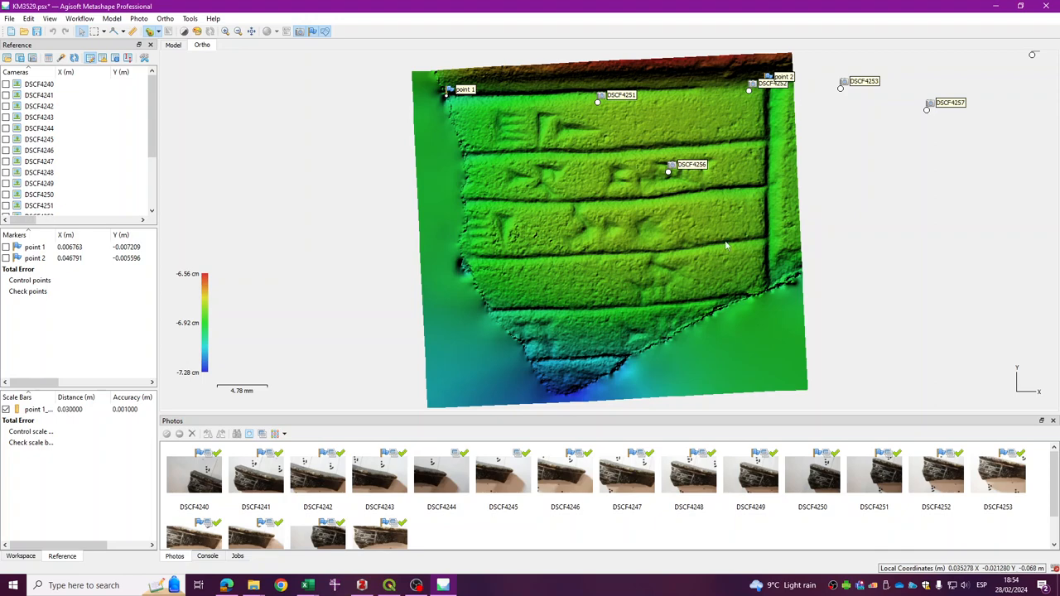
{"action": "mouse_move", "coordinate": [468, 310]}
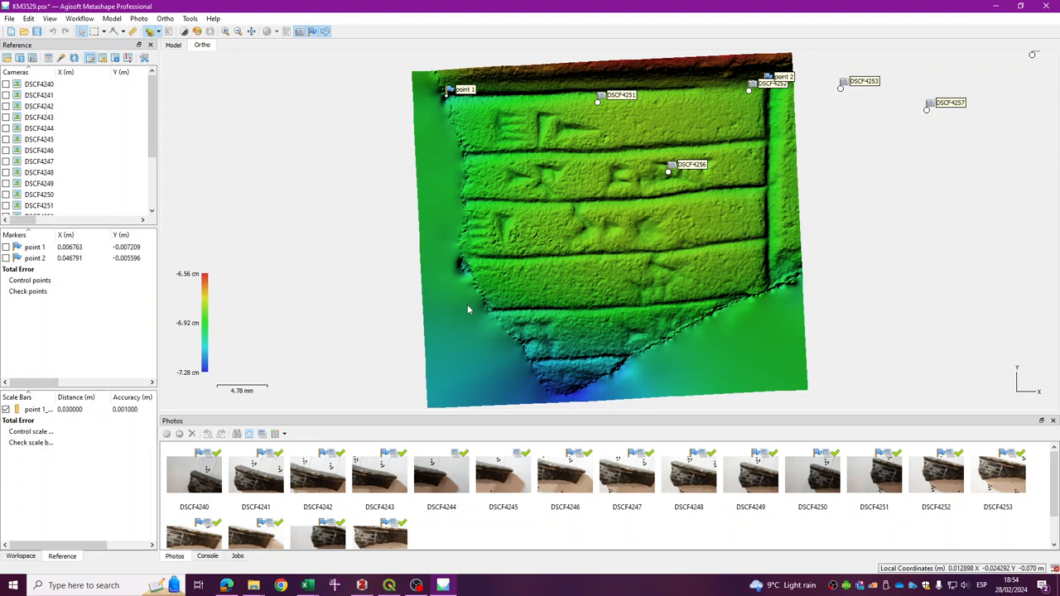